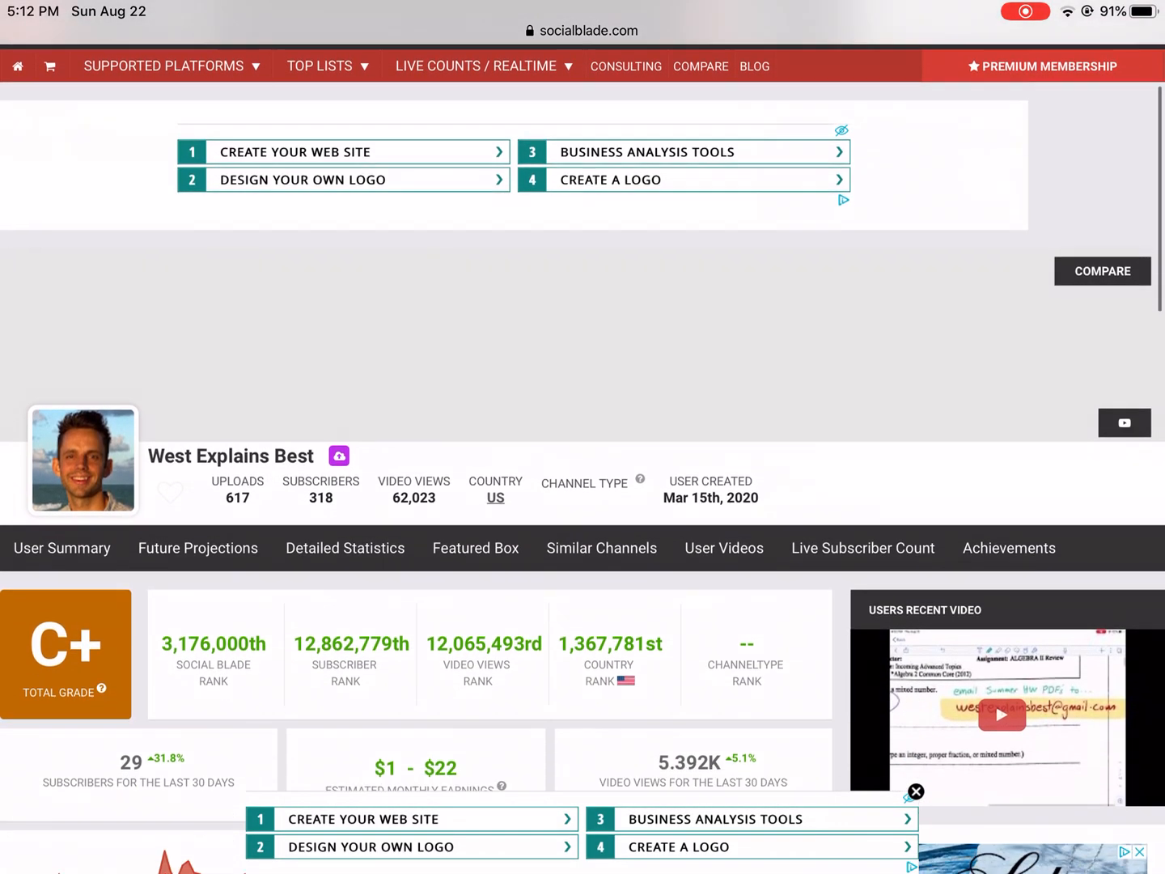
- Scroll through West Explains Best's Future Projections subscriber predictions table on Social Blade
scroll(down, 3)
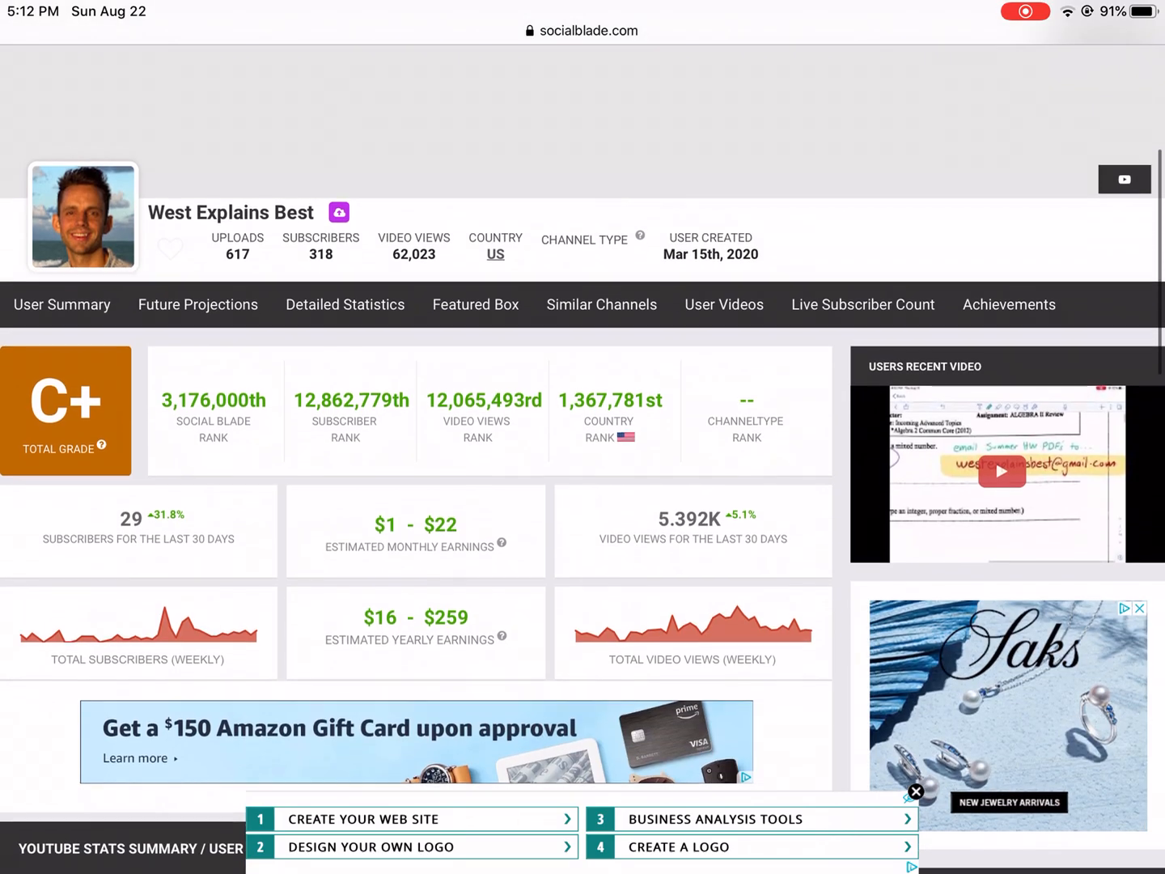
scroll(down, 3)
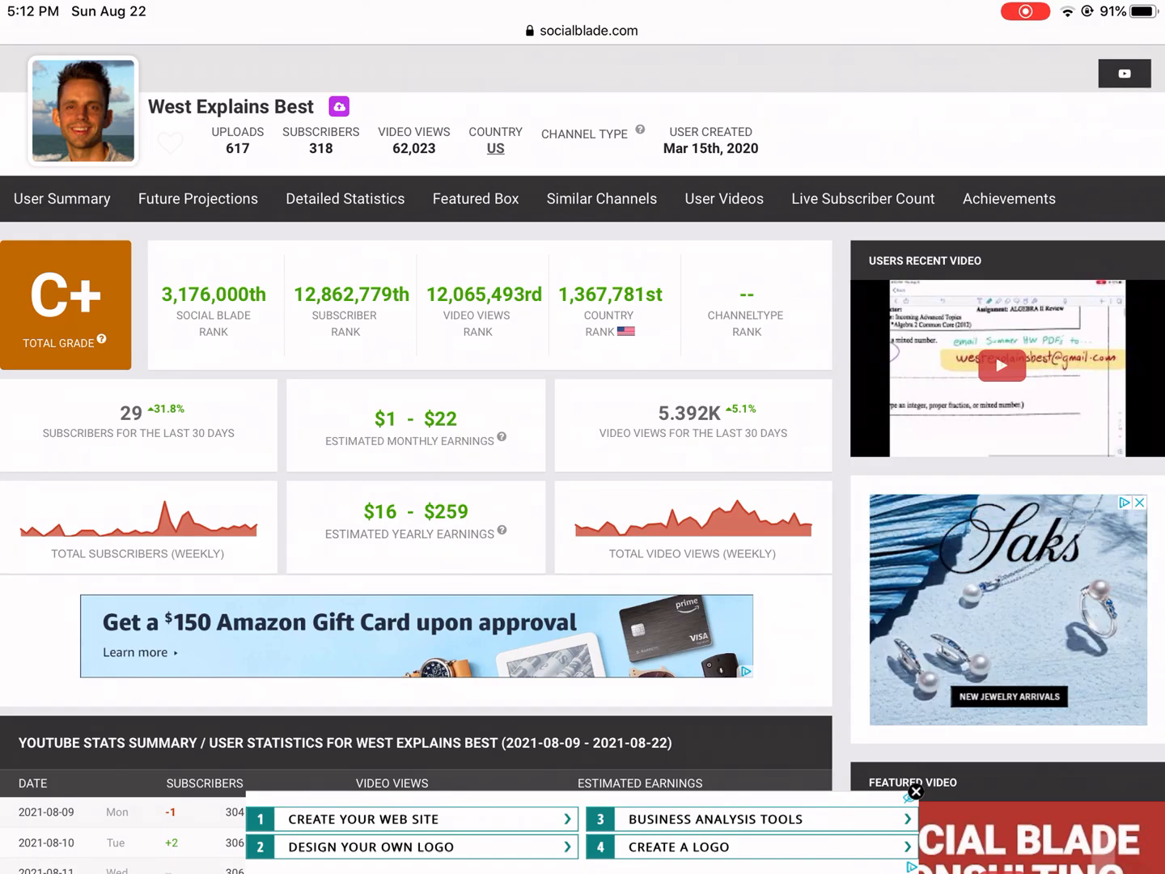
scroll(down, 3)
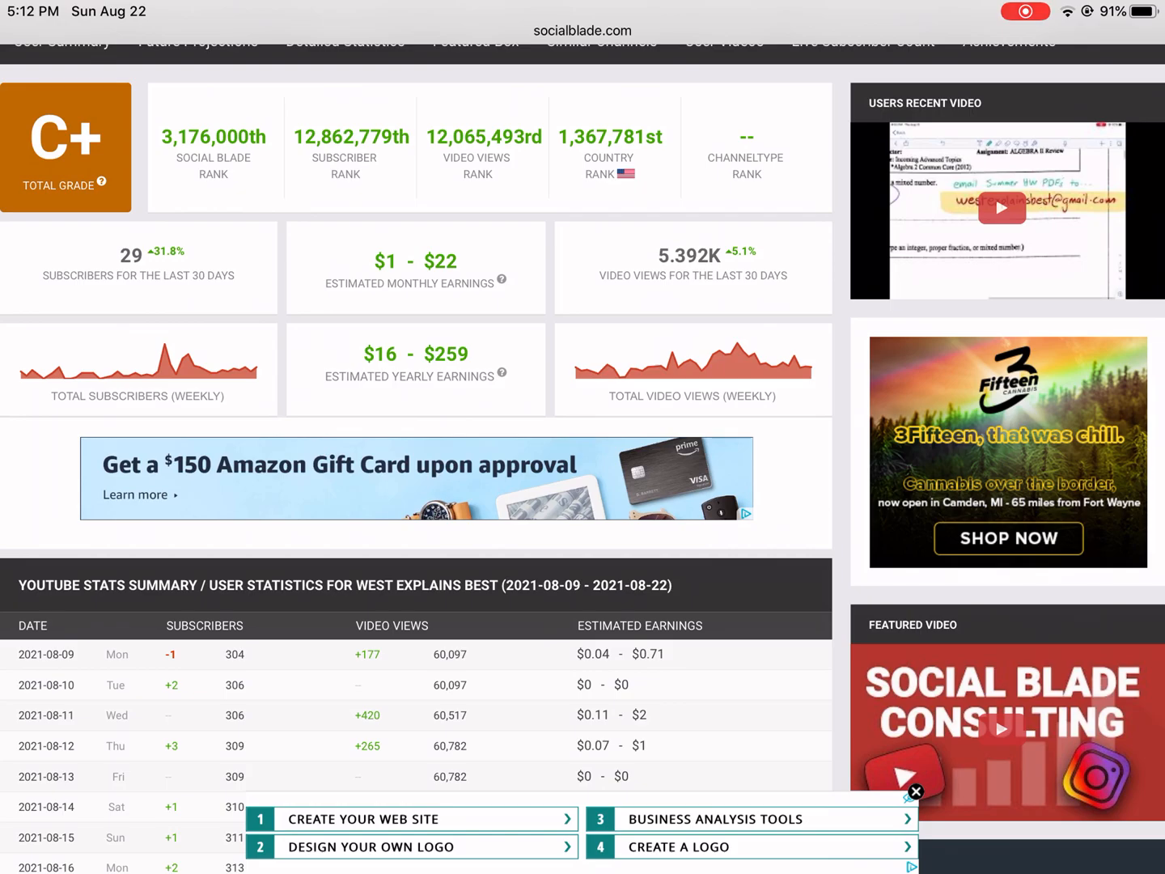
scroll(down, 3)
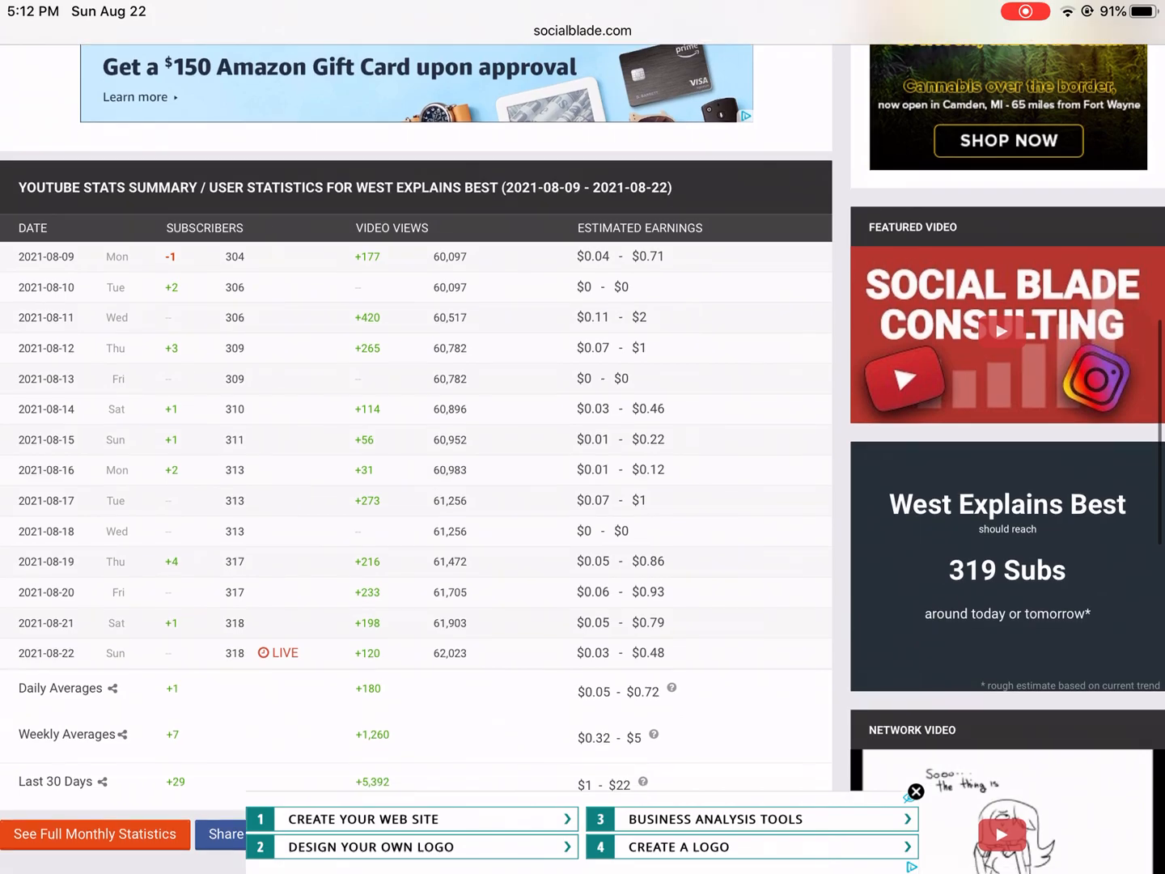
scroll(down, 3)
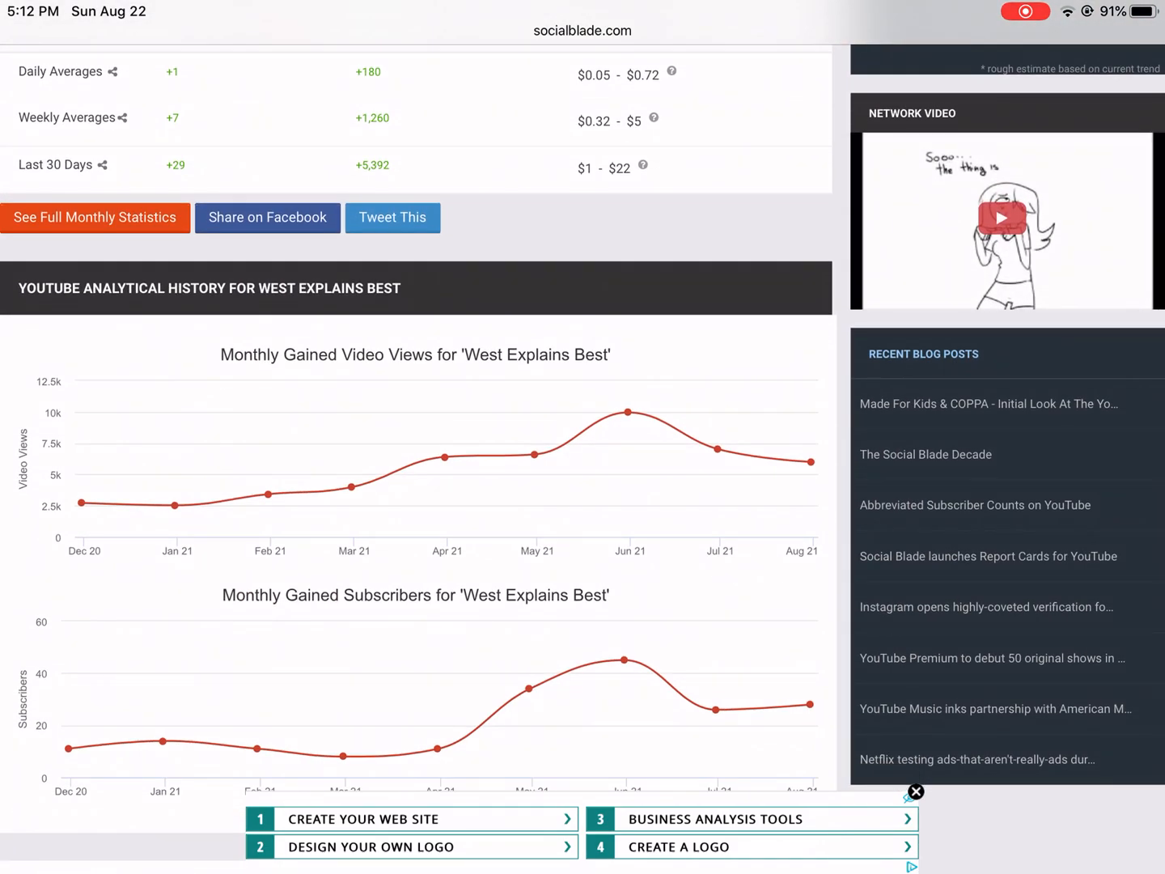
scroll(down, 3)
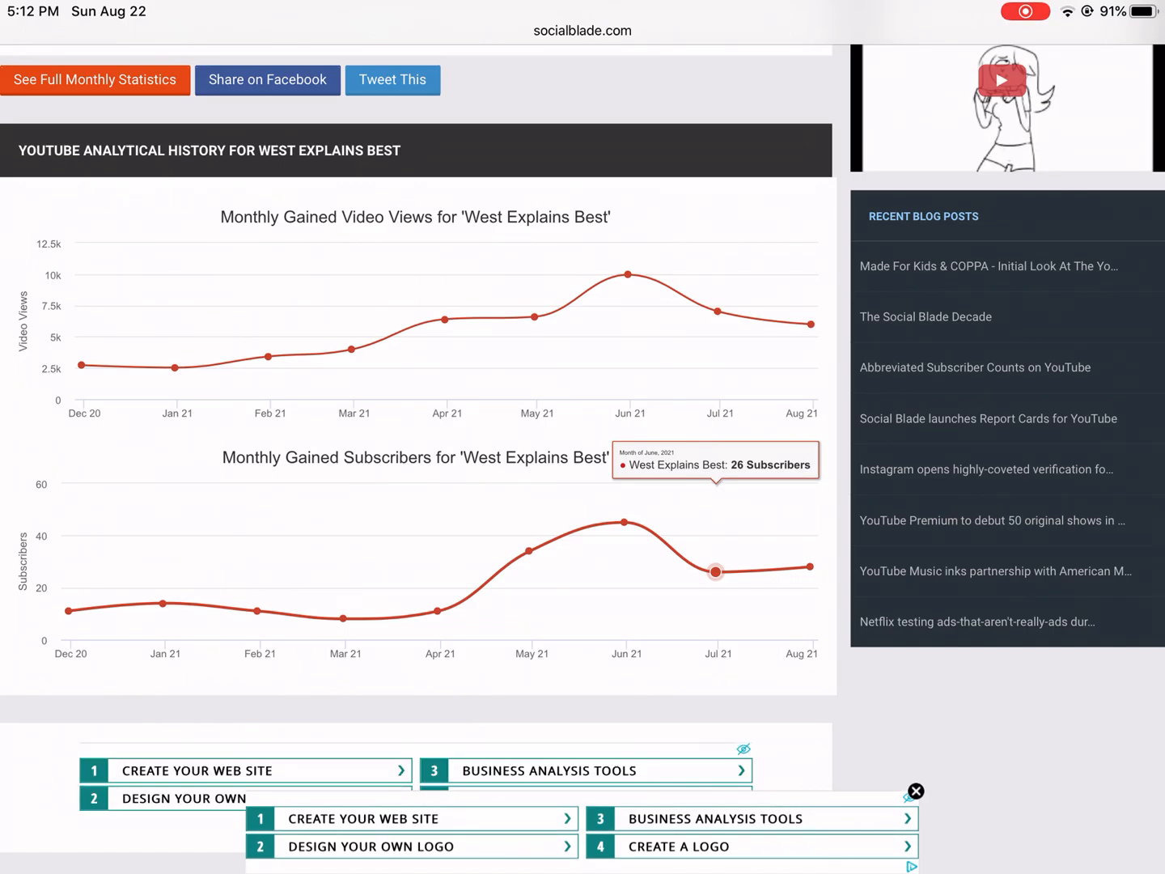
scroll(down, 3)
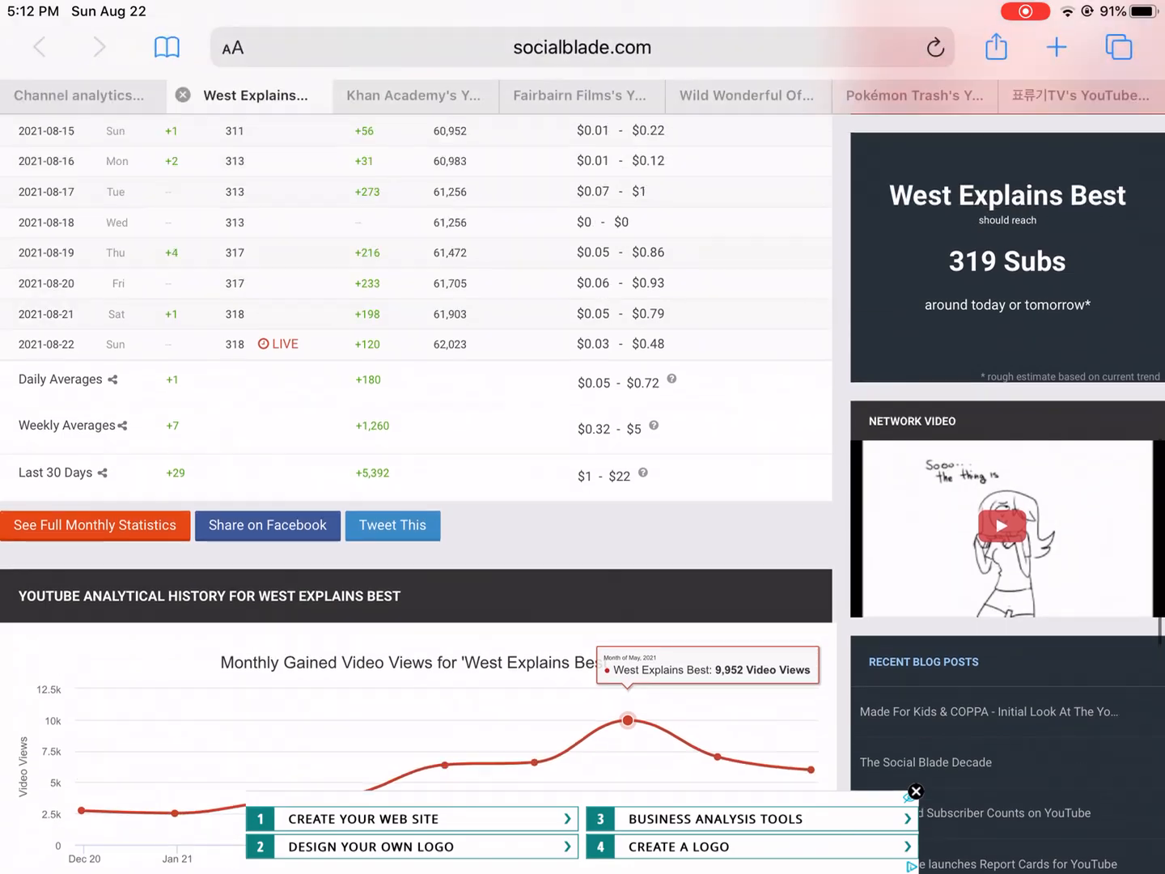
- Continue down the predictions and view projections, then bring up the app switcher
scroll(up, 3)
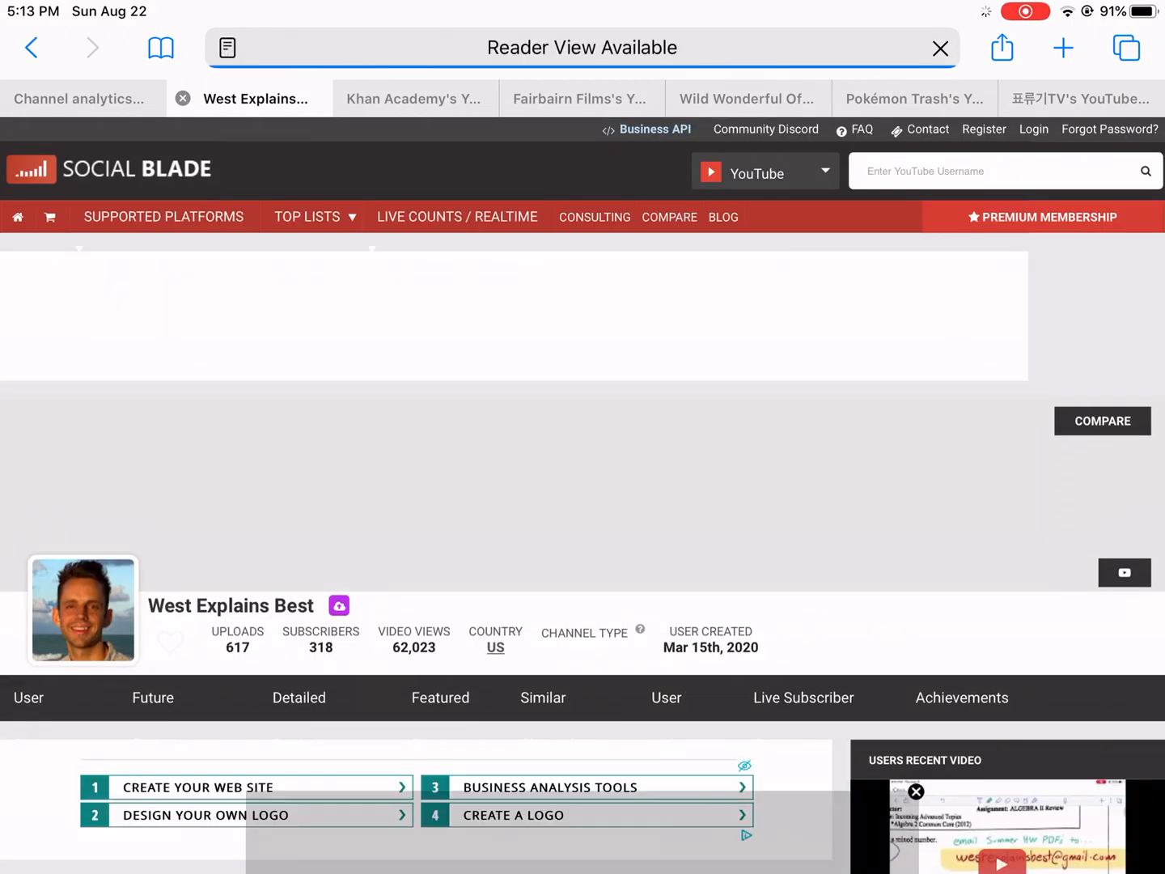
scroll(down, 3)
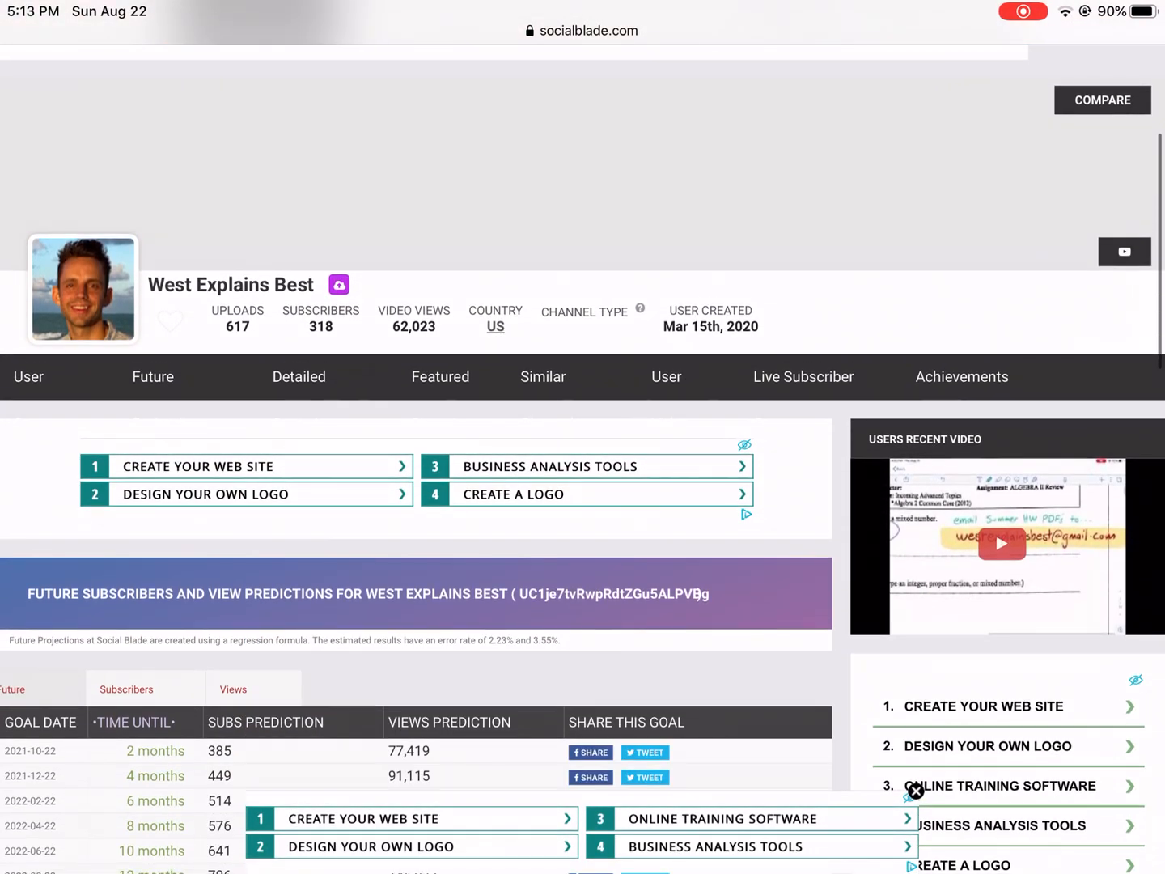
scroll(down, 3)
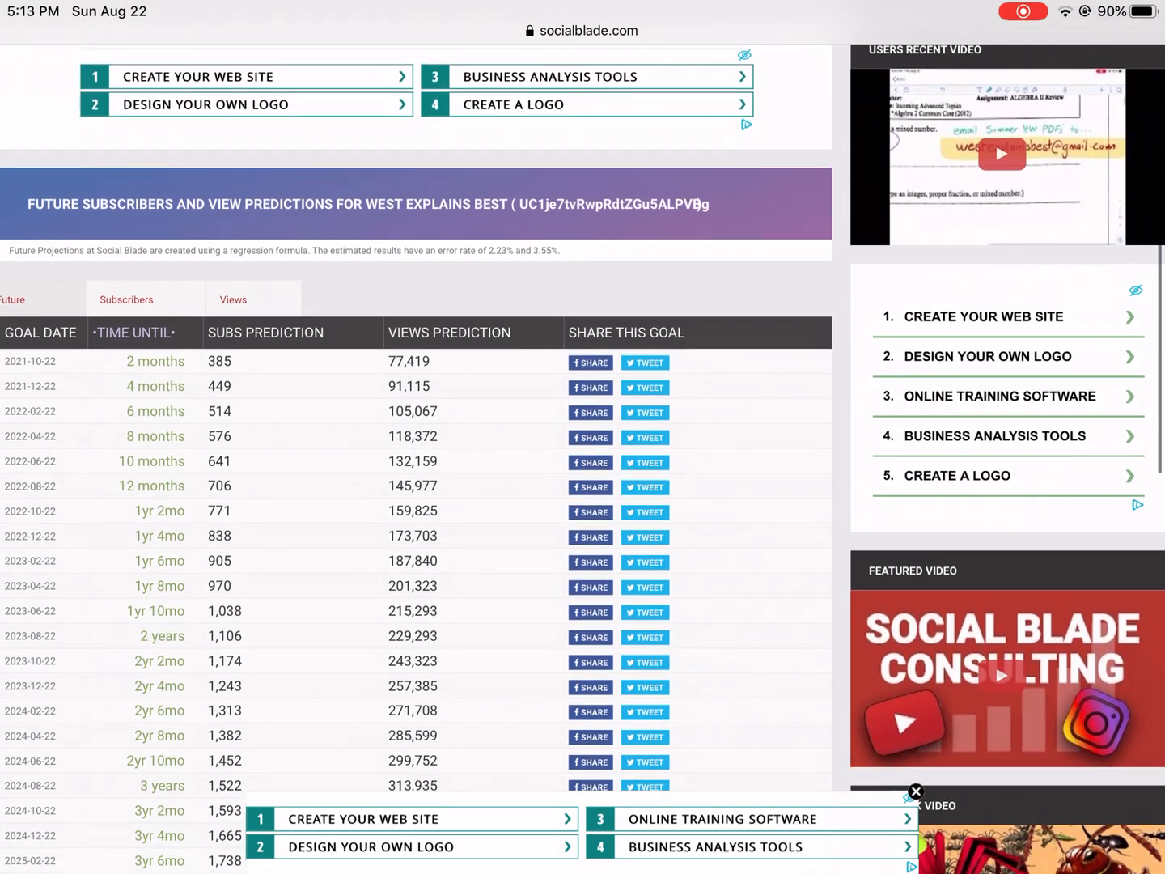
scroll(down, 3)
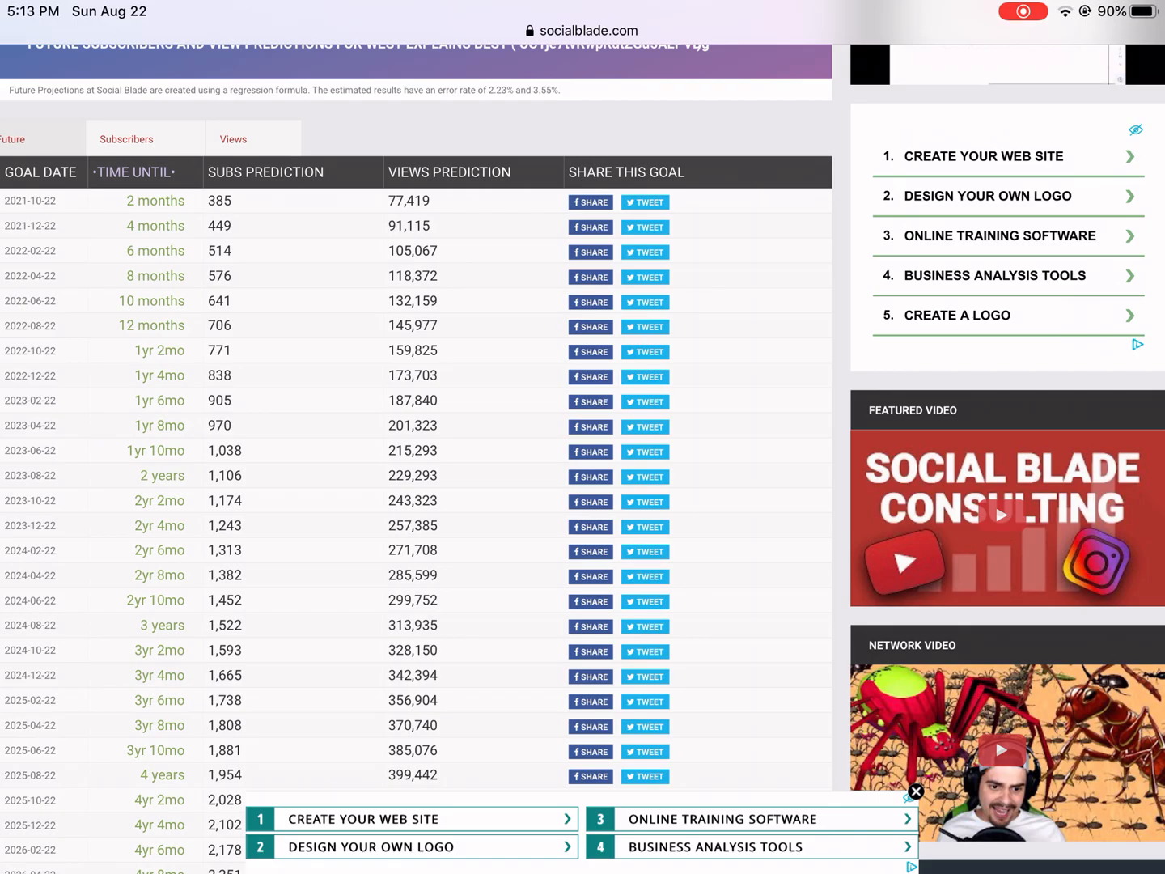
scroll(down, 3)
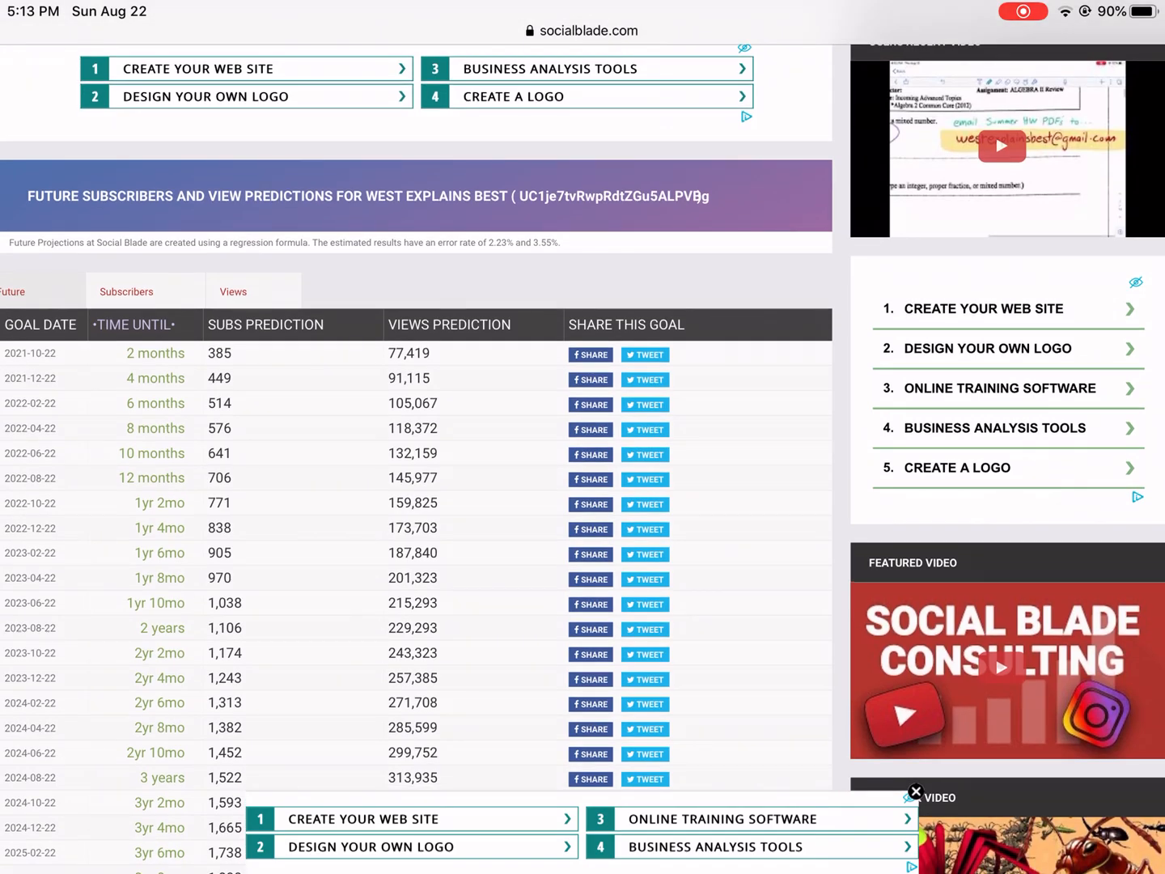
scroll(down, 3)
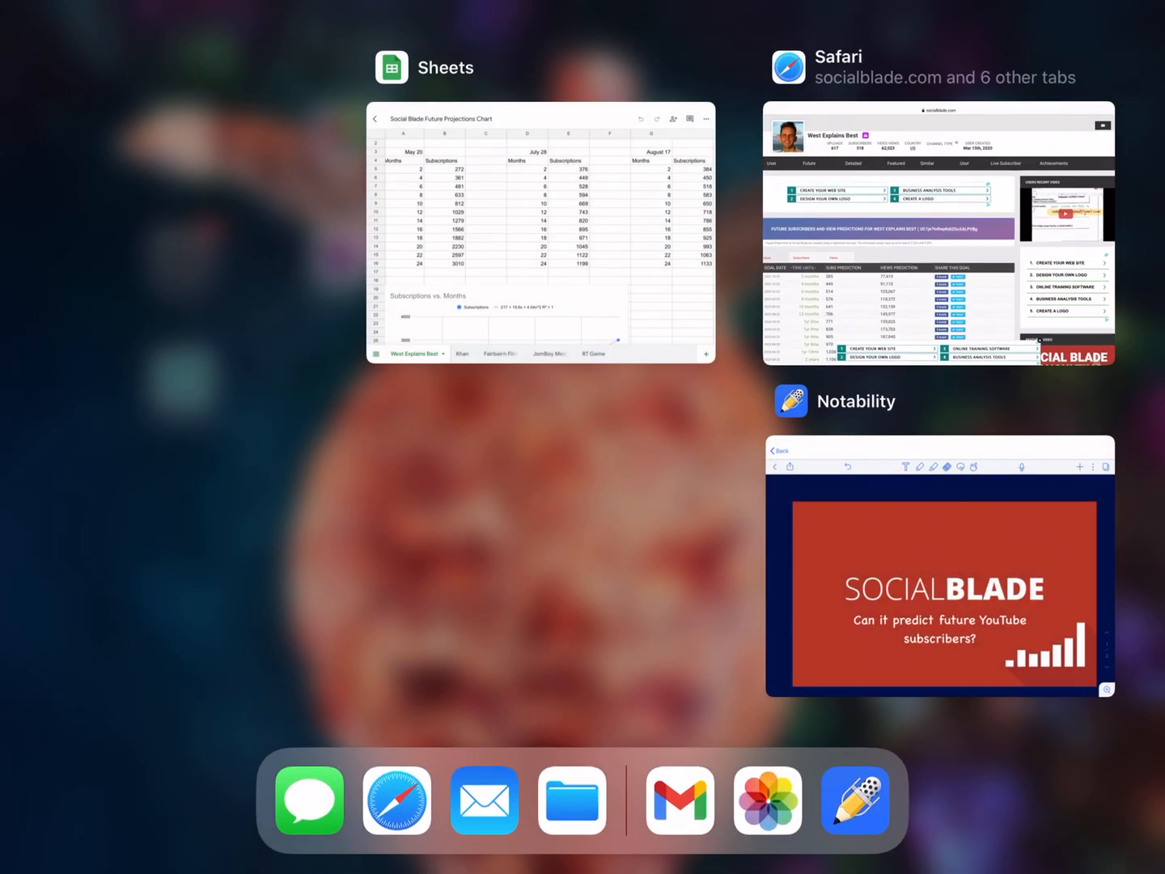
- Switch to Sheets and open the 'Social Blade Future Projections Chart' workbook via search
click(538, 234)
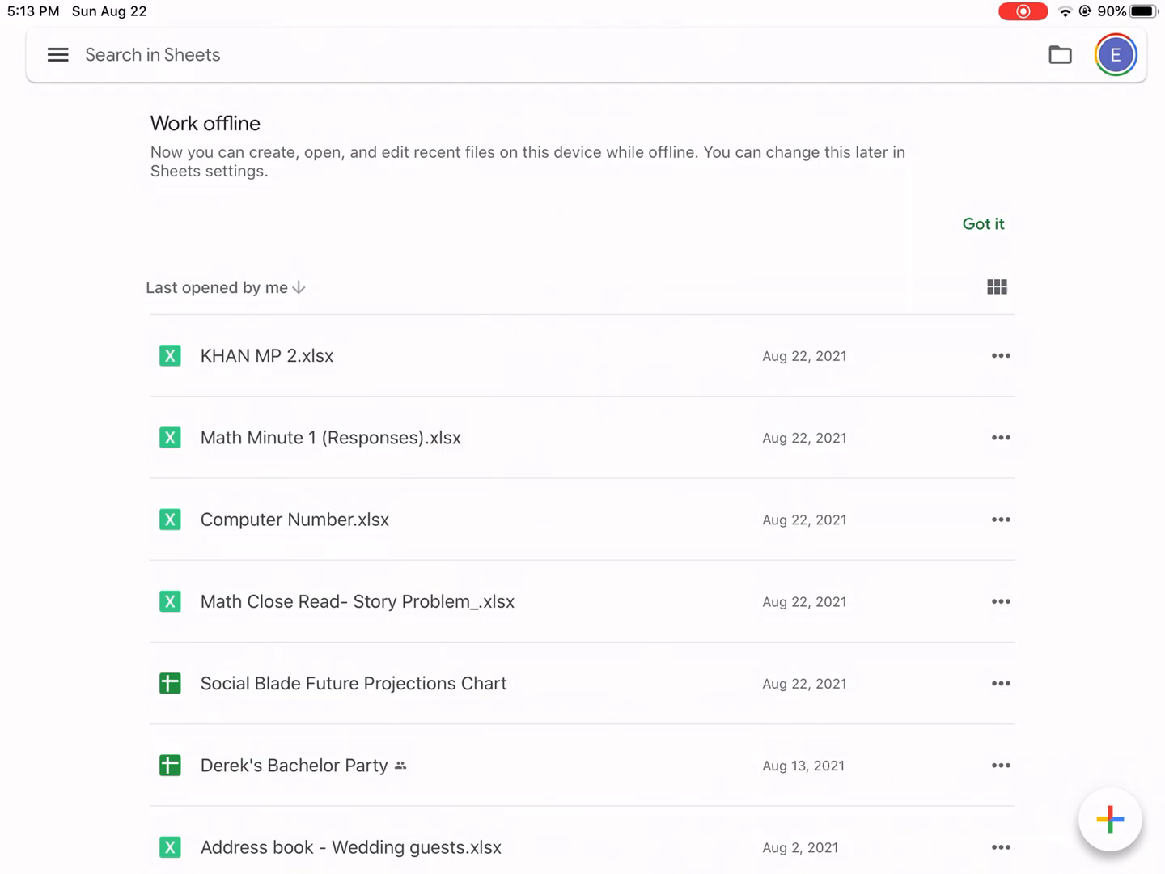
click(153, 55)
text(social blade)
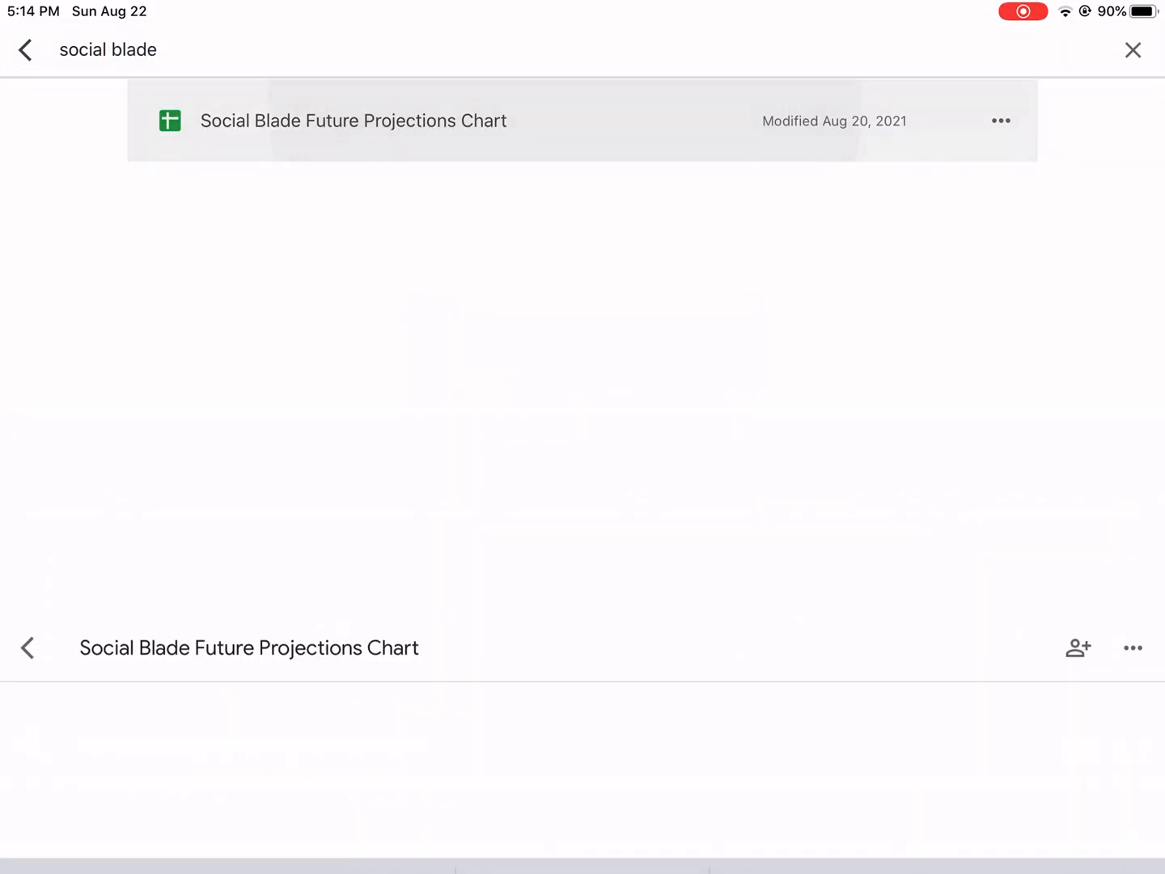
click(353, 120)
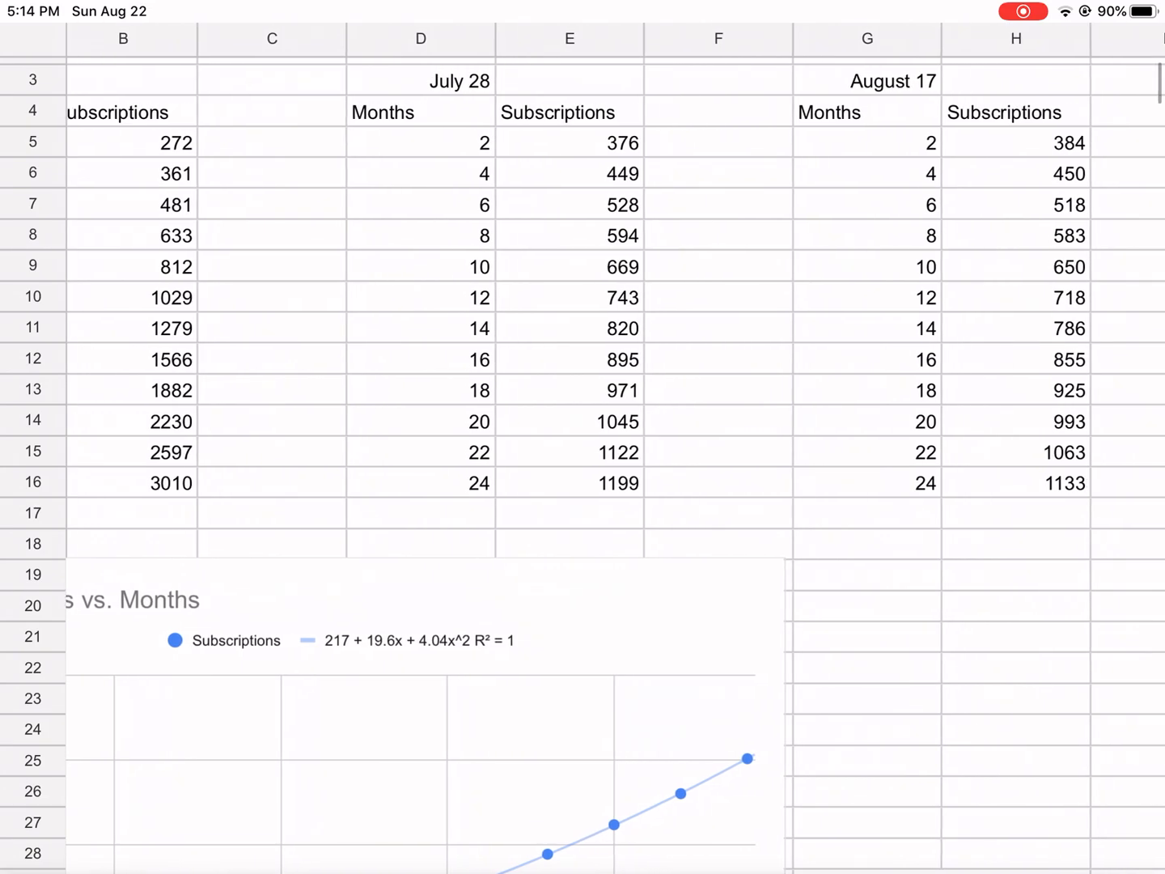
scroll(right, 3)
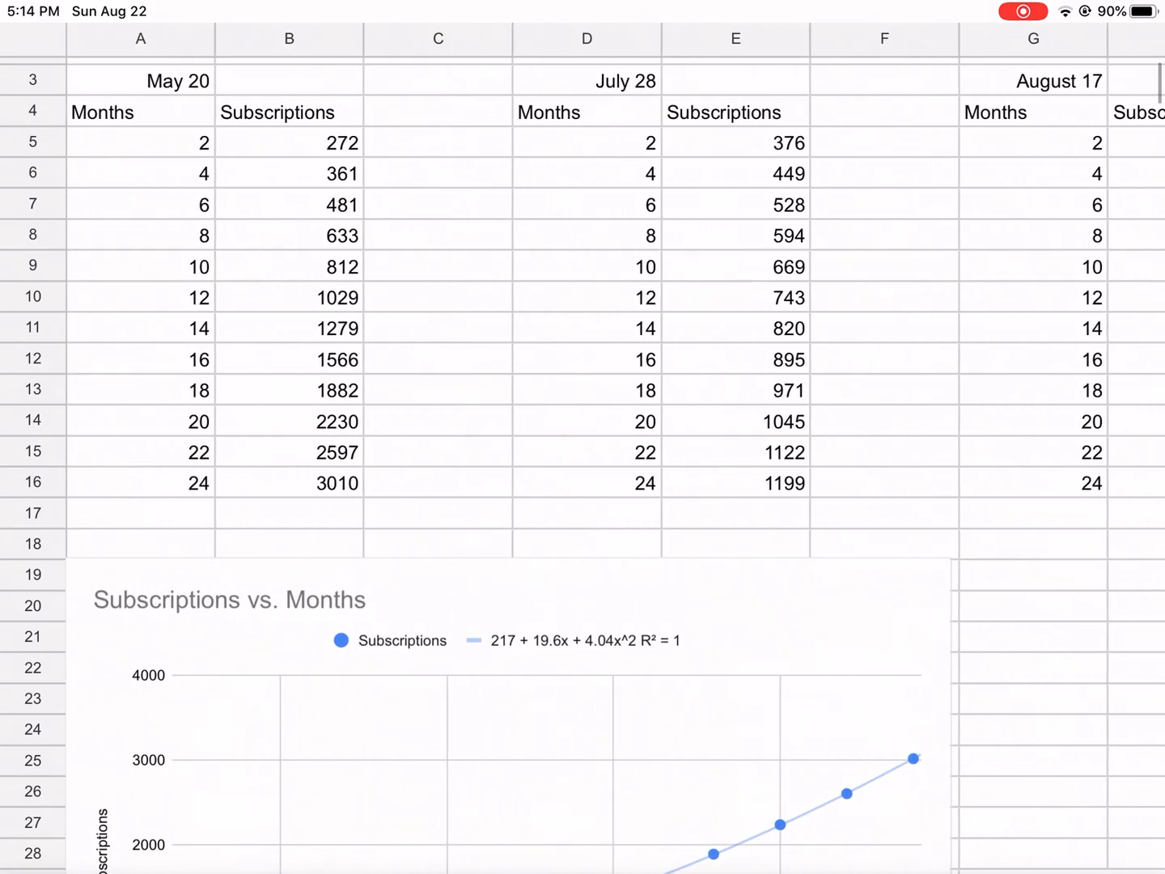
scroll(down, 3)
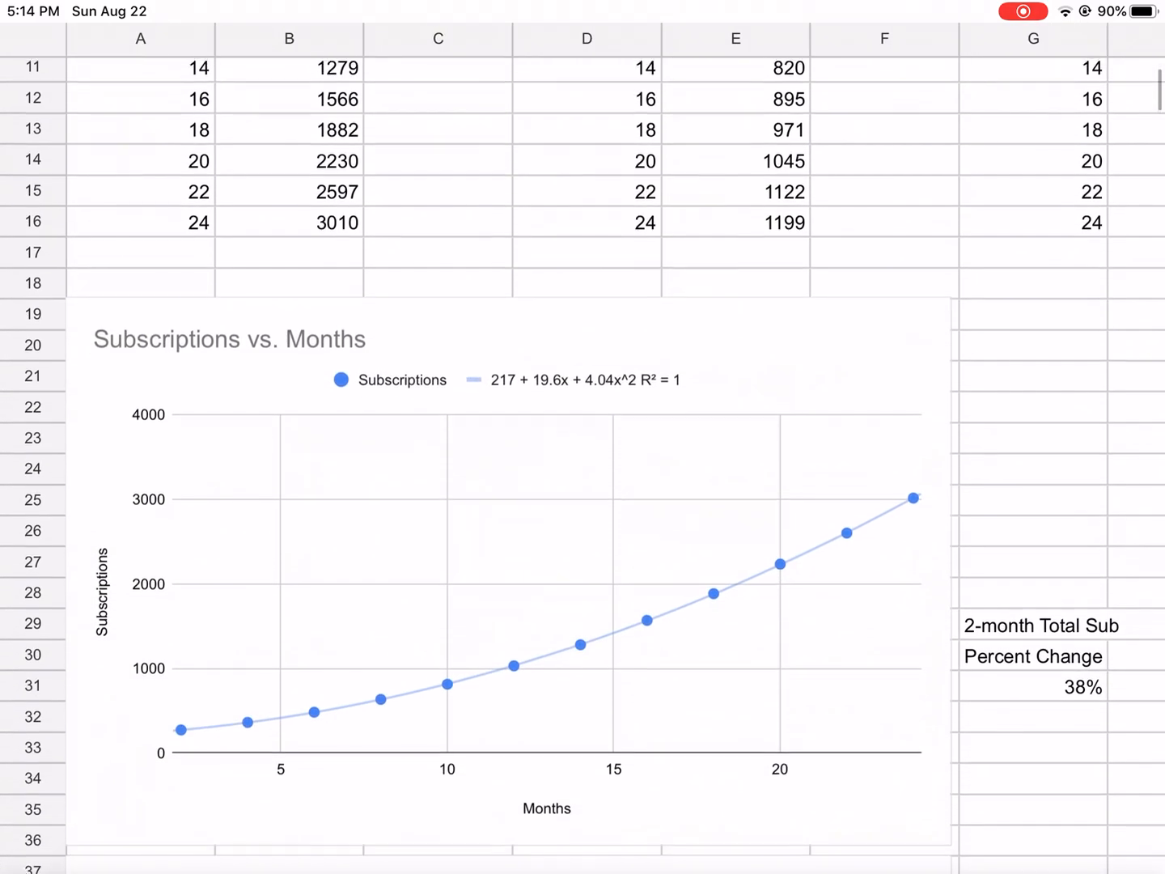
scroll(down, 3)
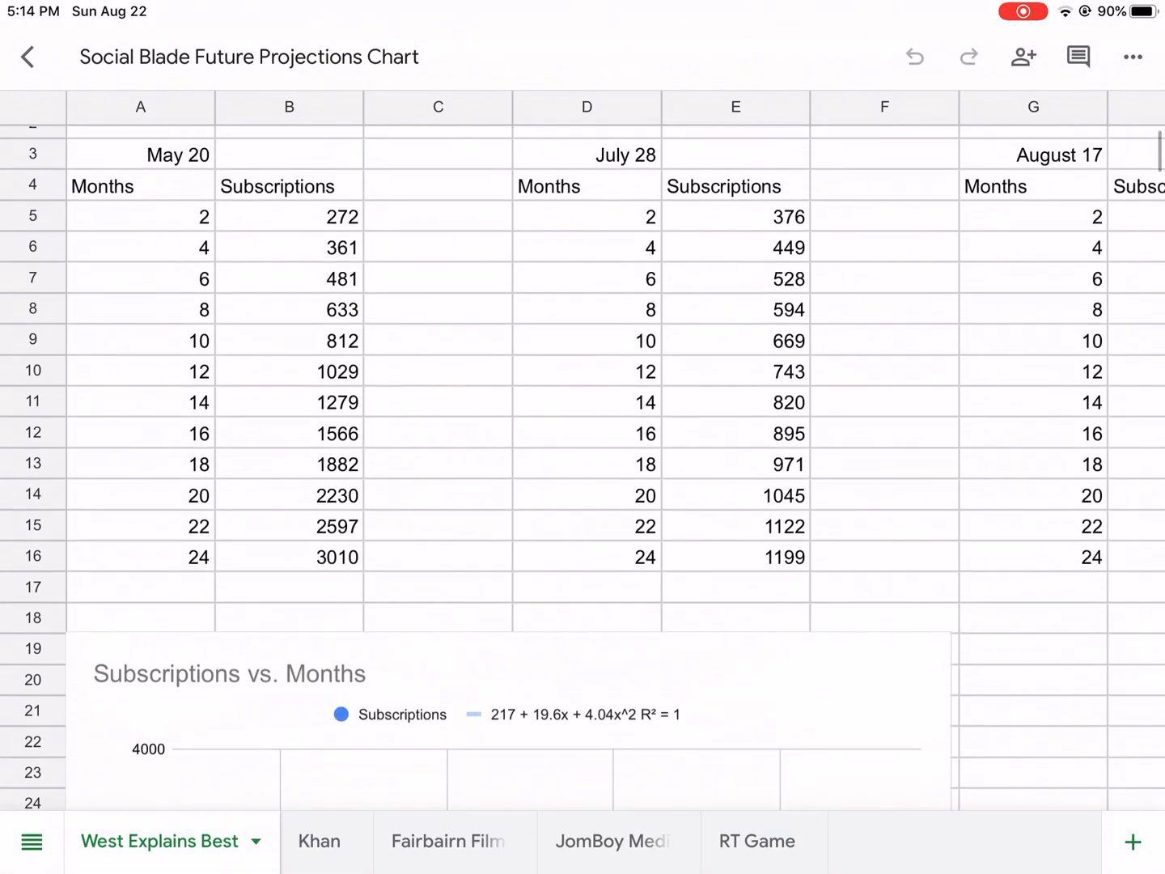
scroll(down, 3)
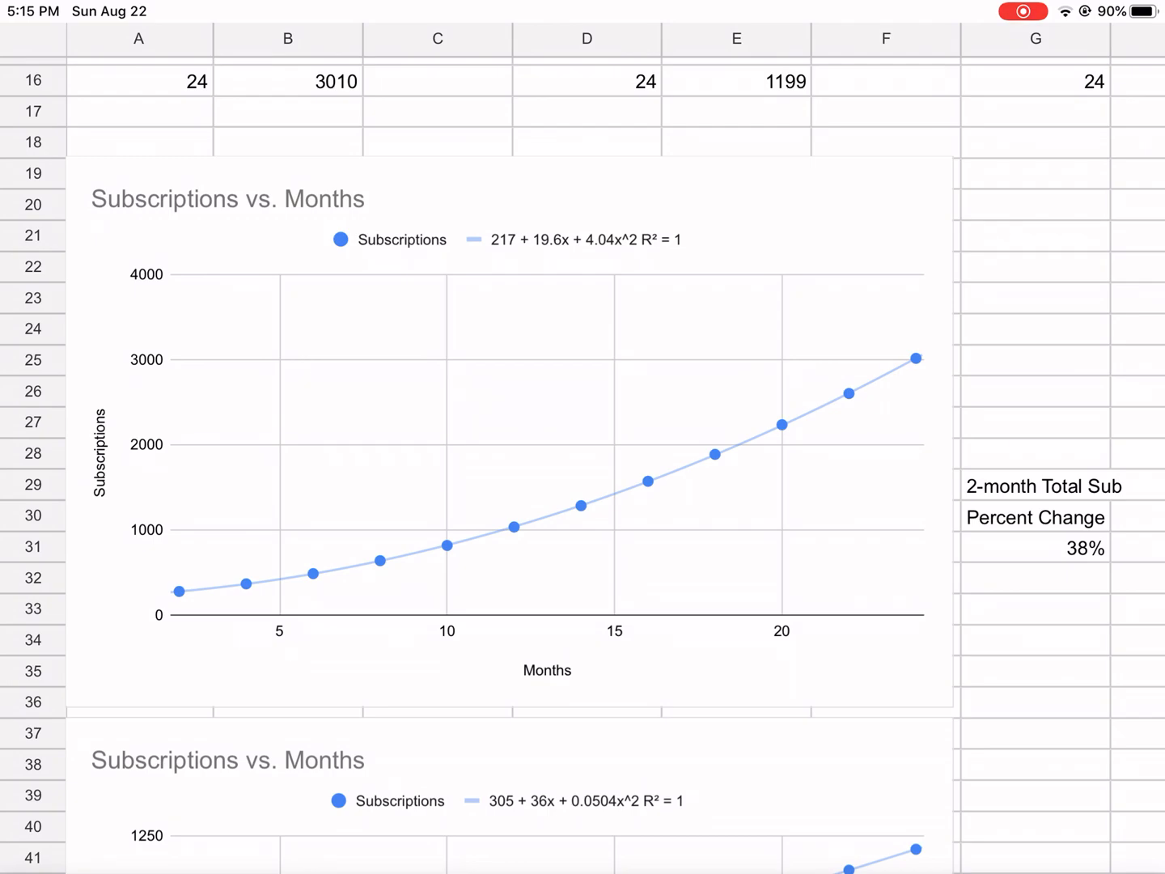
scroll(down, 3)
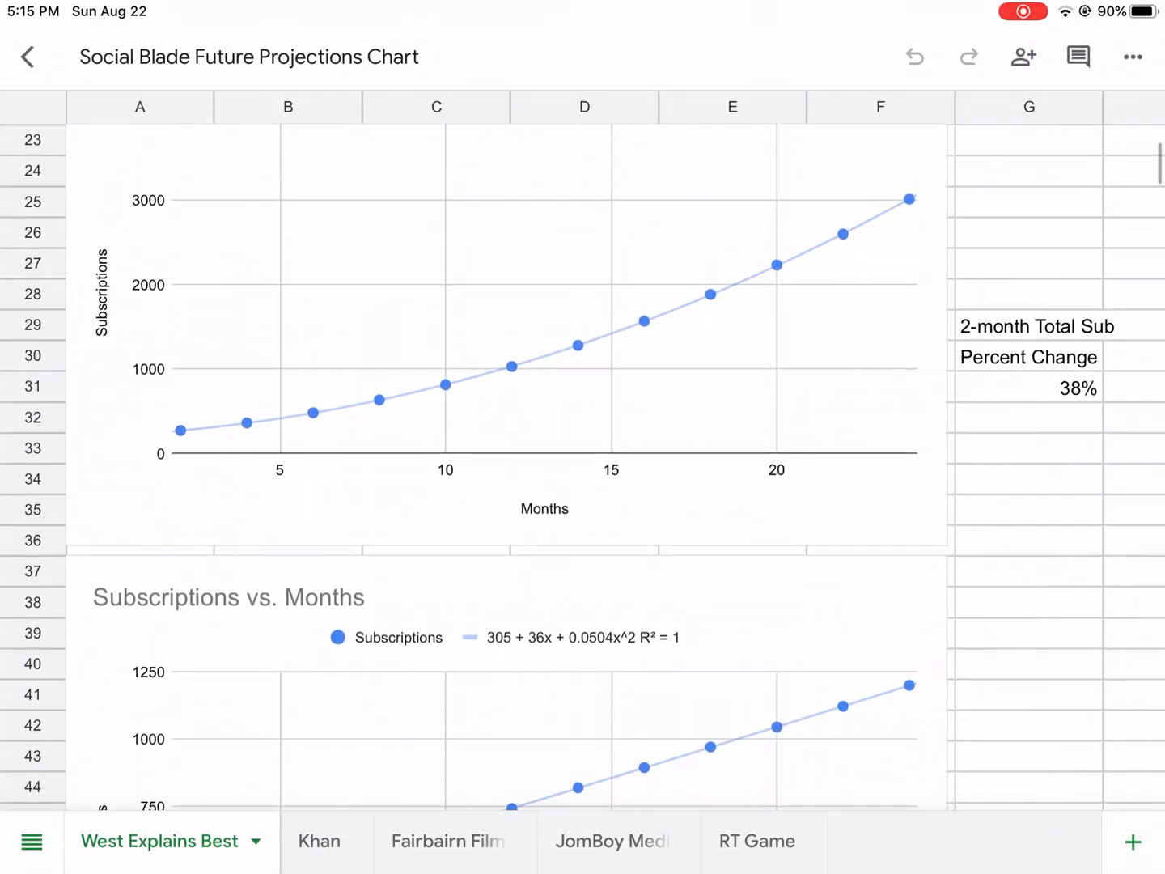
scroll(down, 3)
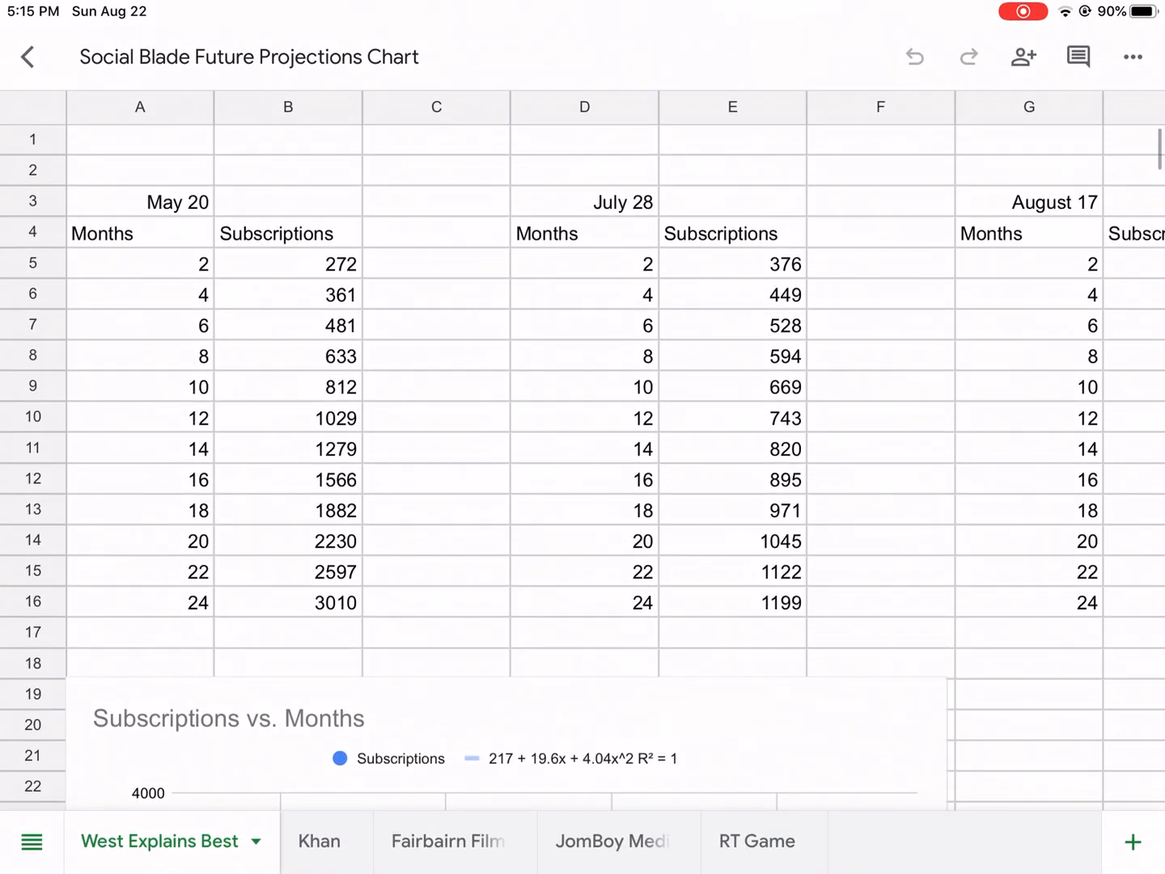
scroll(down, 3)
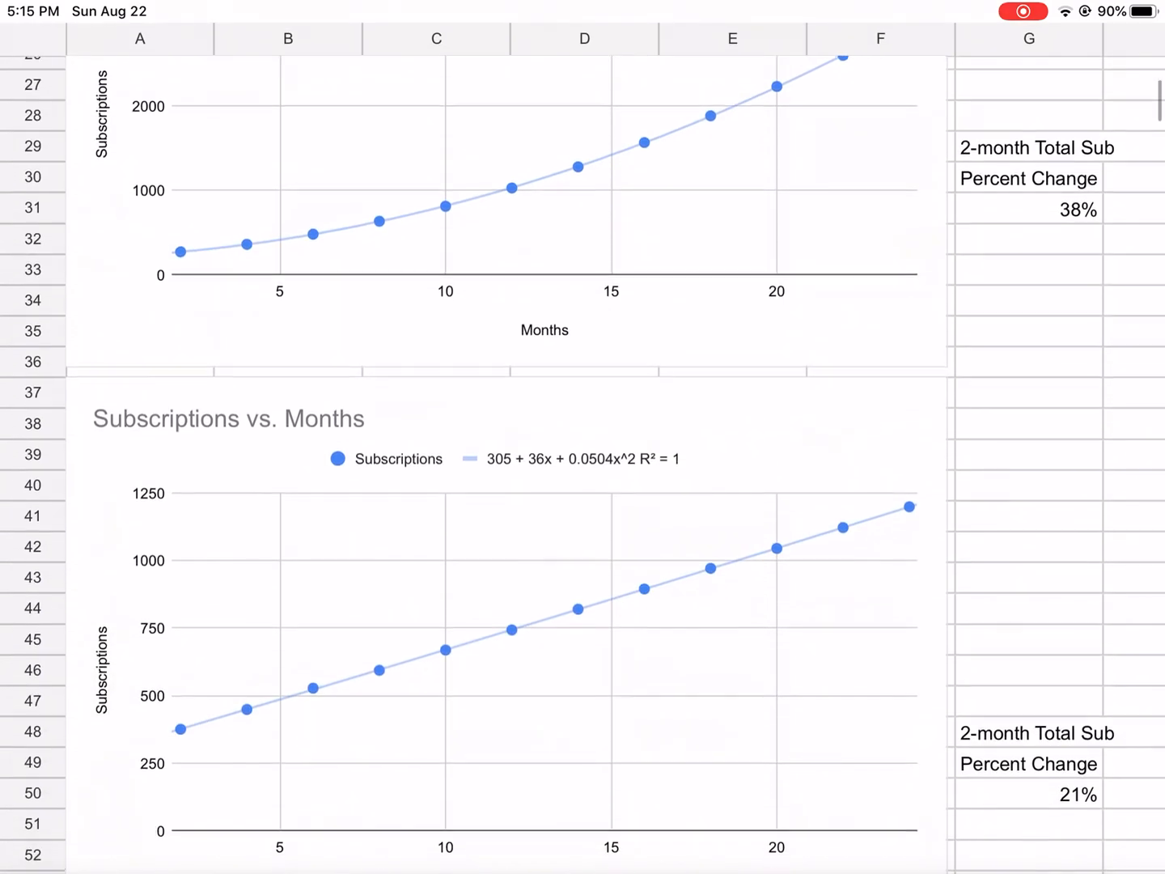
scroll(down, 3)
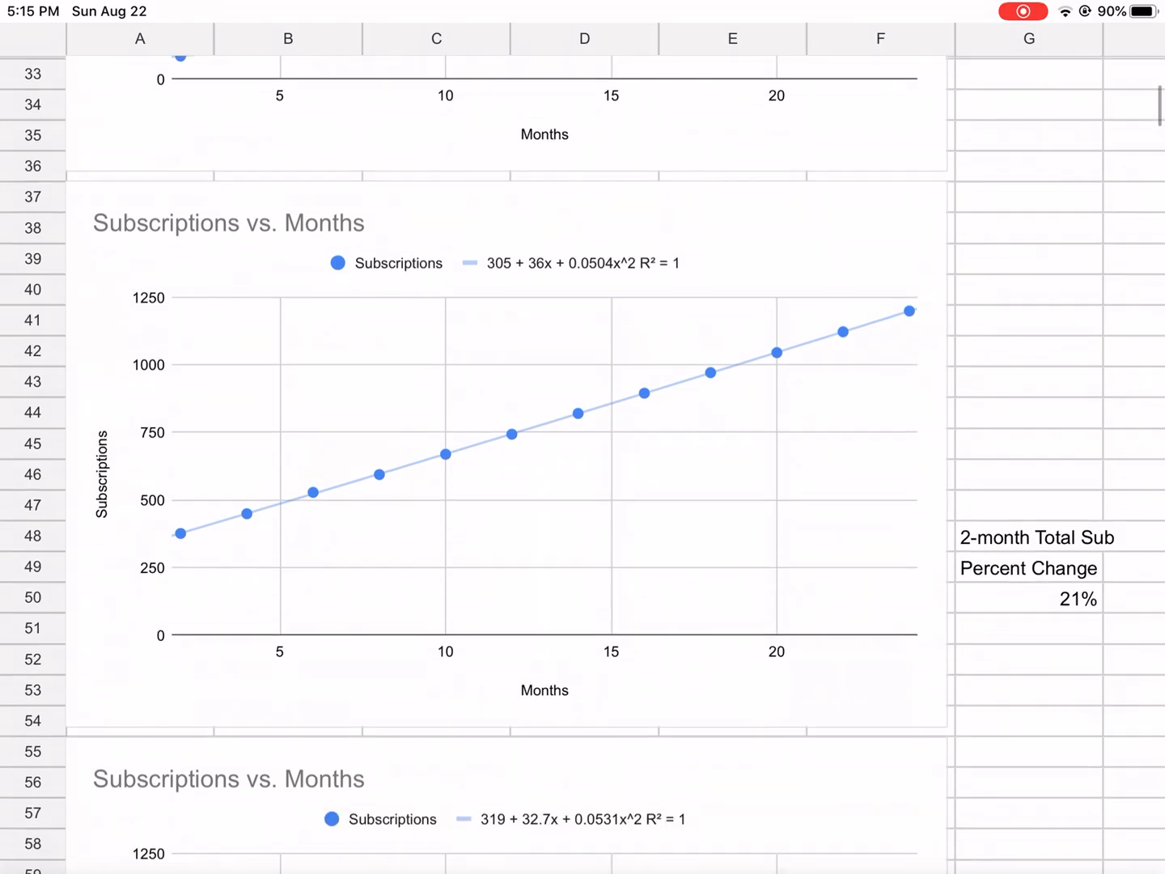
scroll(down, 3)
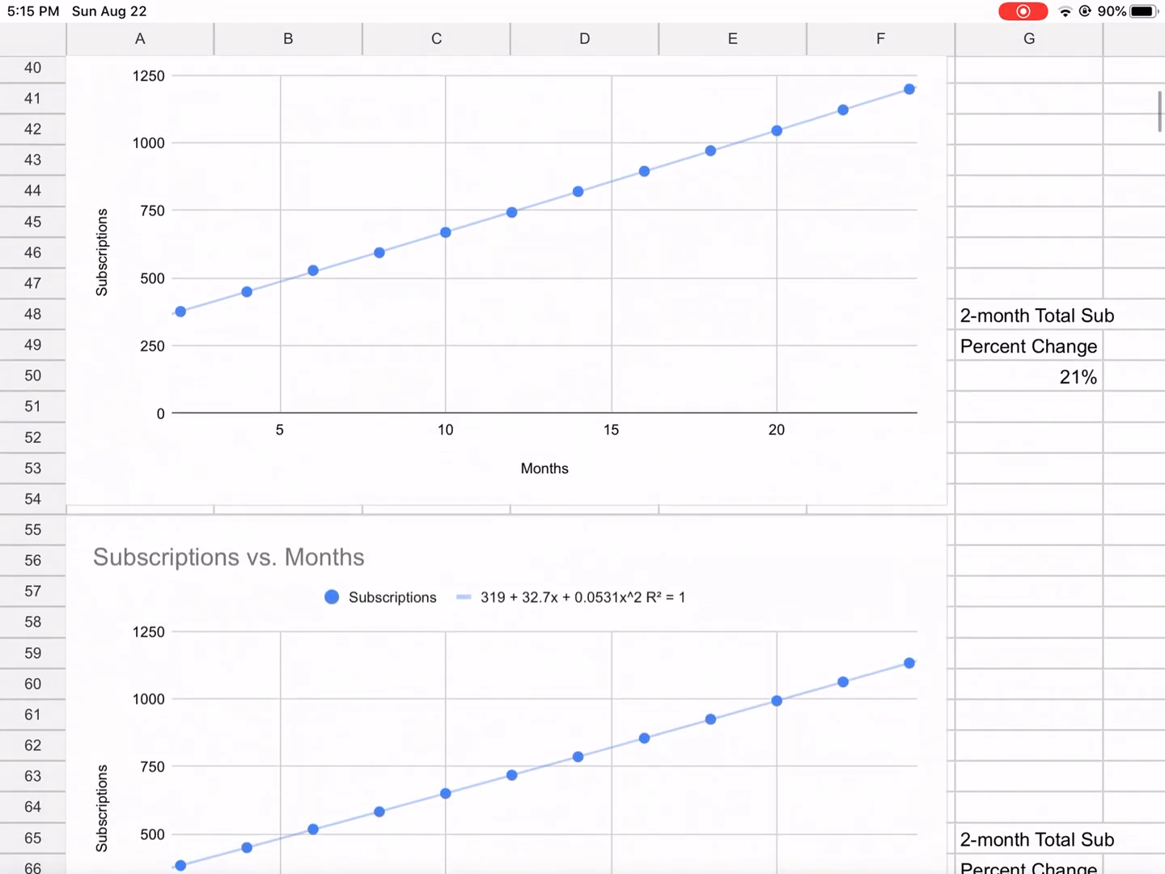
scroll(down, 3)
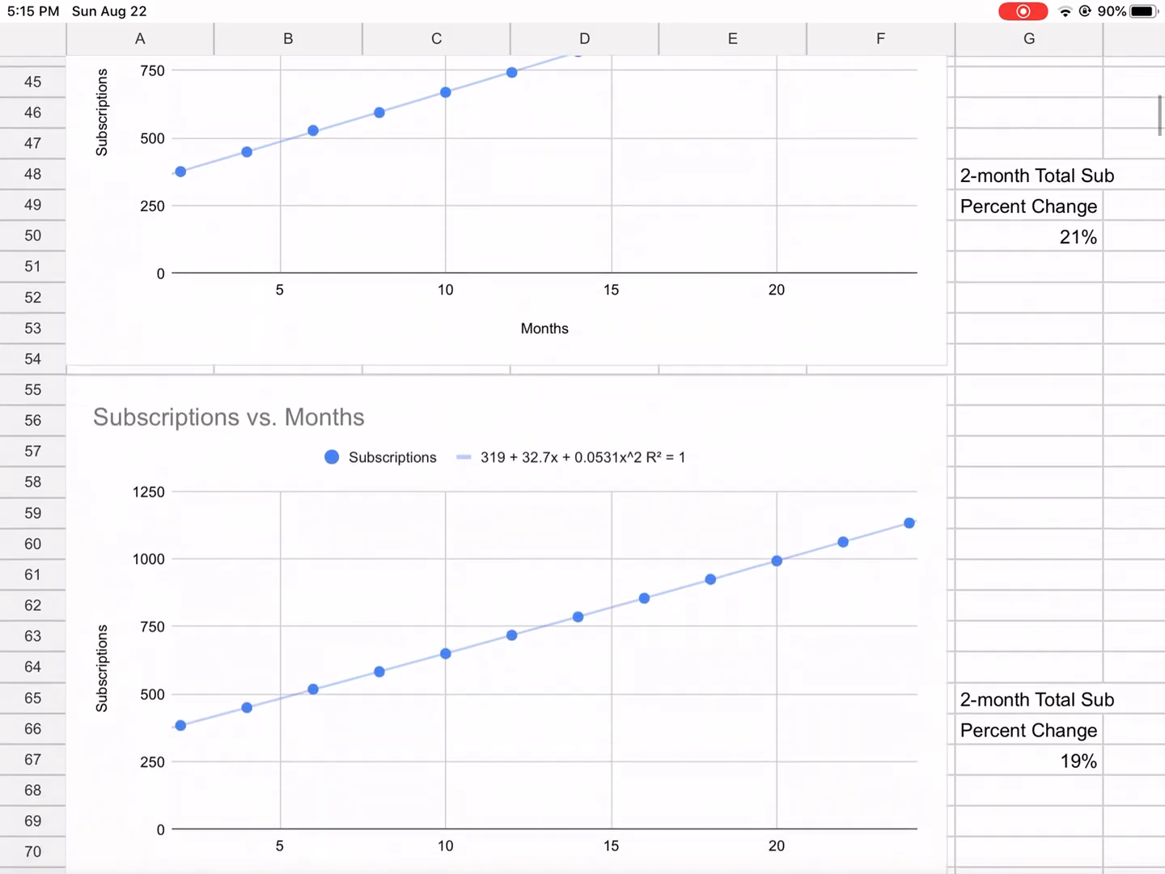
scroll(down, 3)
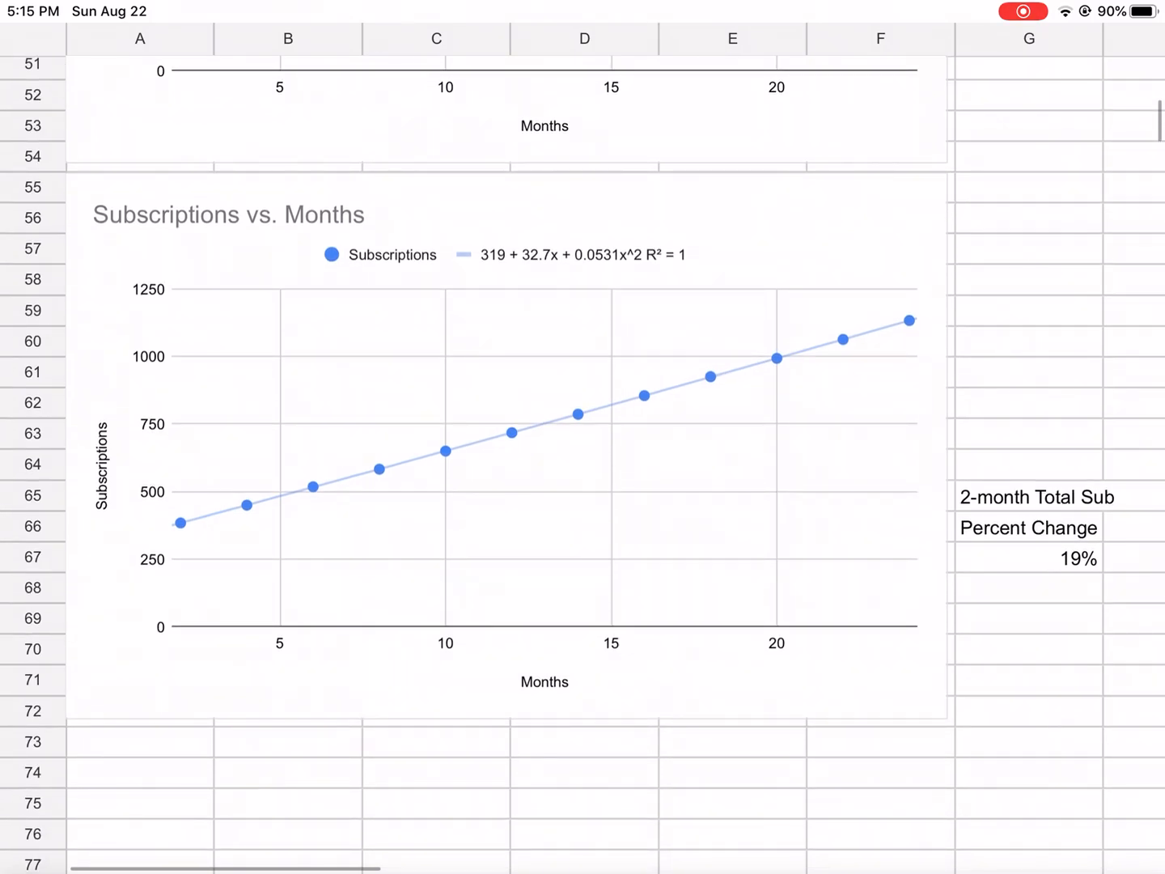
scroll(up, 3)
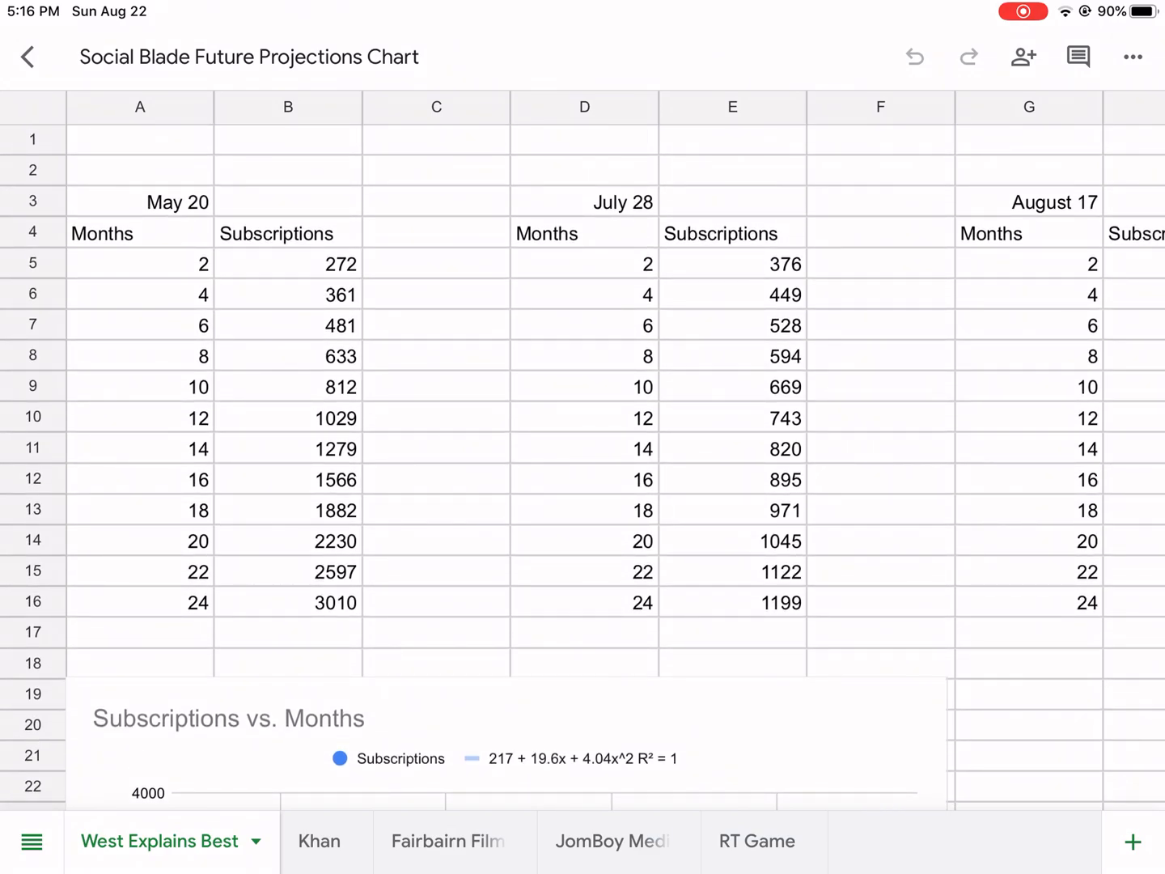
click(269, 841)
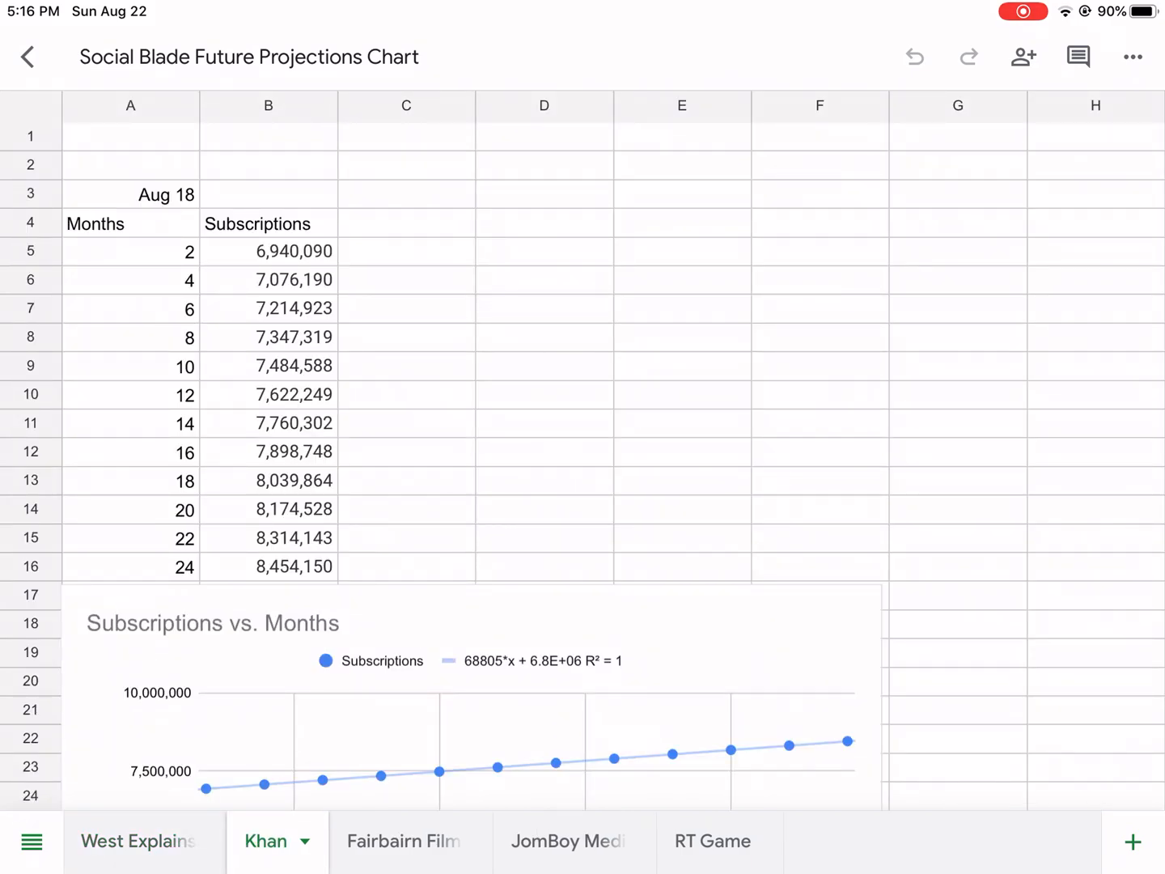
scroll(down, 3)
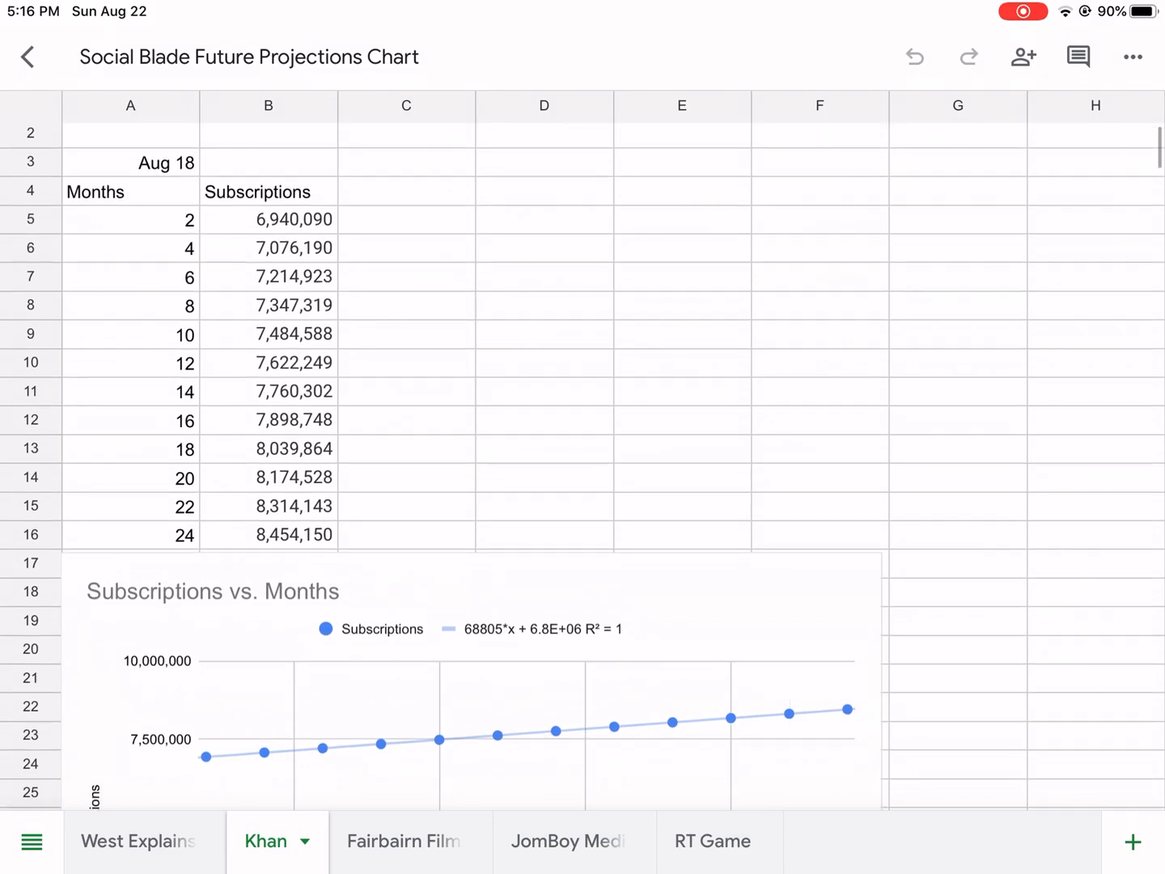
scroll(down, 3)
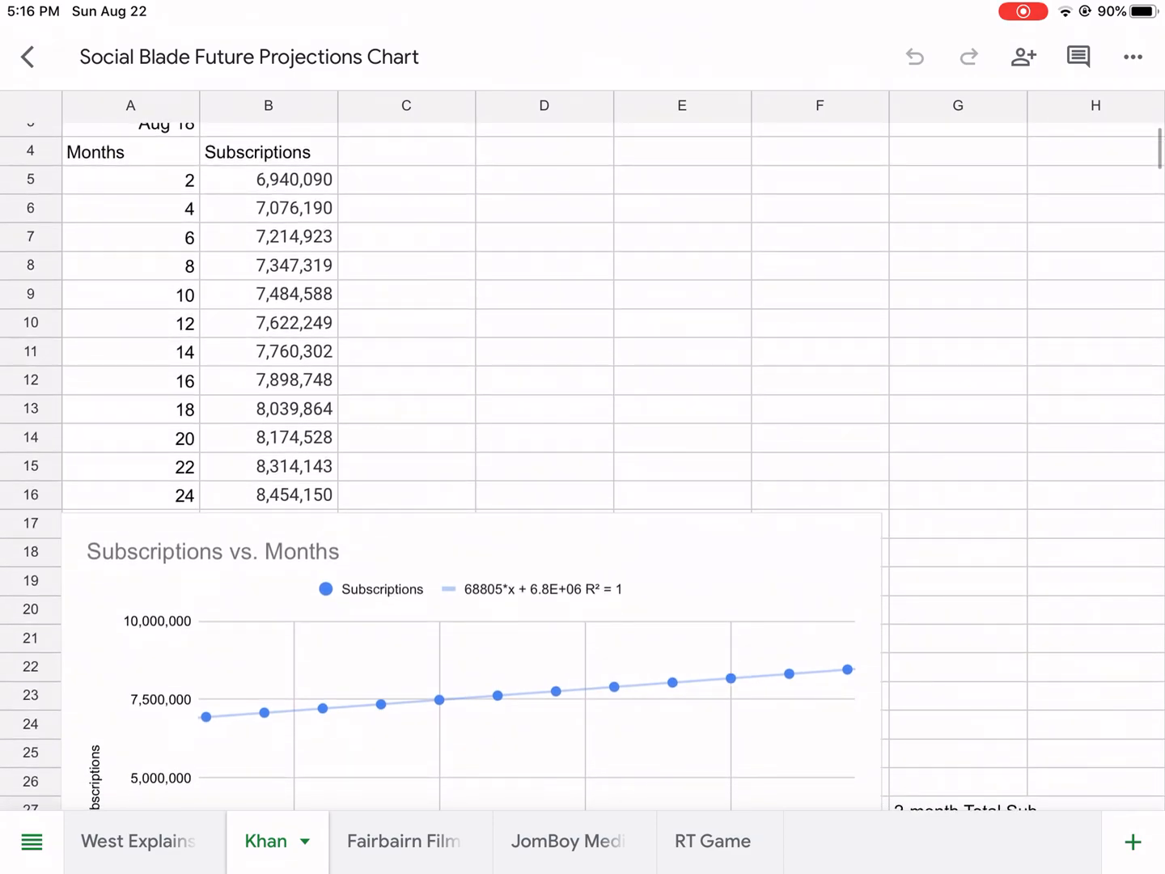
scroll(down, 3)
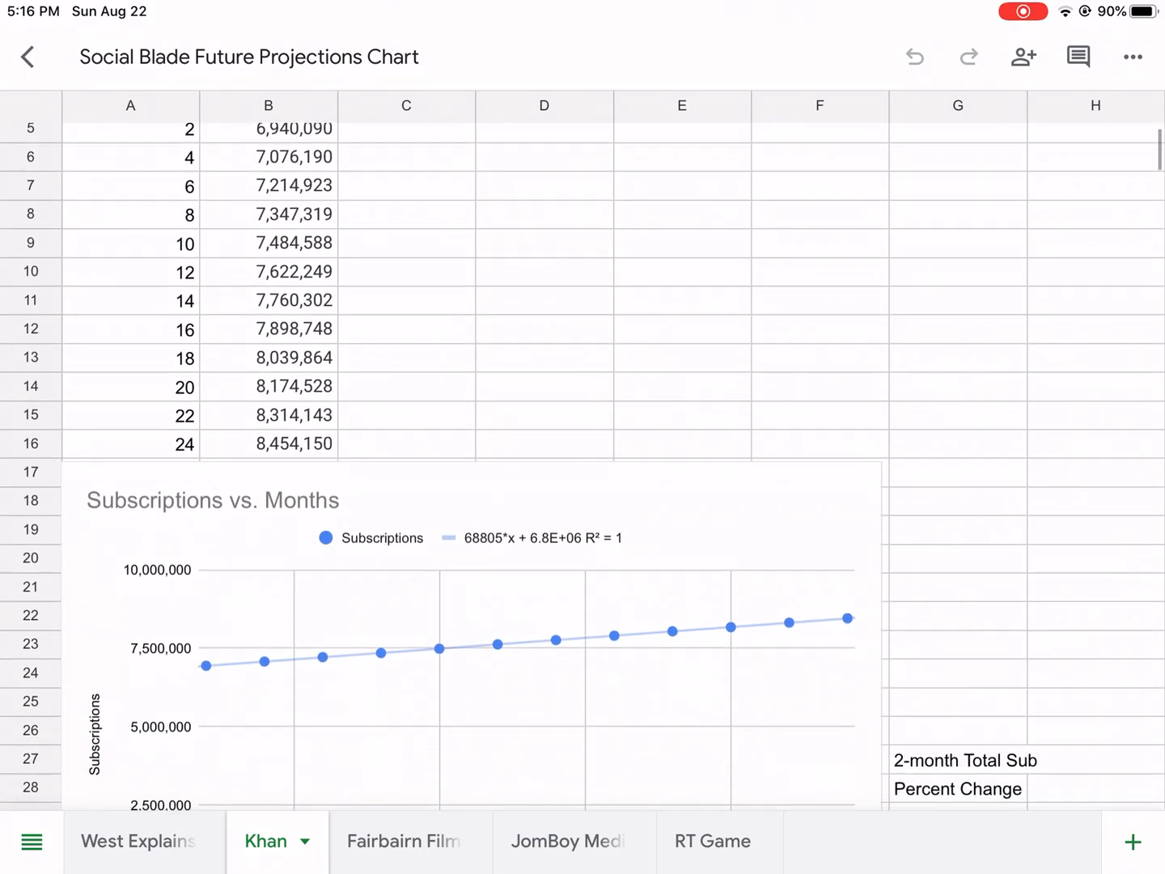
scroll(down, 3)
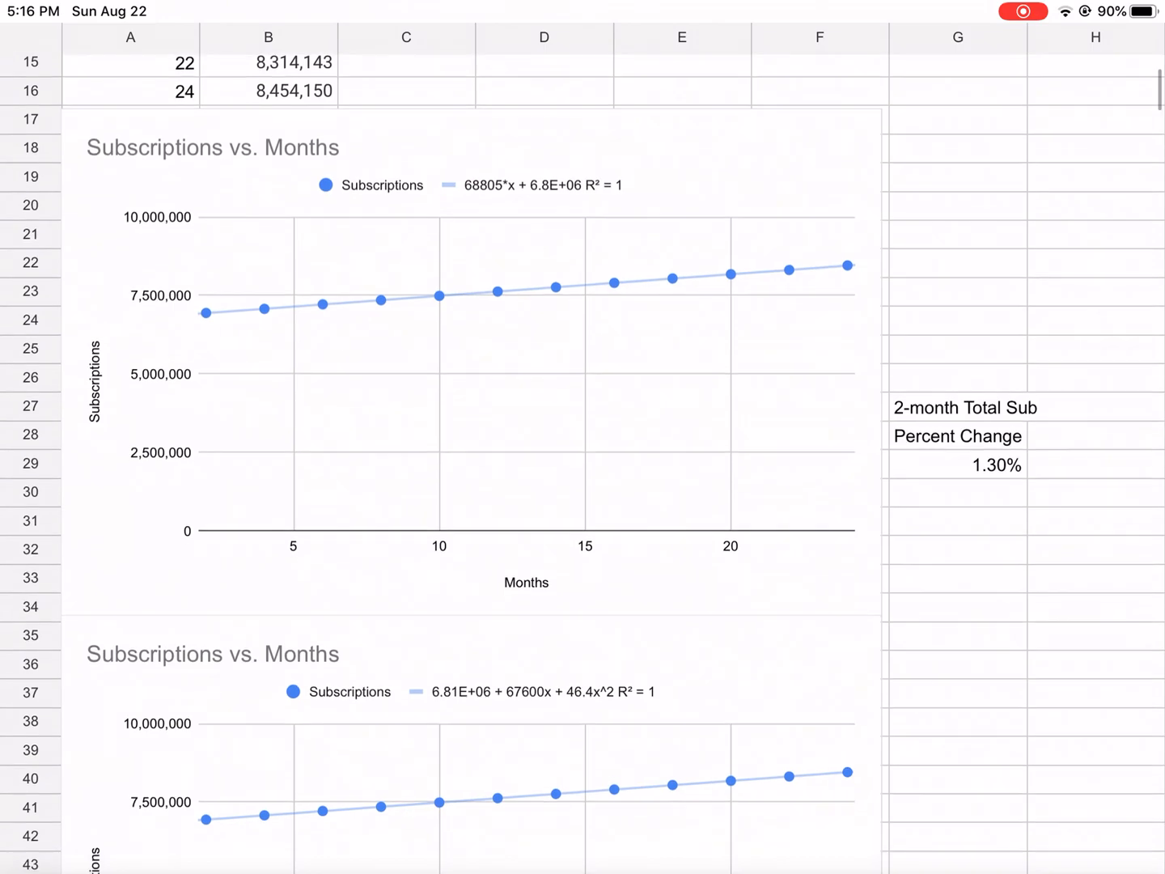
scroll(down, 3)
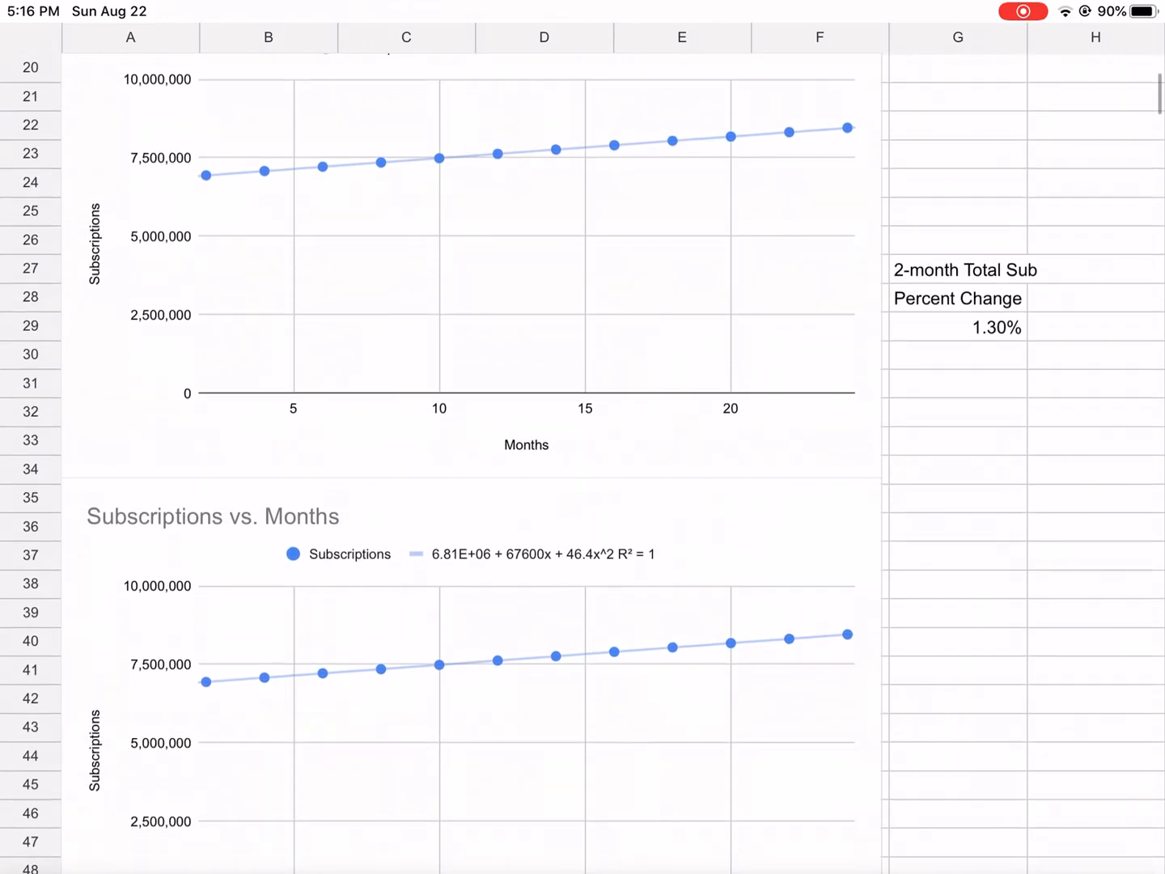
scroll(down, 3)
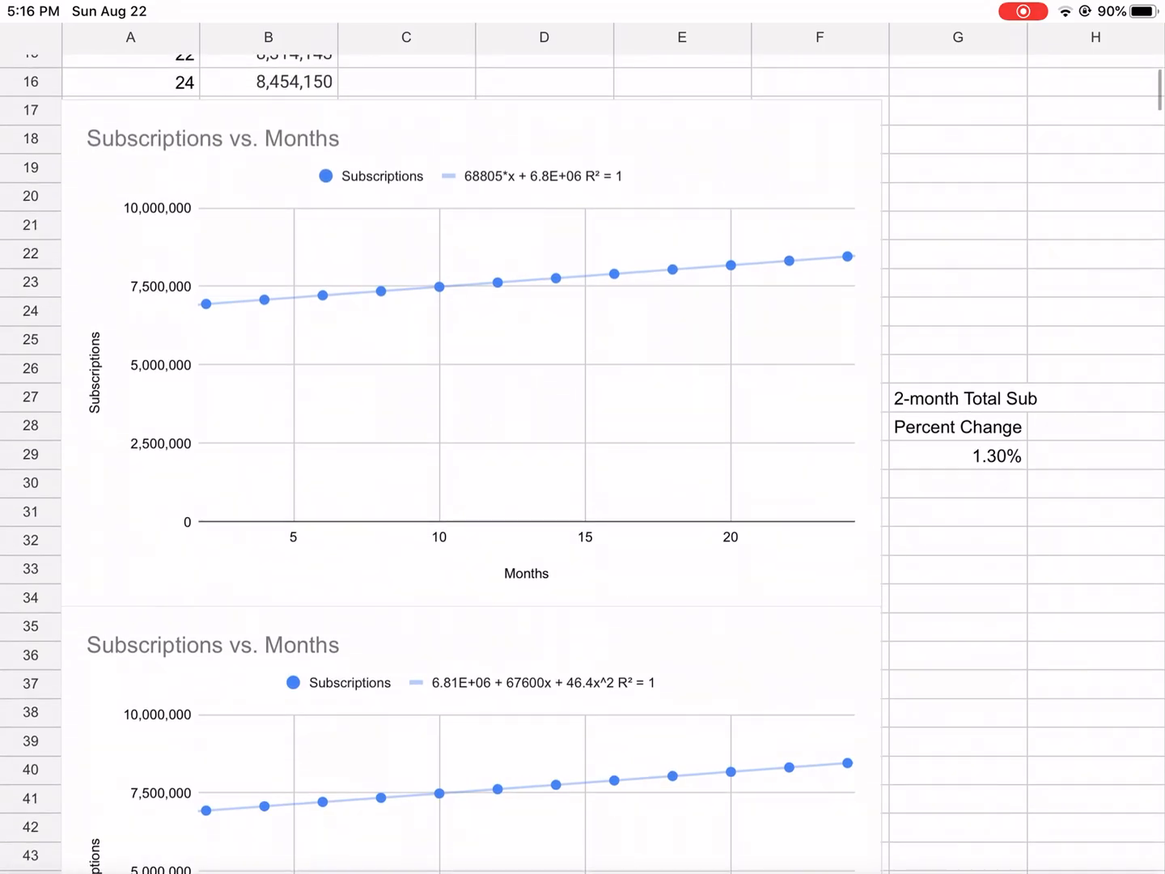
scroll(down, 3)
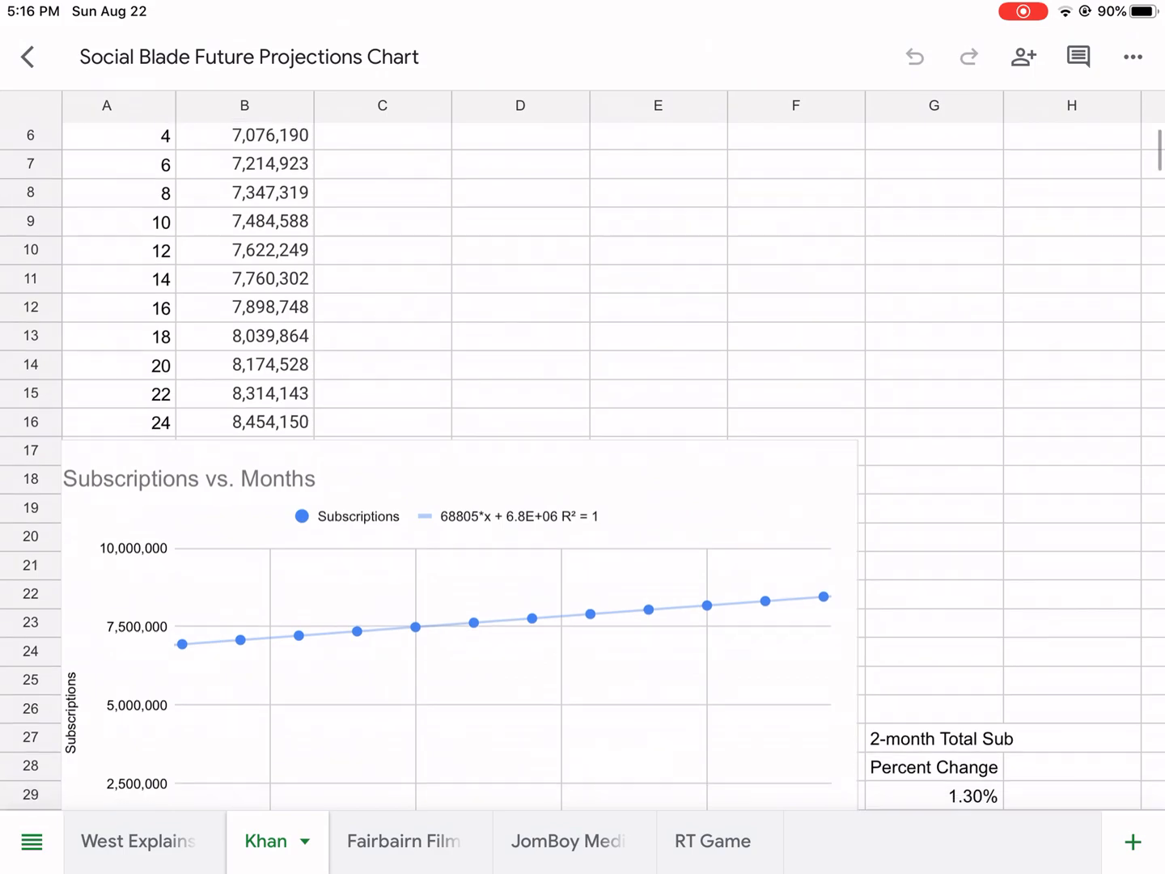
scroll(down, 3)
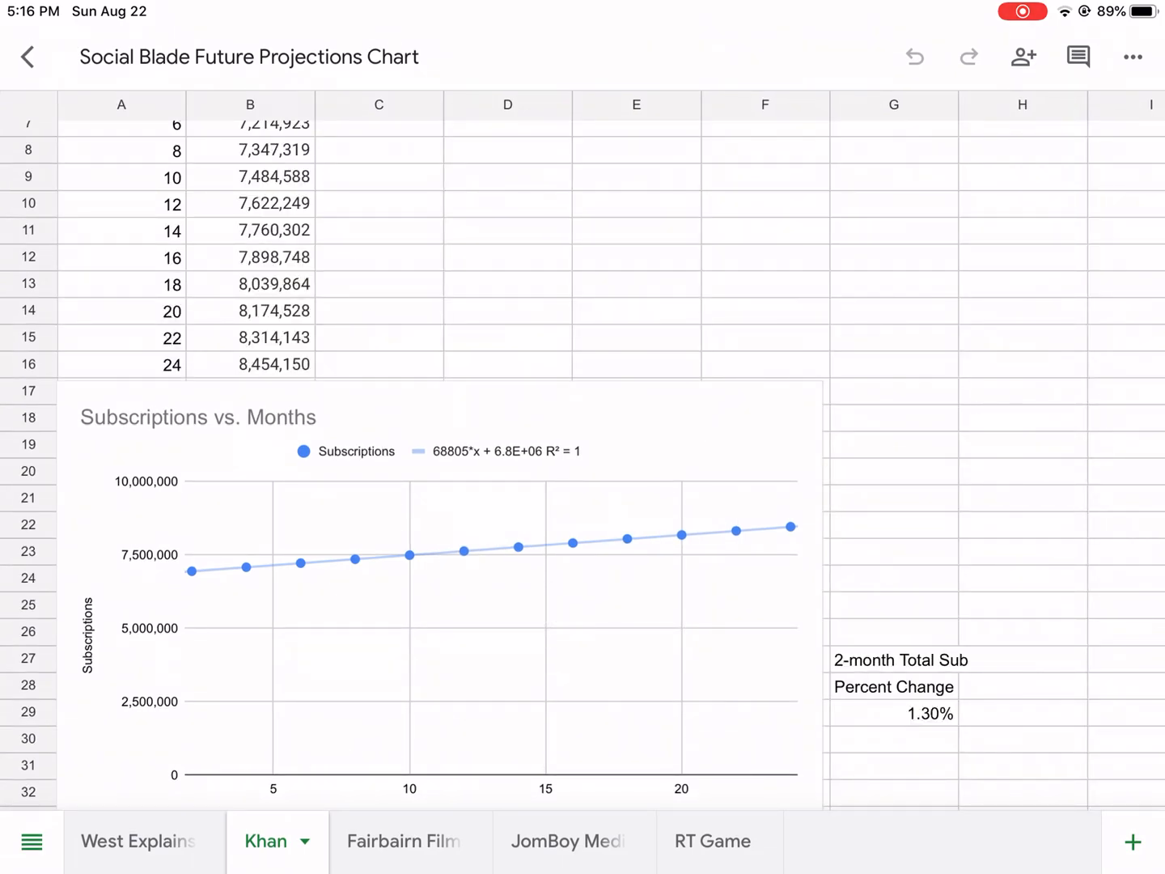
scroll(down, 3)
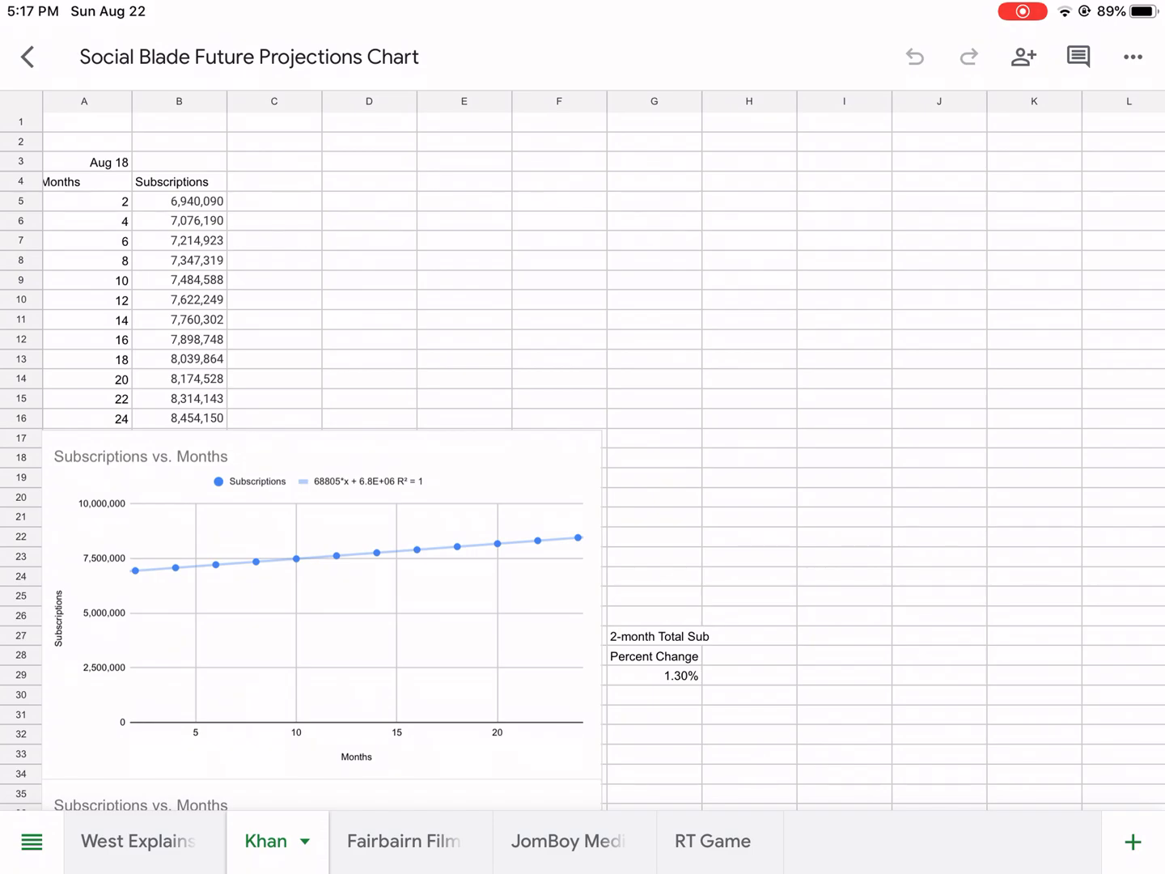
- Review Fairbairn Films' trendline charts and 2.50% two-month change on its sheet
click(401, 841)
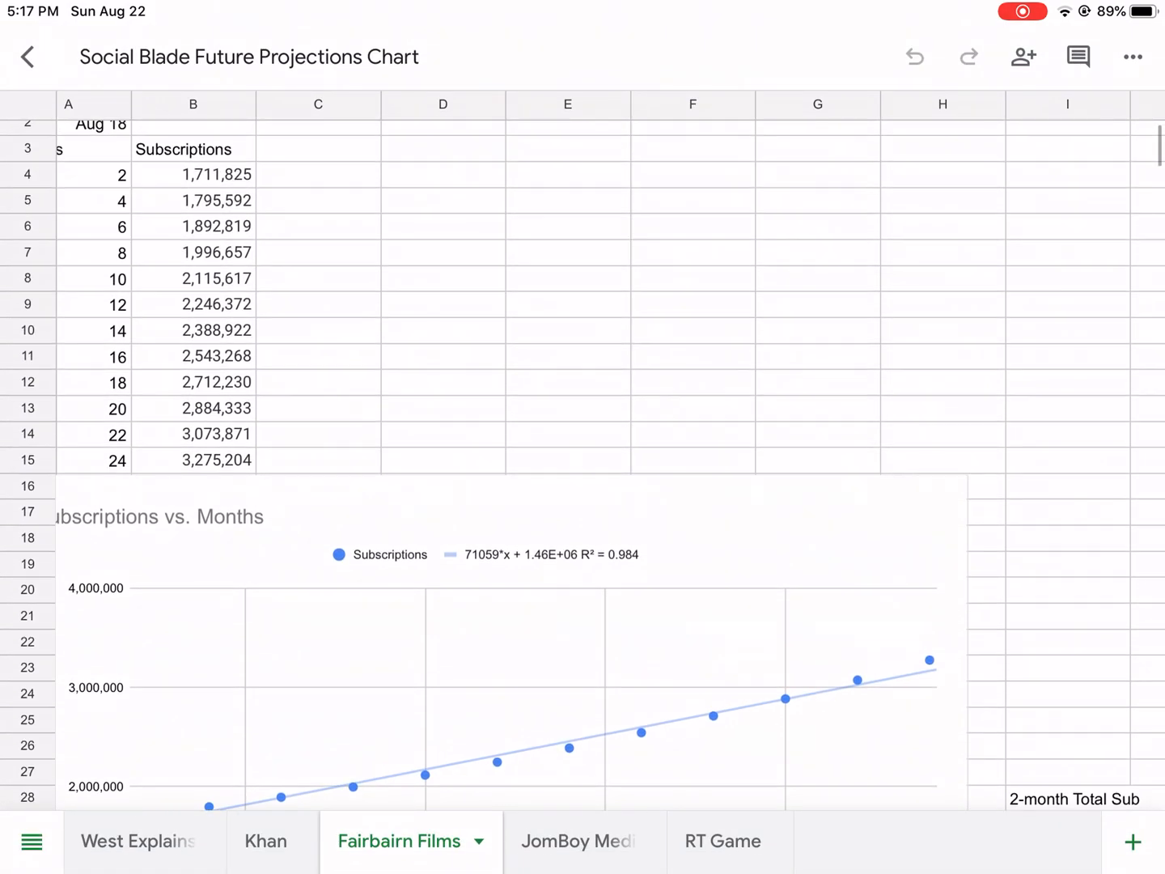
scroll(down, 3)
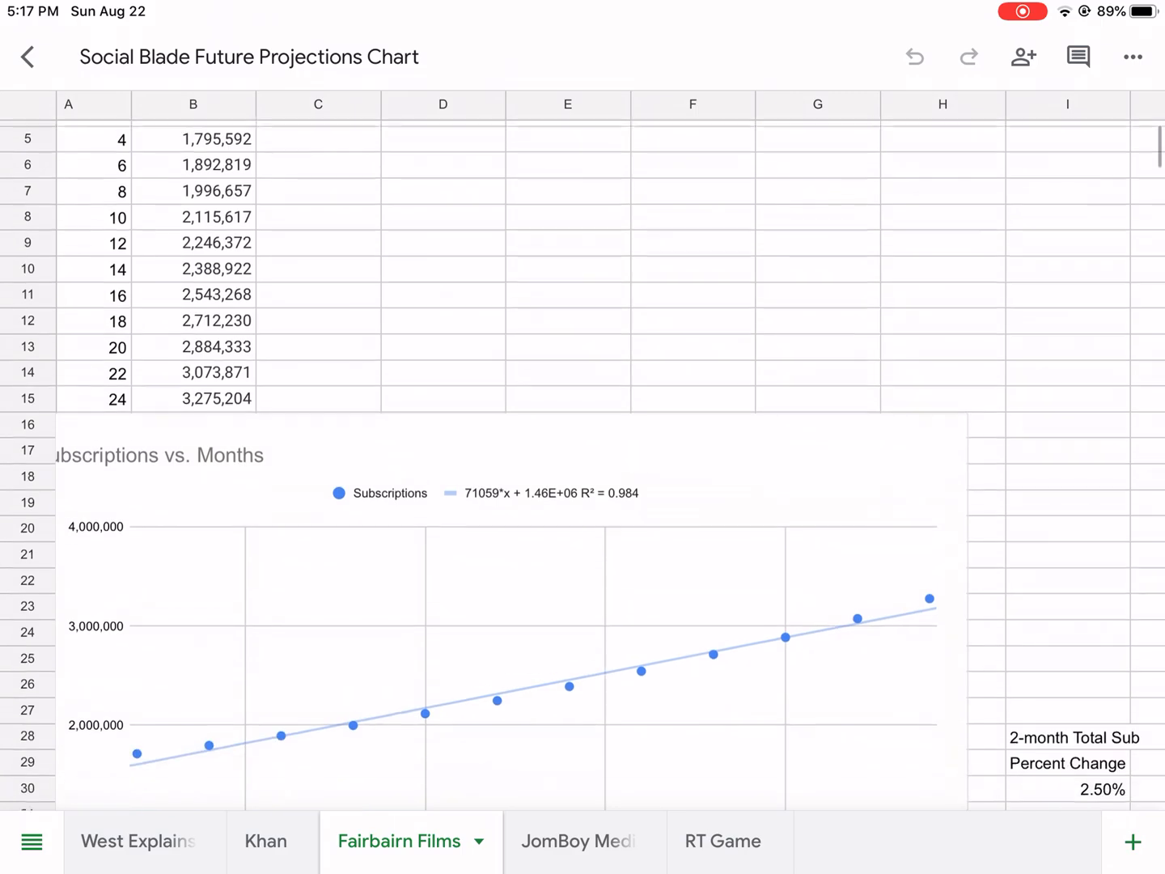
scroll(down, 3)
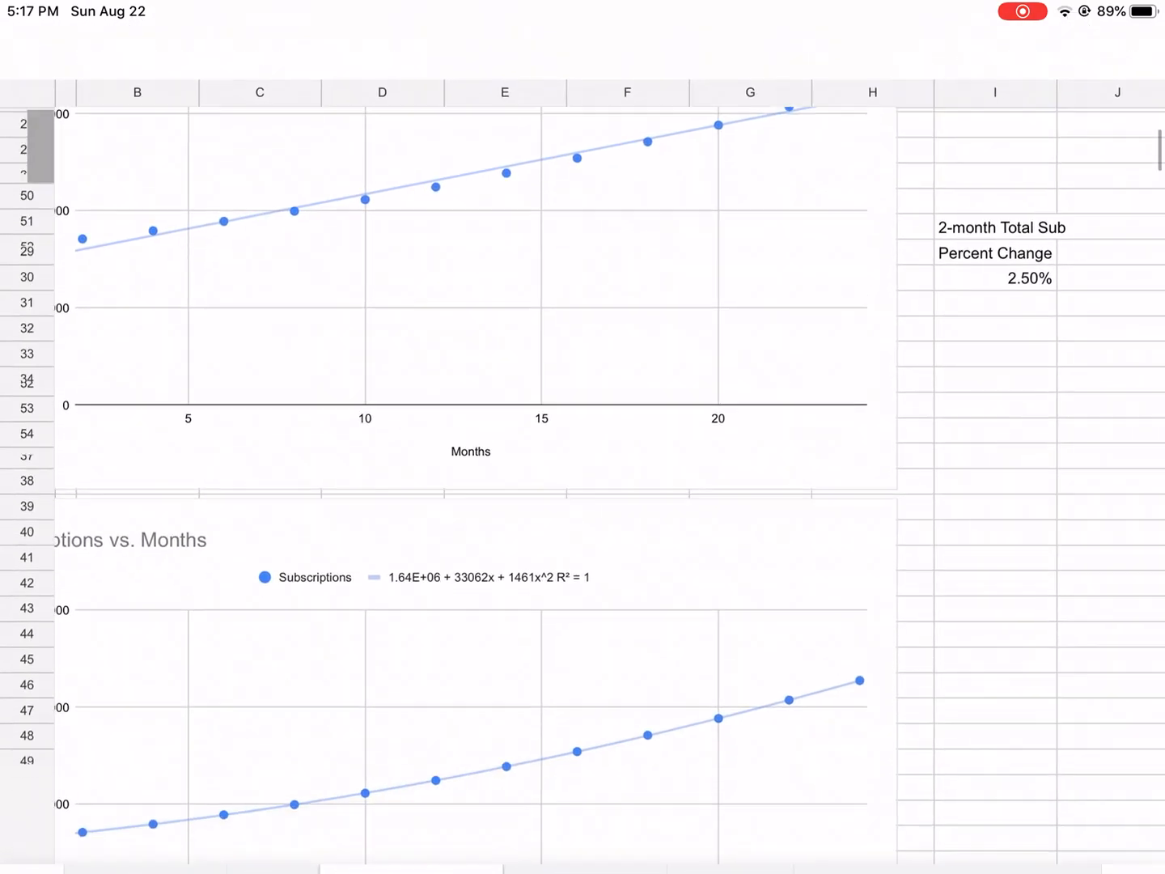
scroll(down, 3)
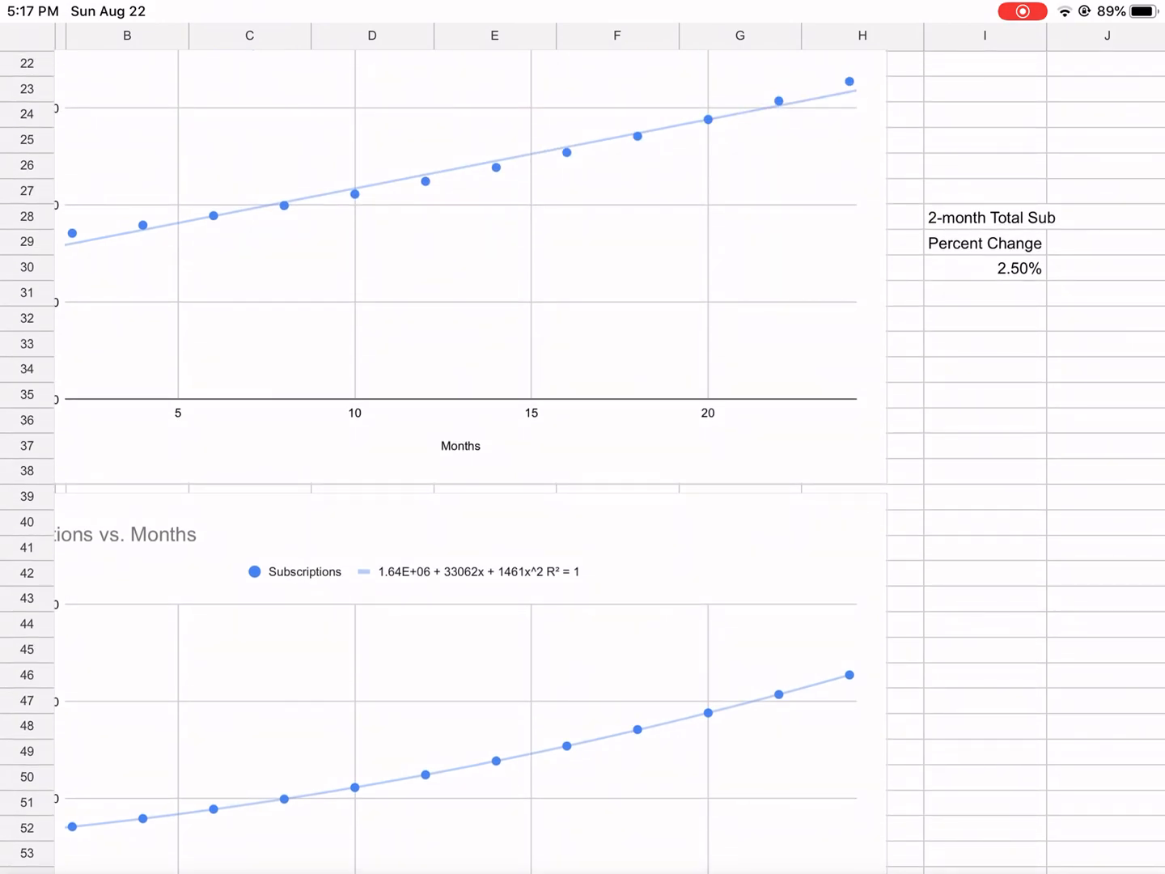
scroll(up, 3)
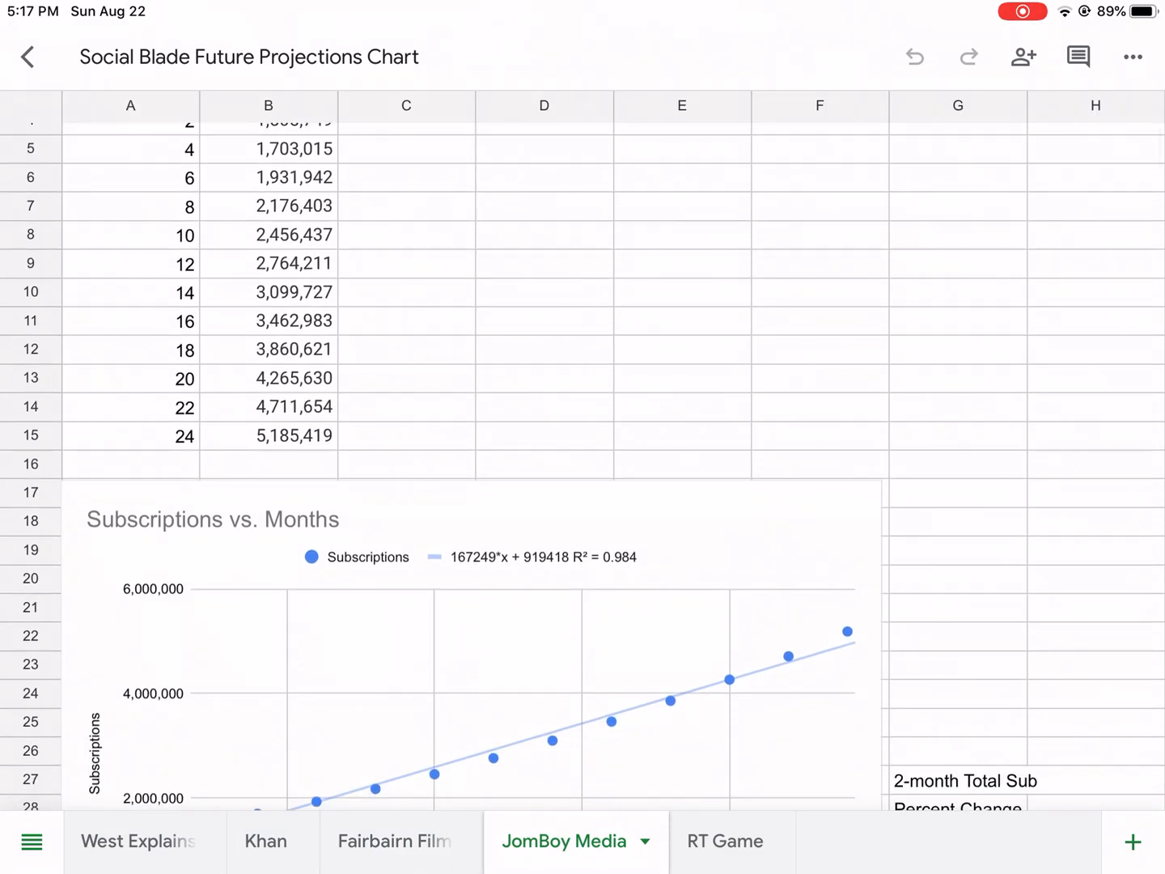
- Scroll JomBoy Media's sheet to its Aug 20 table, linear trendline chart and 12.70% change
scroll(down, 3)
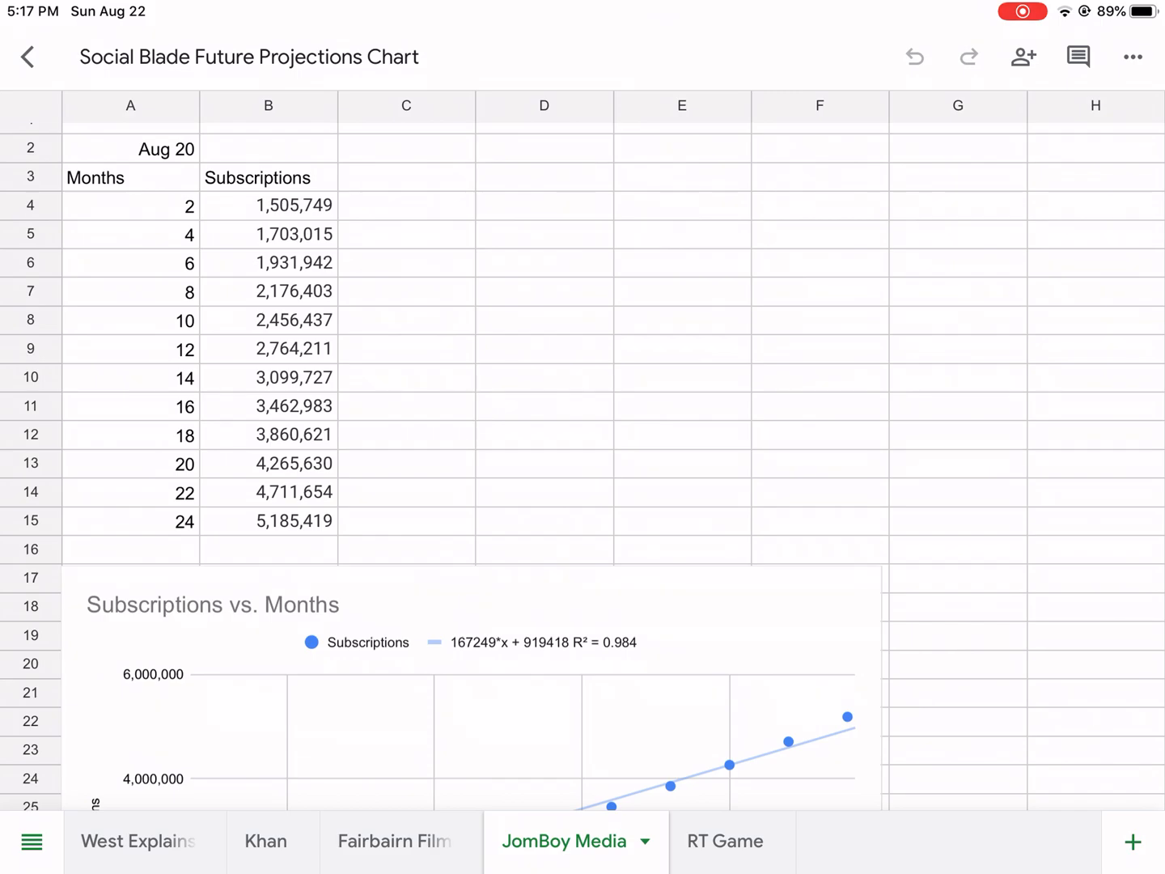
scroll(down, 3)
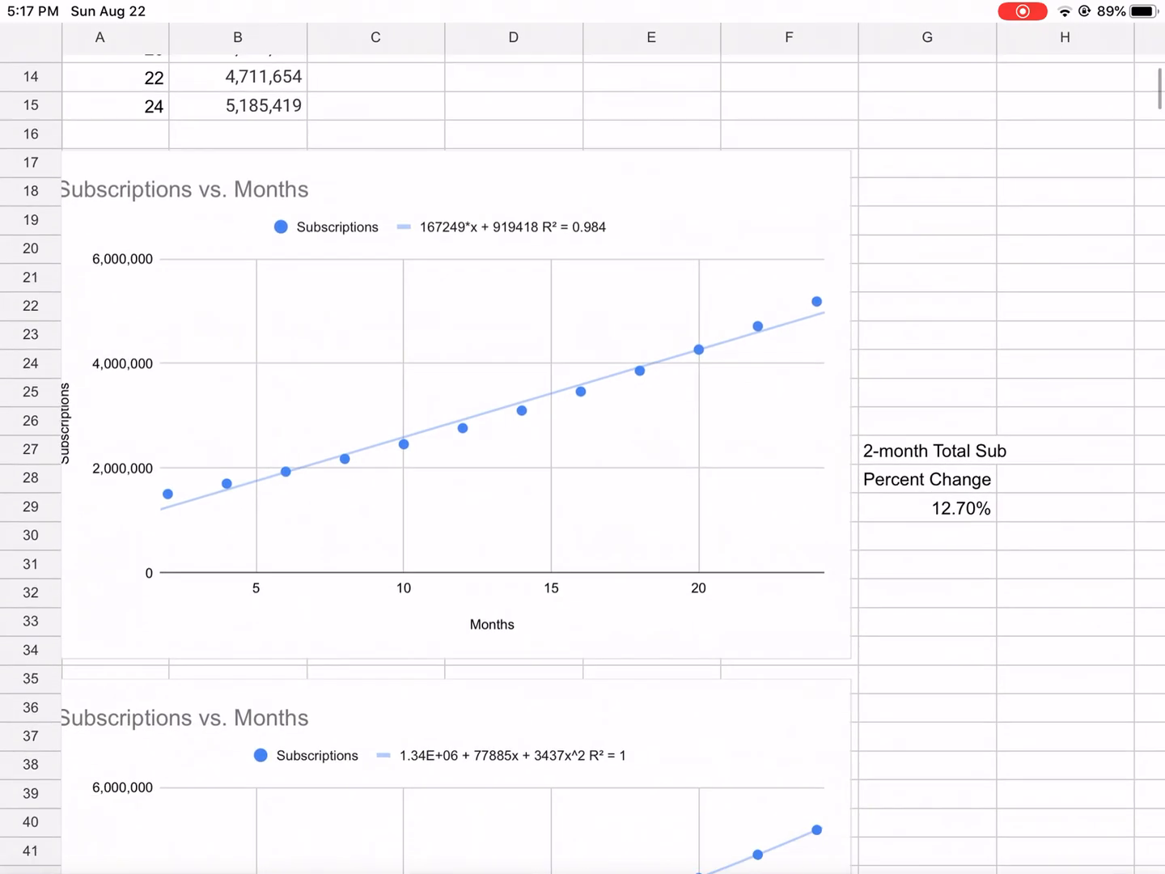
scroll(down, 3)
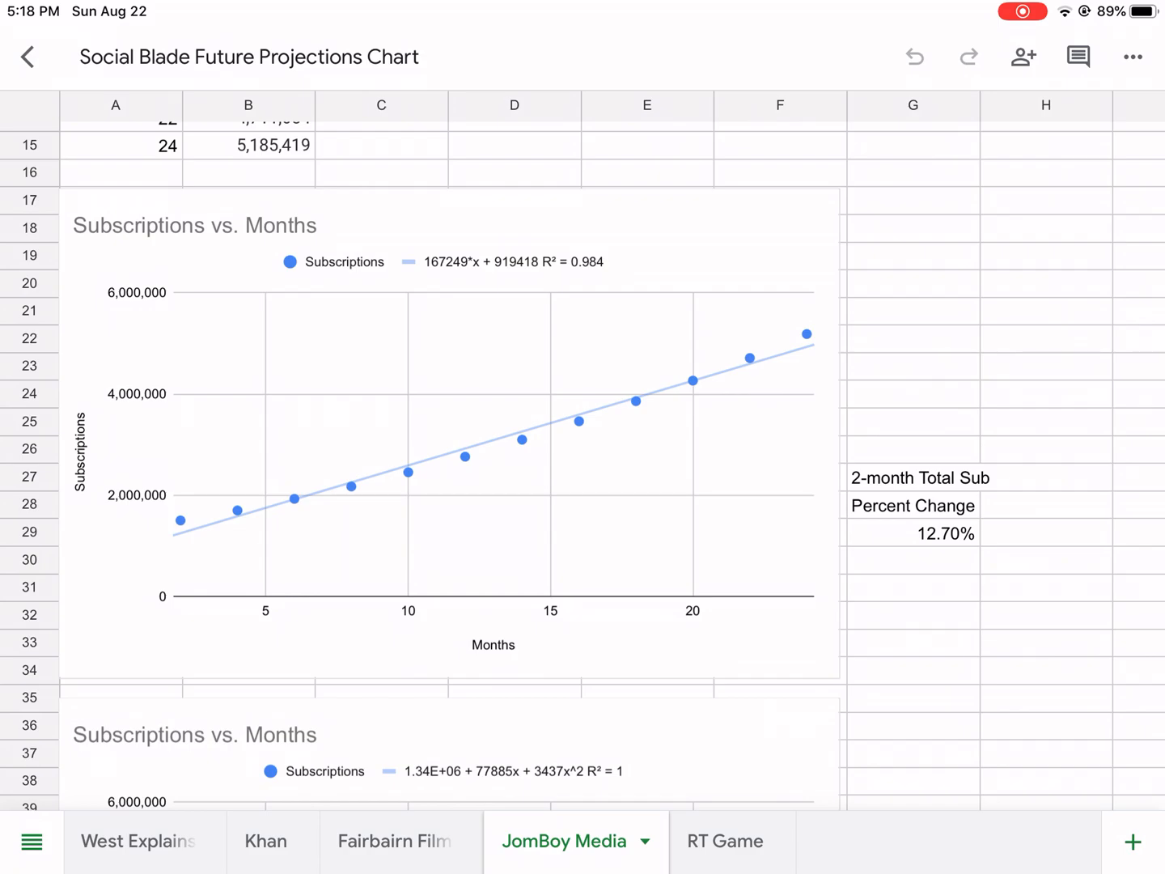
- Review RT Game's Aug 20 subscriptions table and Subscriptions vs. Months trendline chart
click(714, 842)
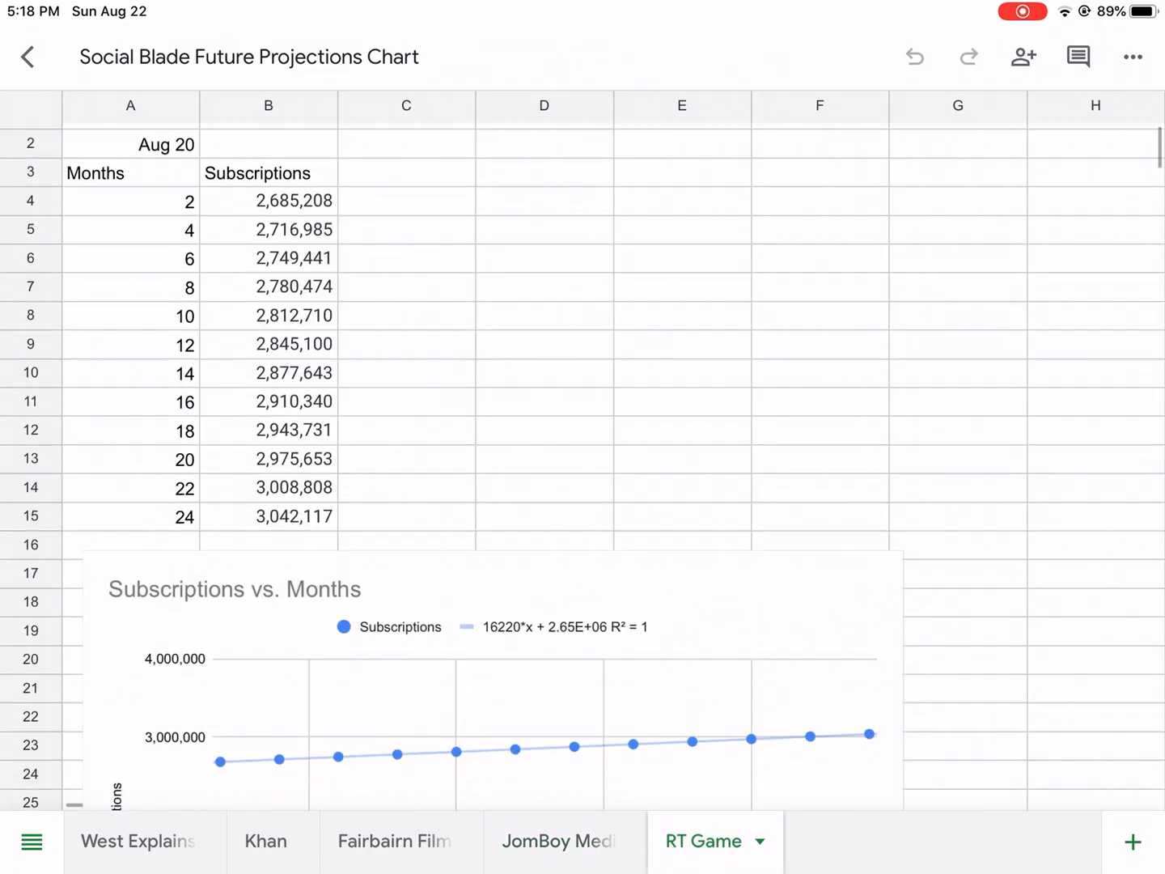
scroll(down, 3)
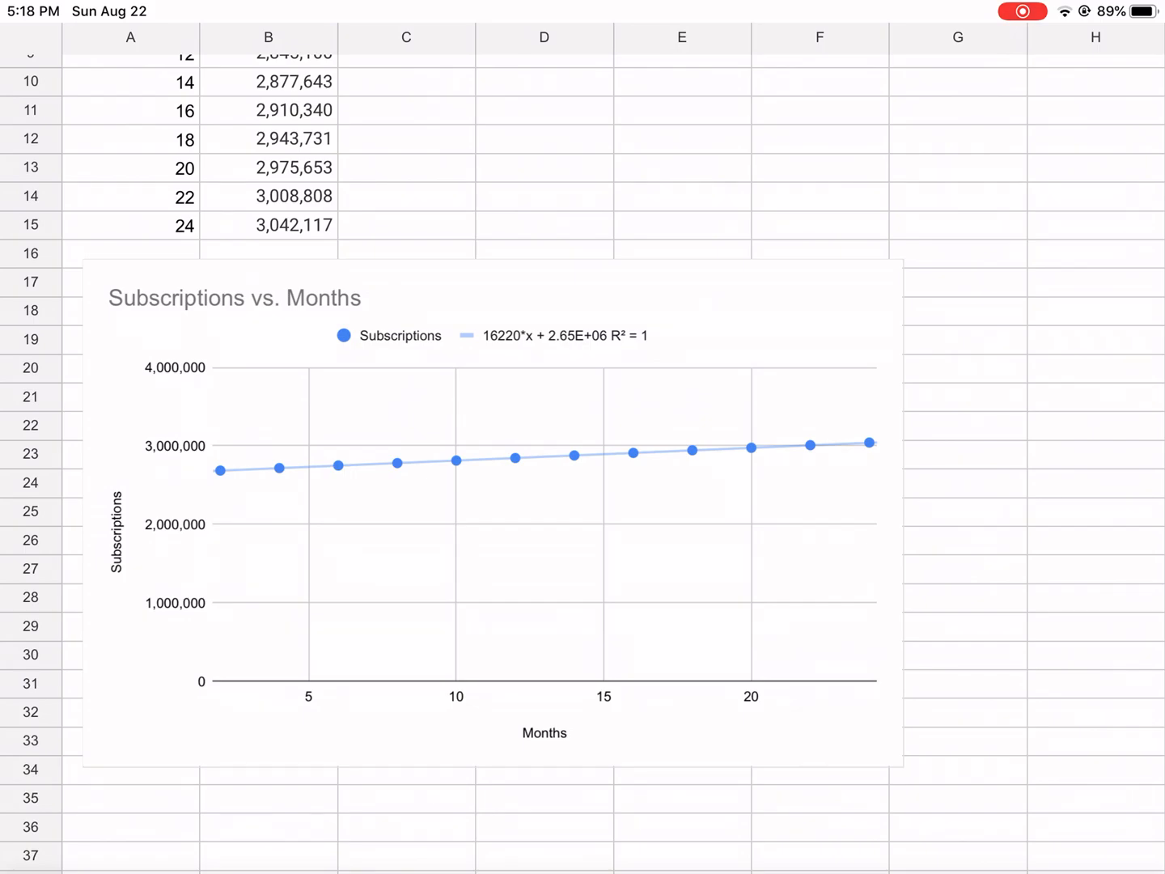
scroll(down, 3)
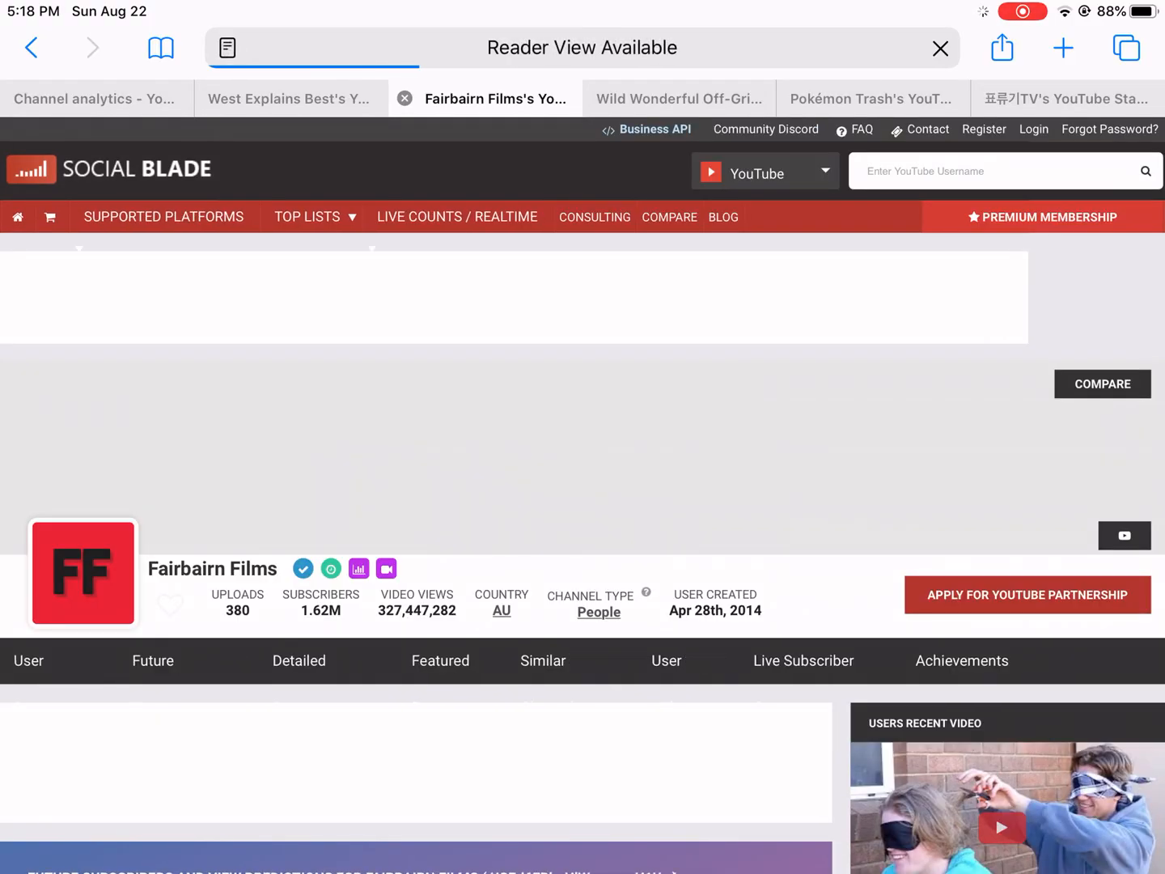
- Scroll Fairbairn Films' Future Projections table, then switch to its User Summary
scroll(down, 3)
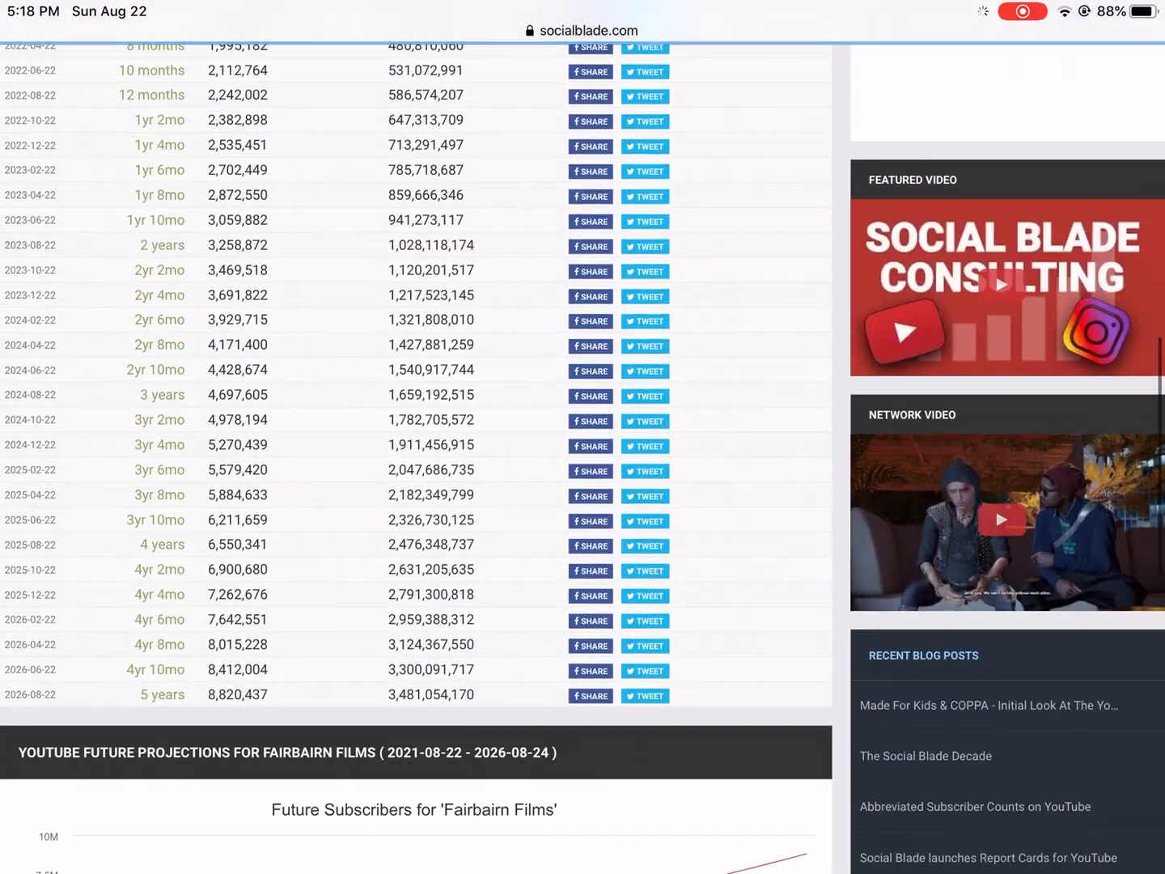
scroll(down, 3)
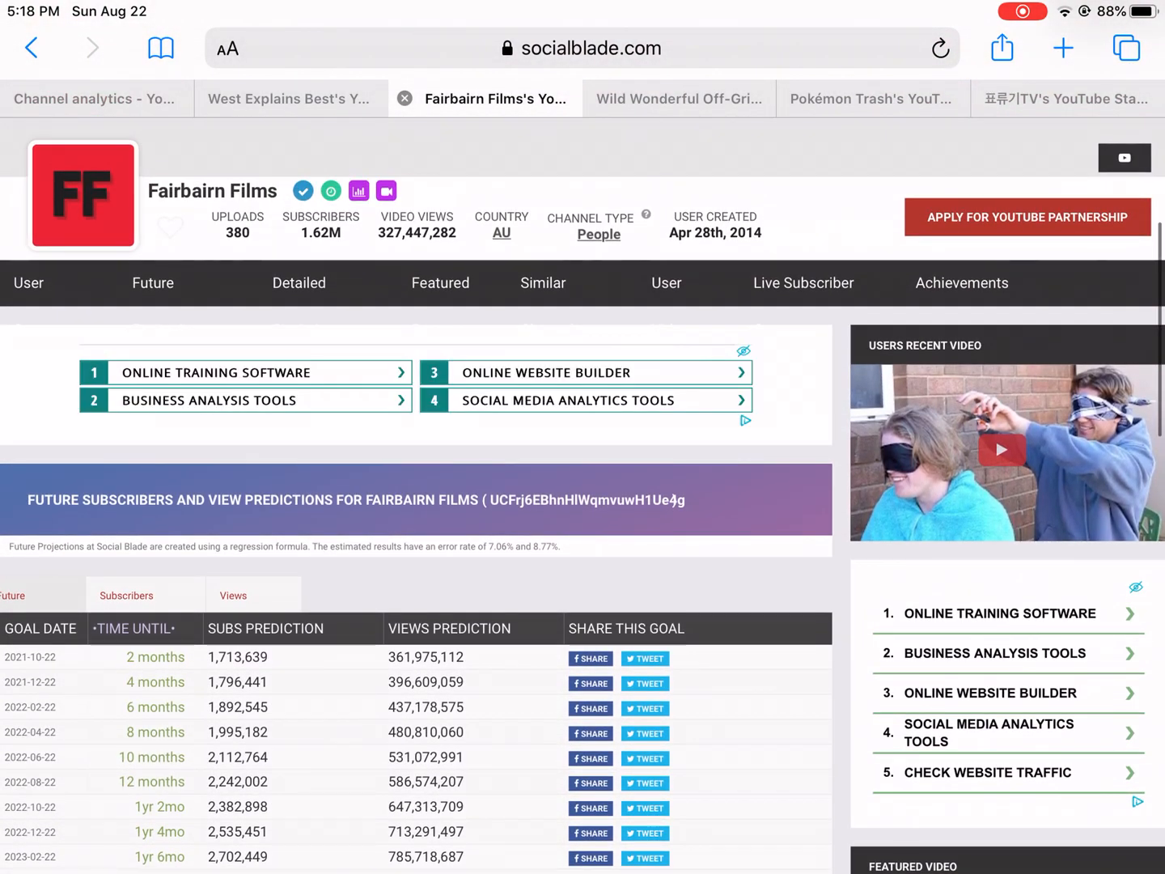
click(298, 283)
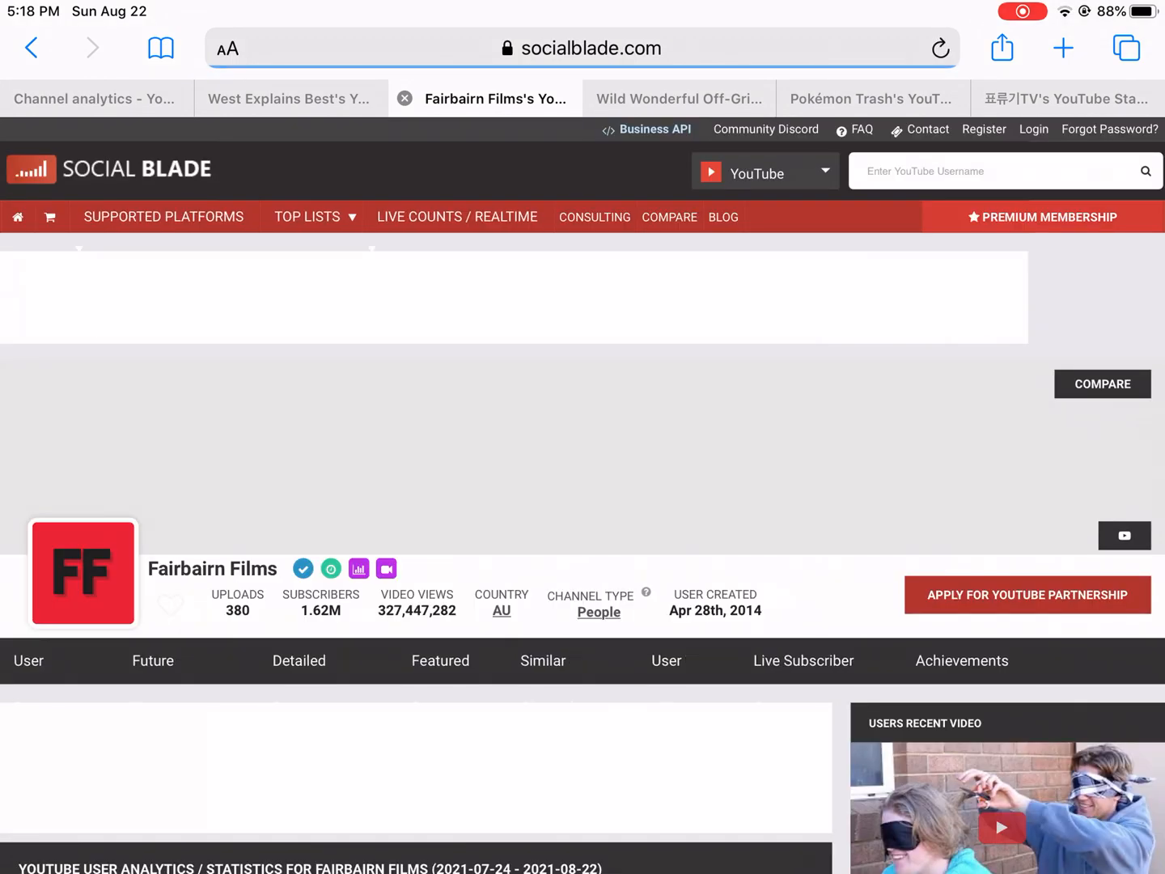
- Browse Fairbairn Films' daily statistics table and weekly subscriber growth graphs
scroll(down, 3)
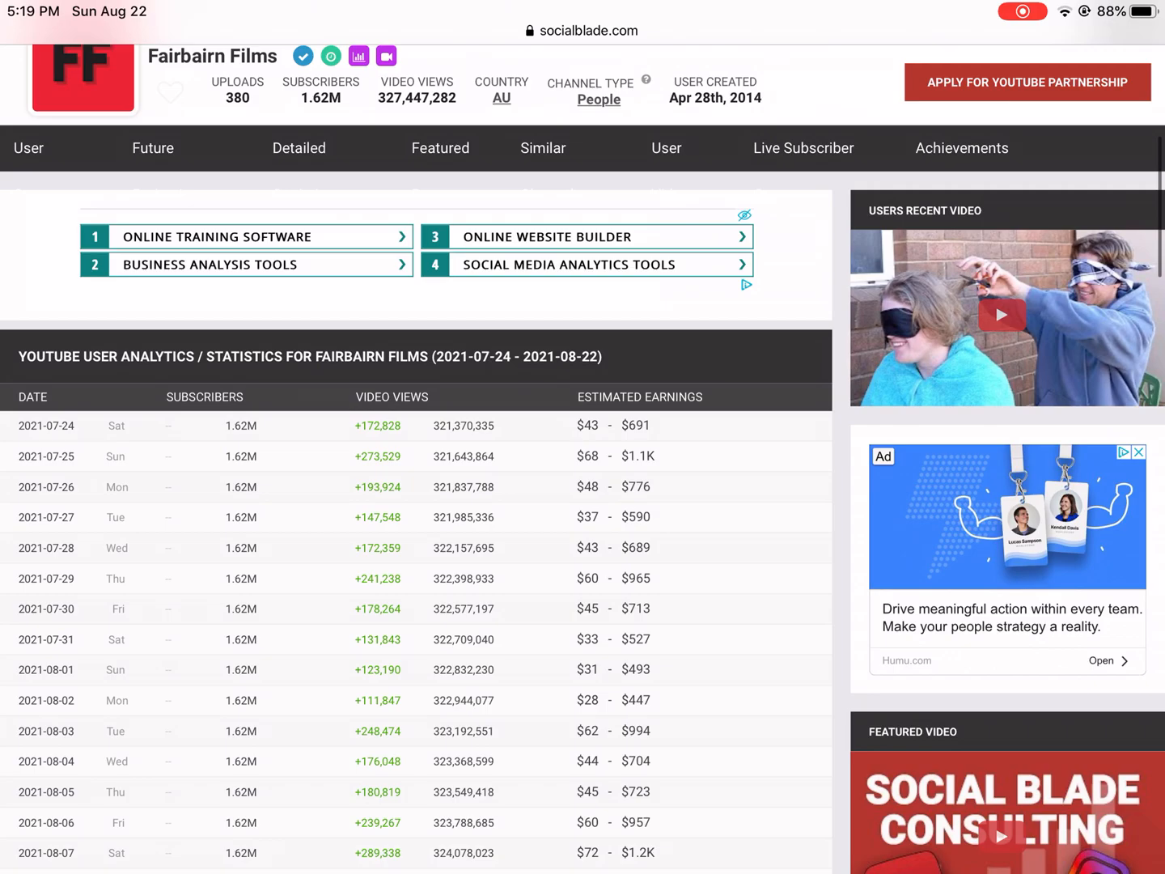
scroll(down, 3)
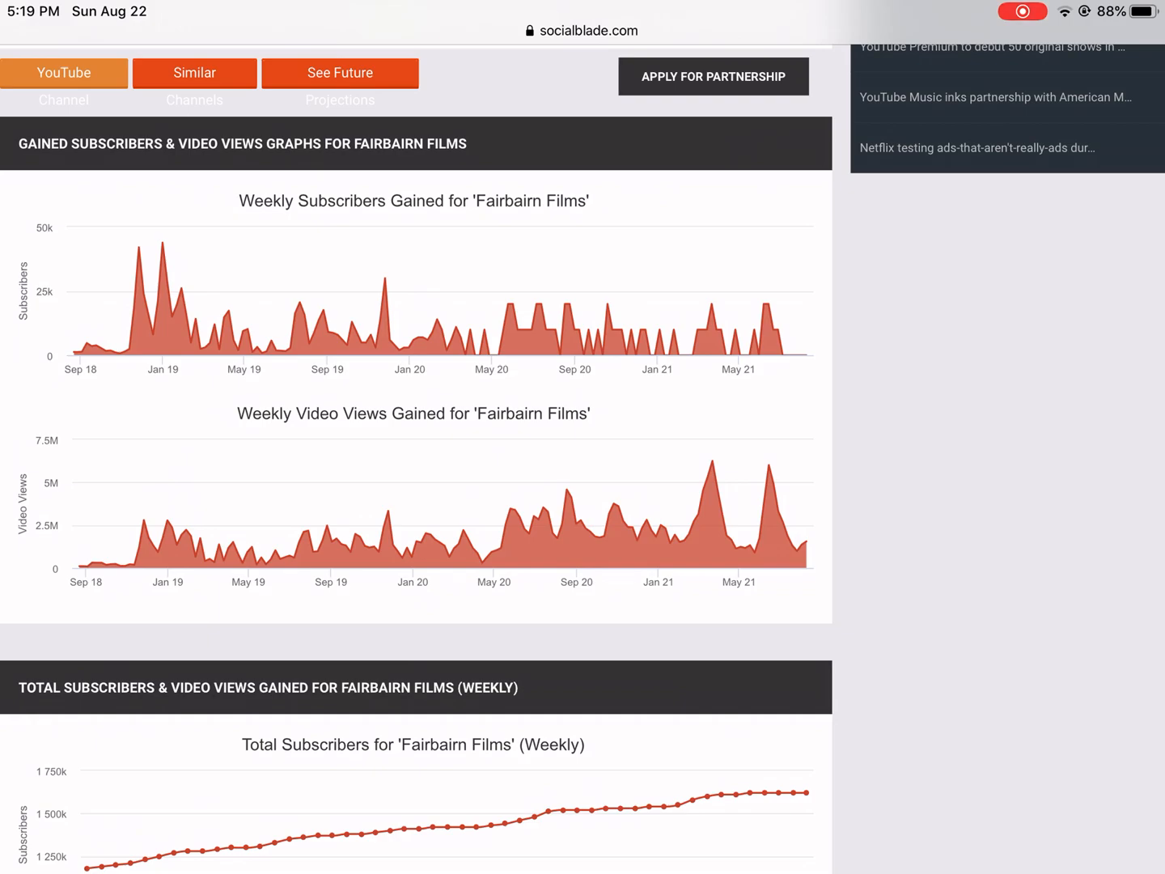
scroll(down, 3)
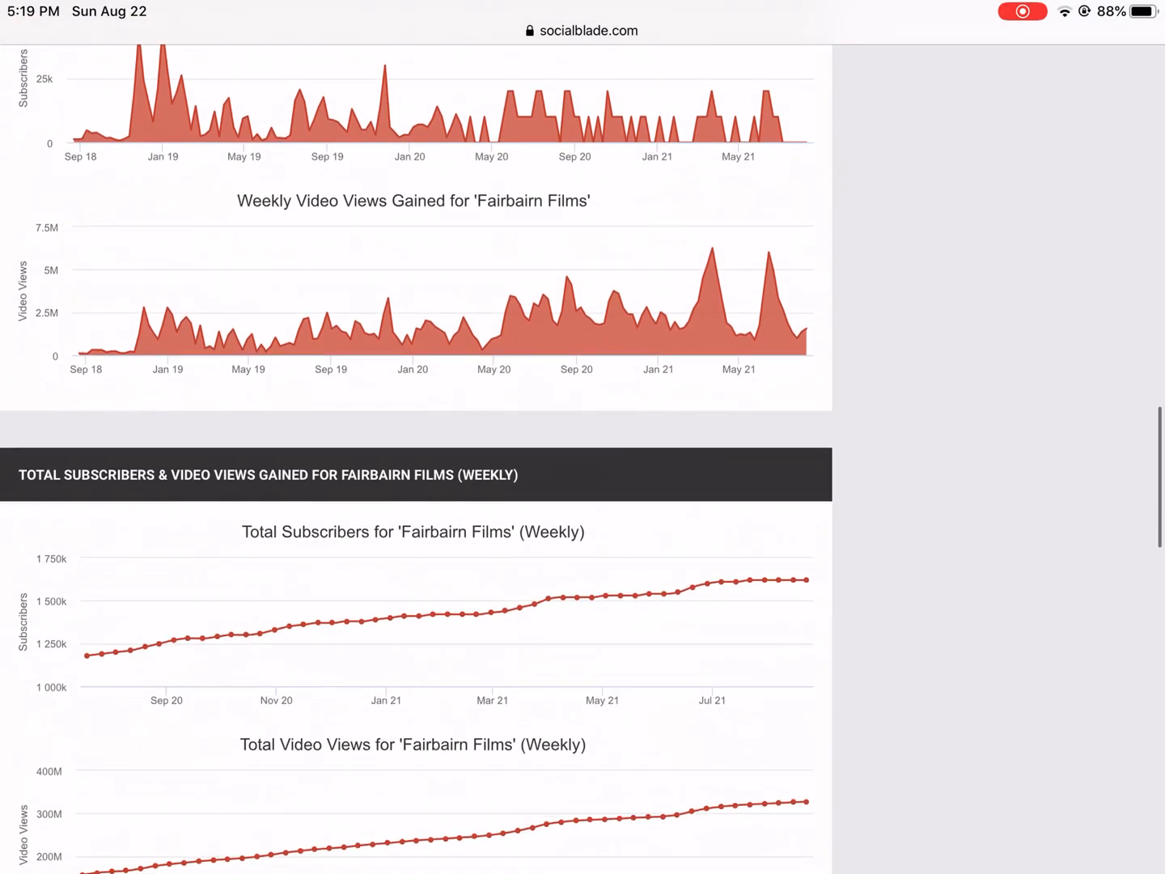
scroll(down, 3)
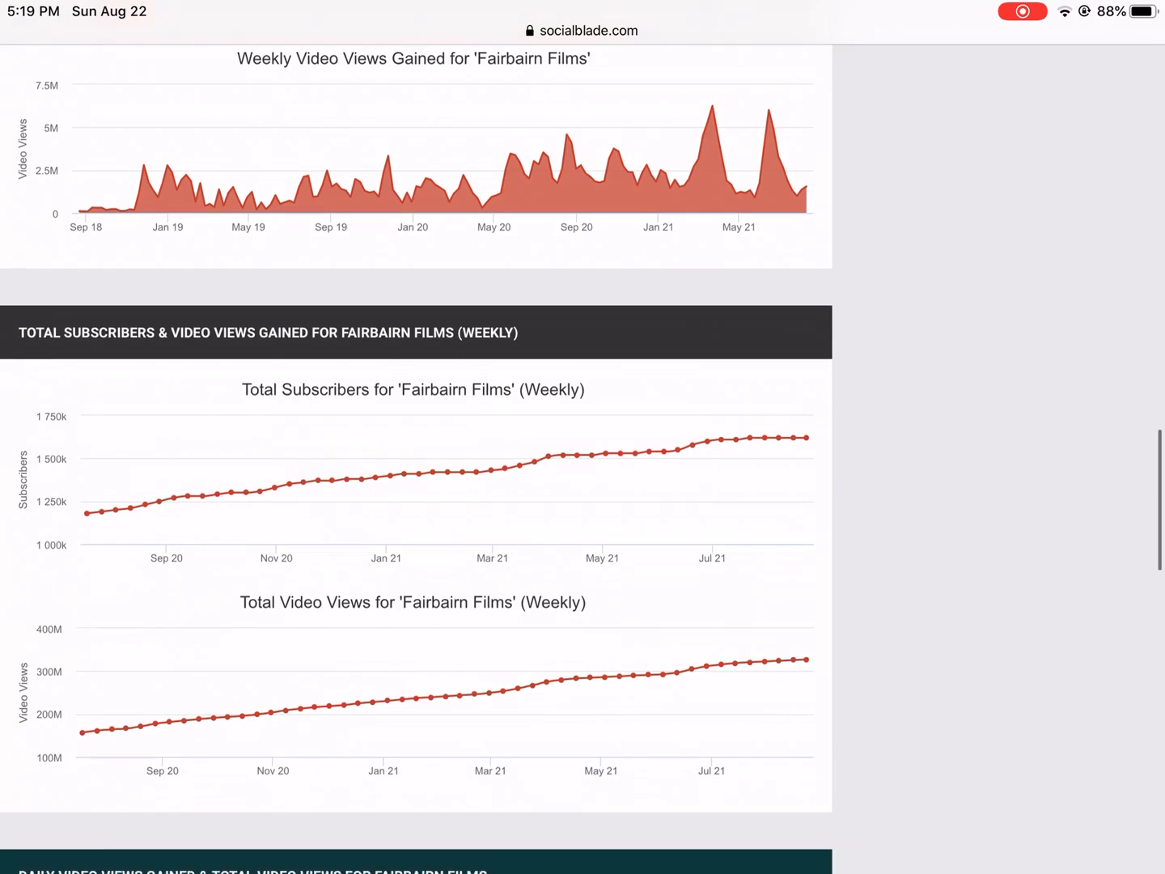
scroll(down, 3)
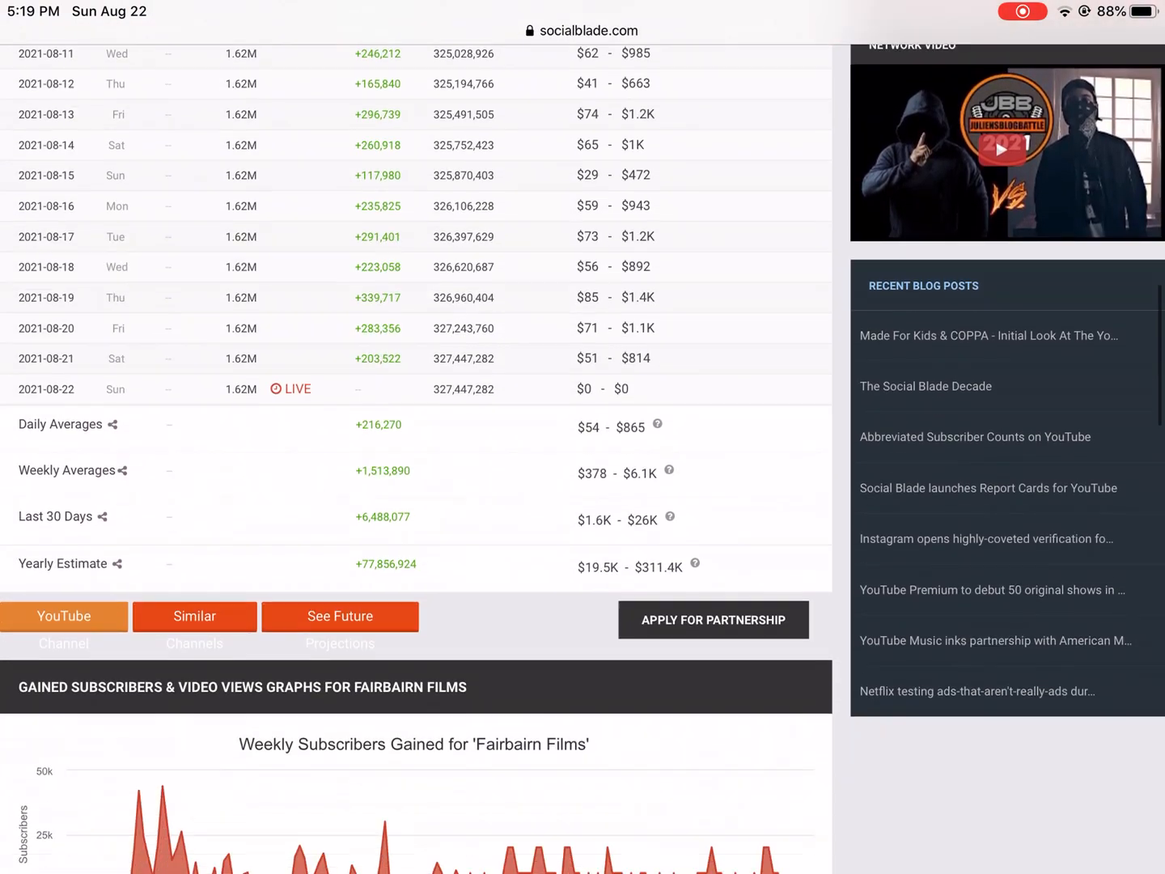
scroll(up, 3)
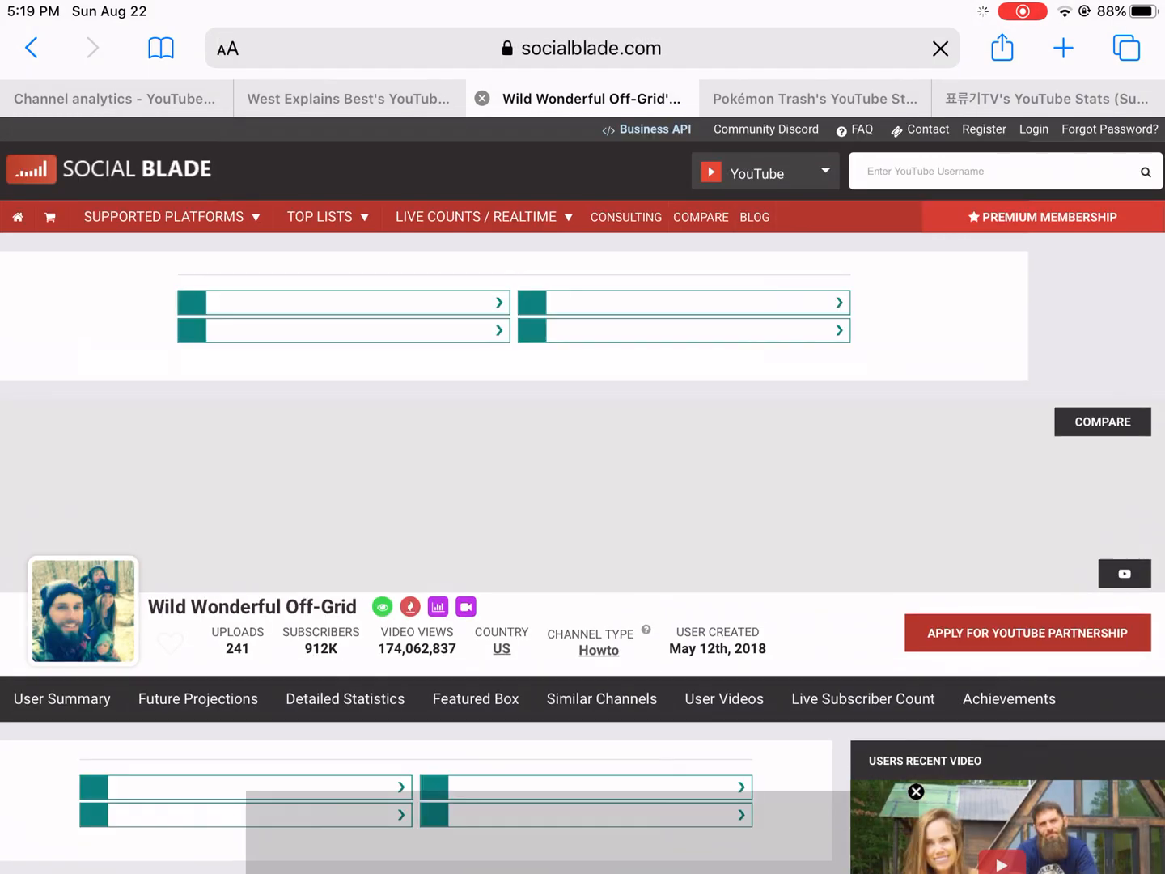
- Scroll through Wild Wonderful Off-Grid's five-year subscriber and view projections table
scroll(down, 3)
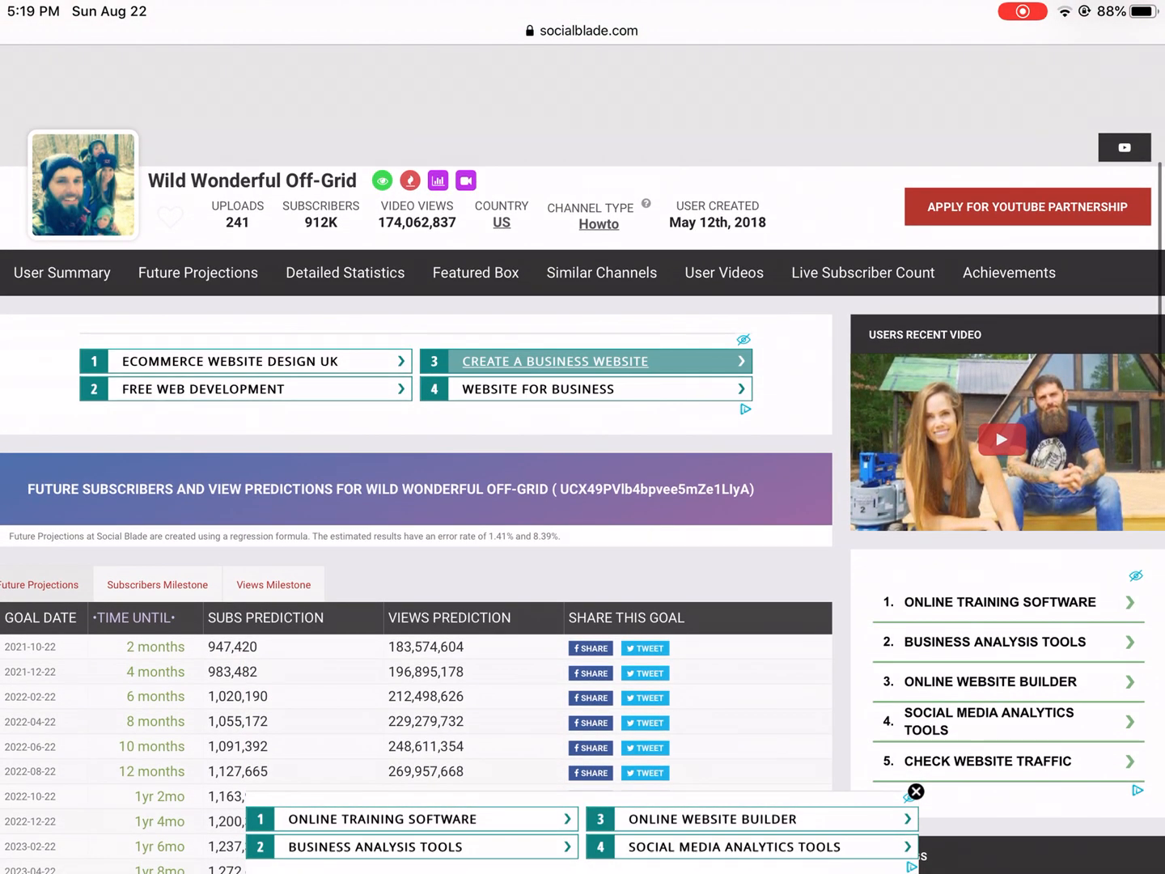
scroll(down, 3)
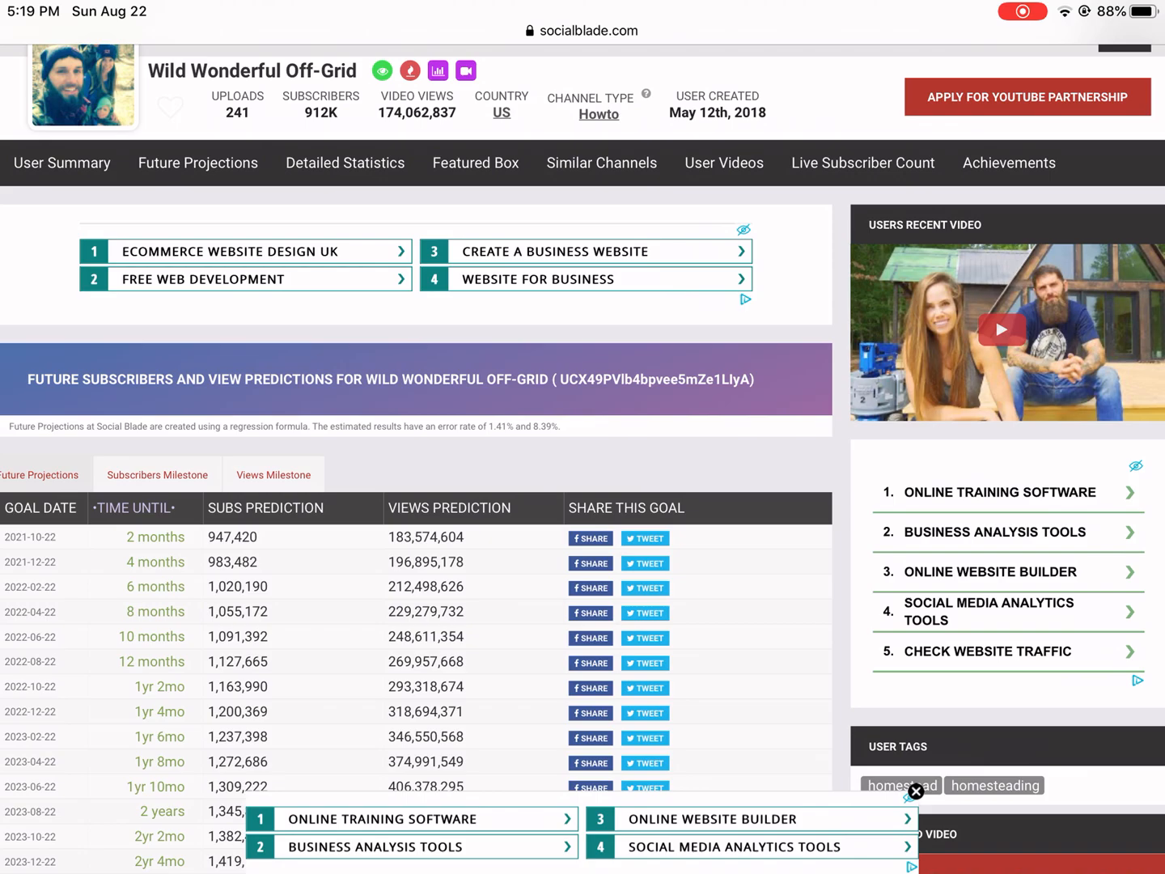
scroll(down, 3)
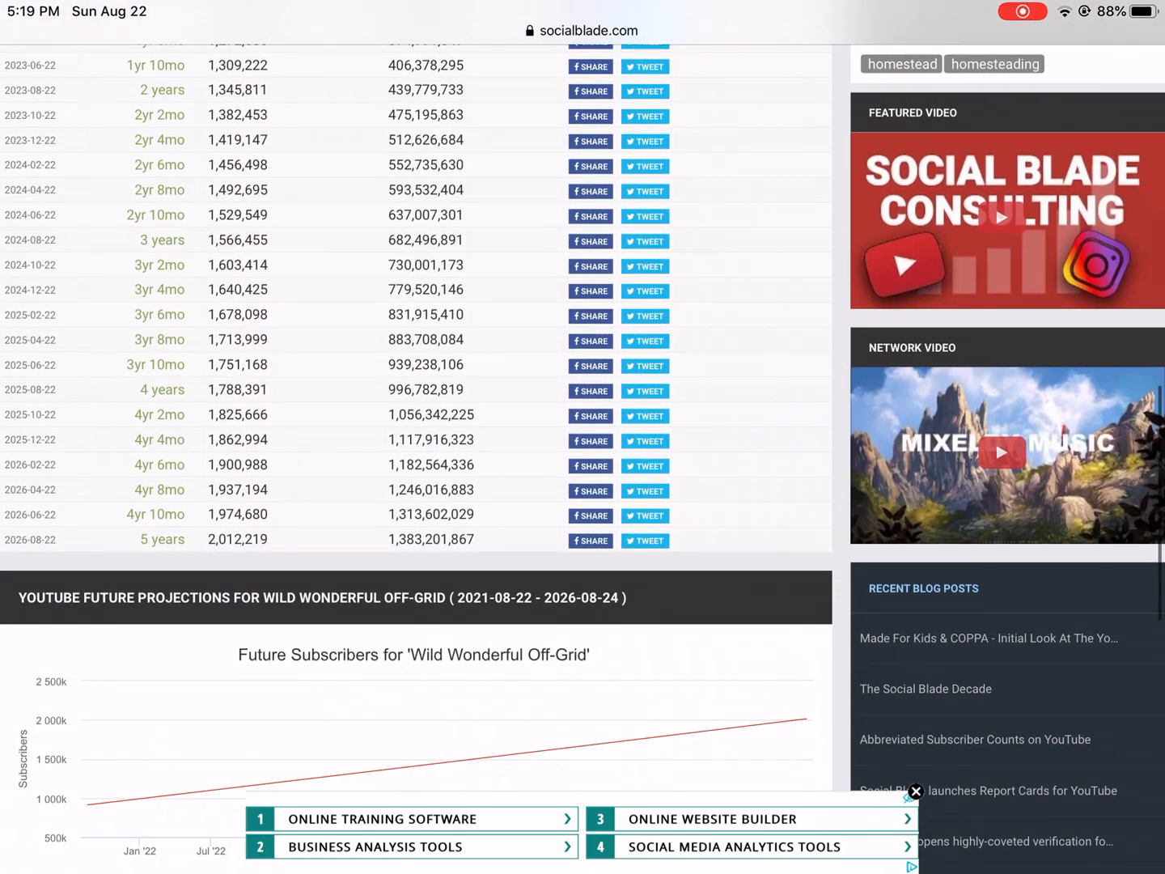
scroll(down, 3)
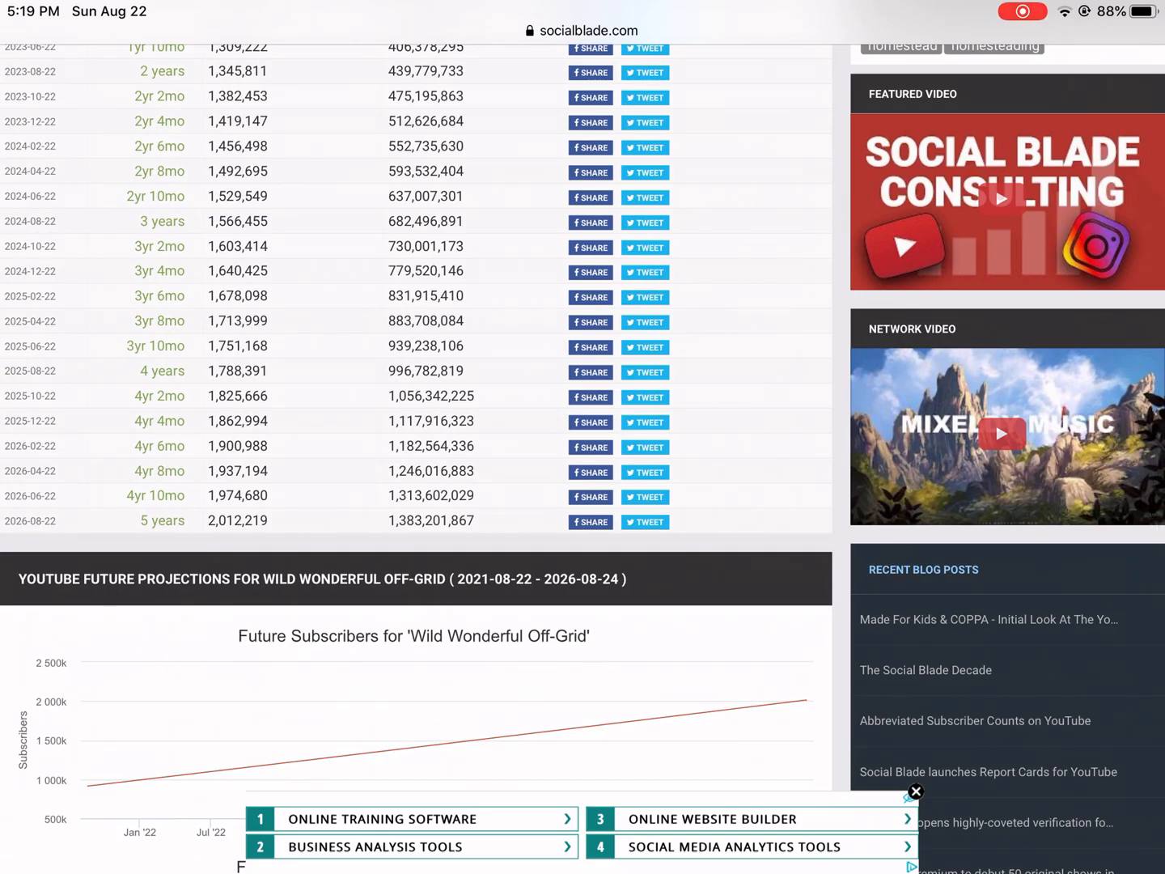
scroll(down, 3)
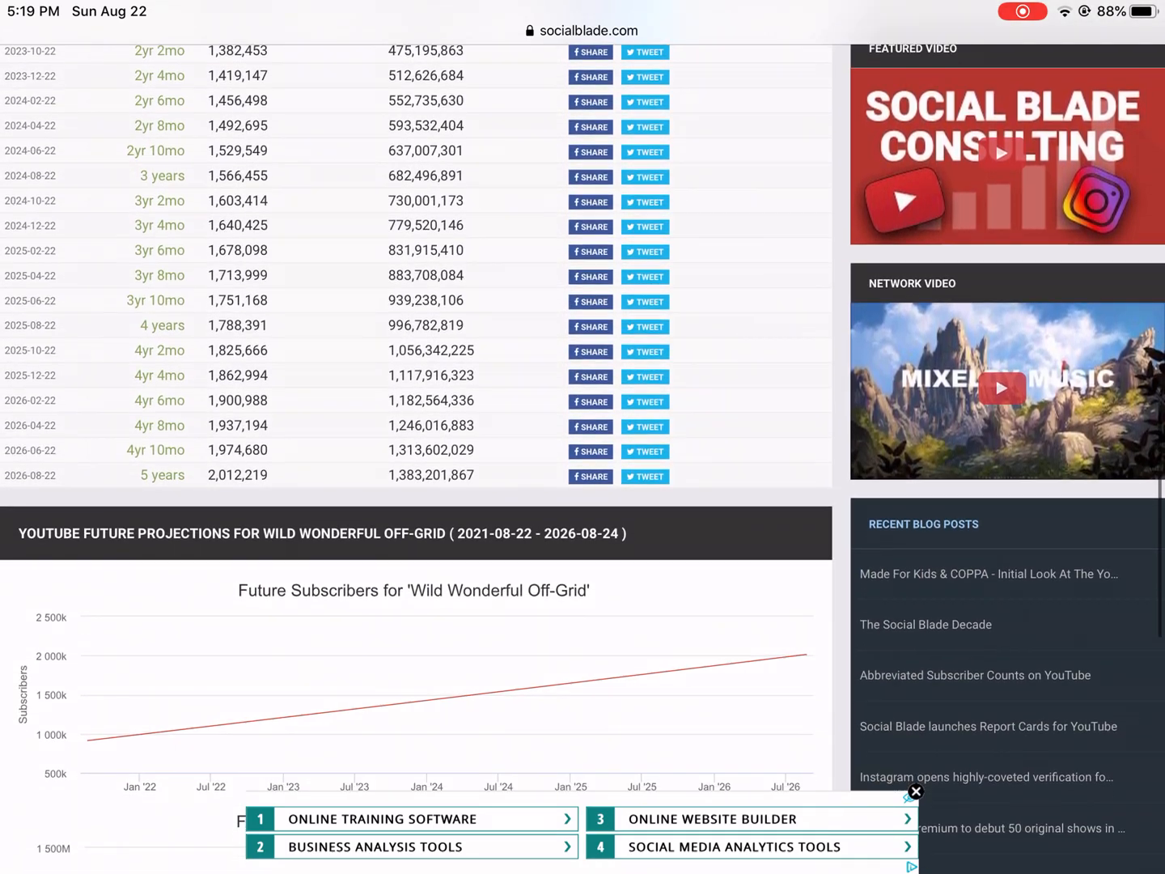
- Browse its projection charts and return to the channel summary statistics
scroll(down, 3)
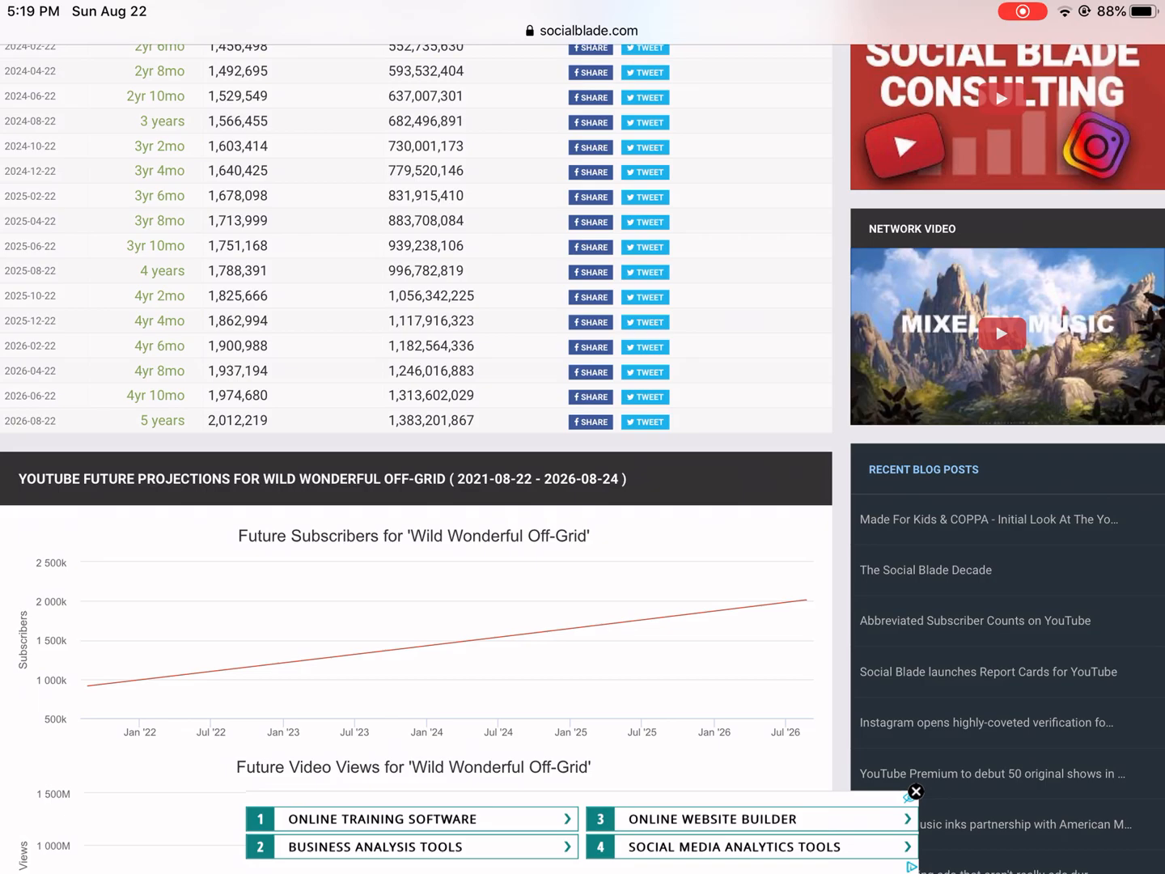
scroll(down, 3)
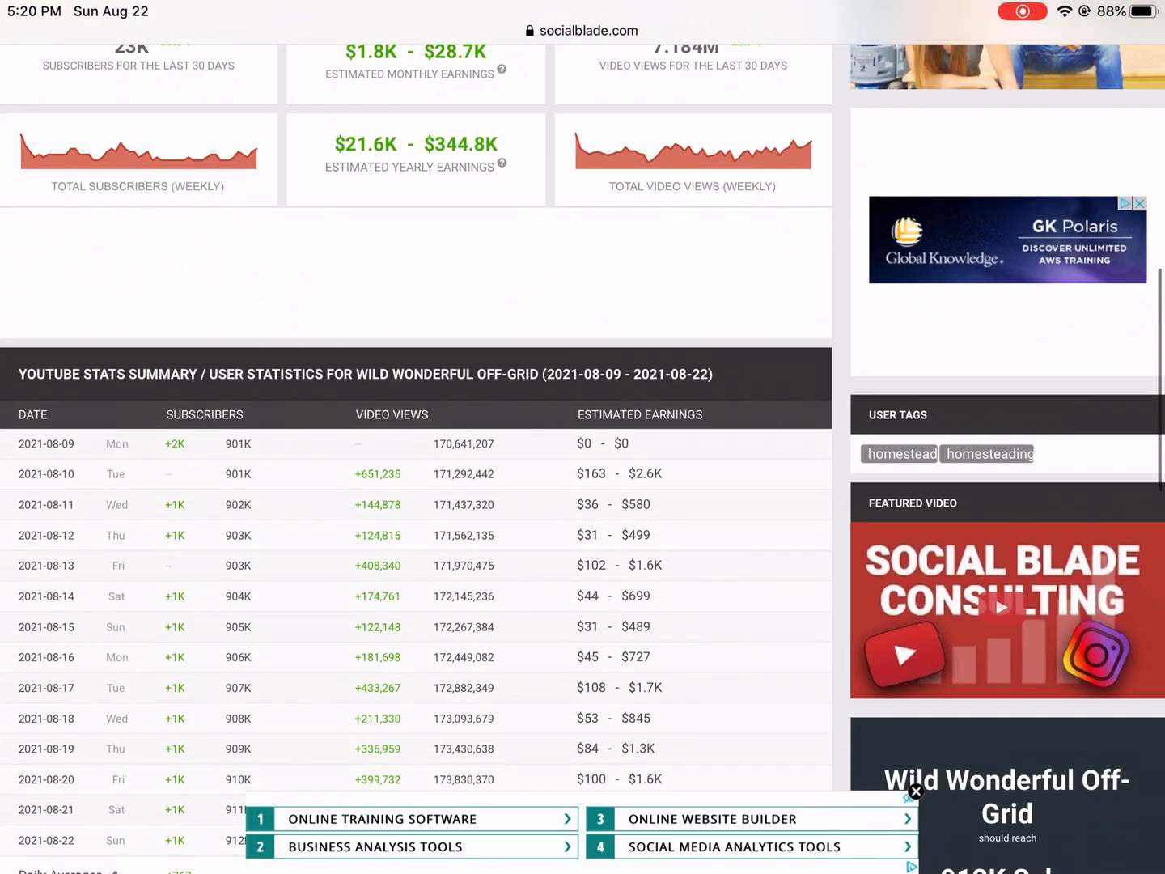
scroll(down, 3)
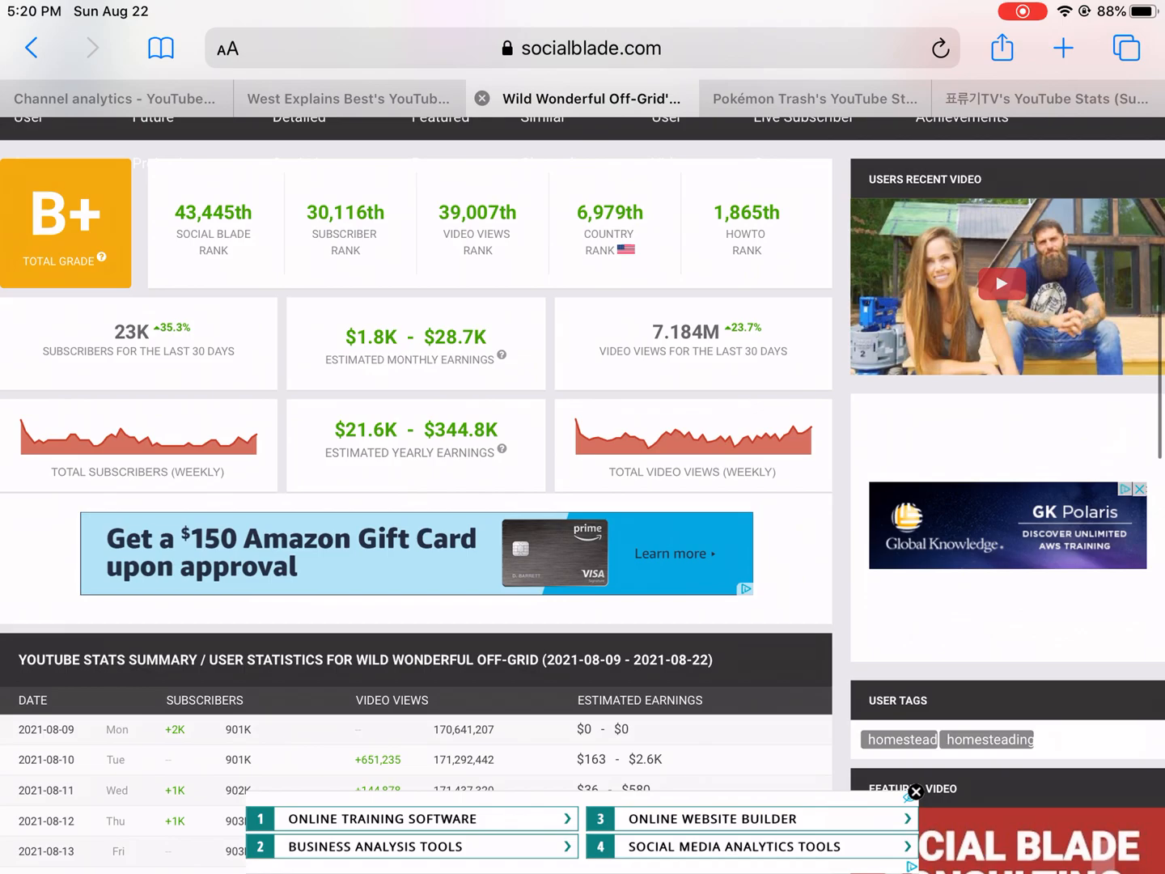
scroll(down, 3)
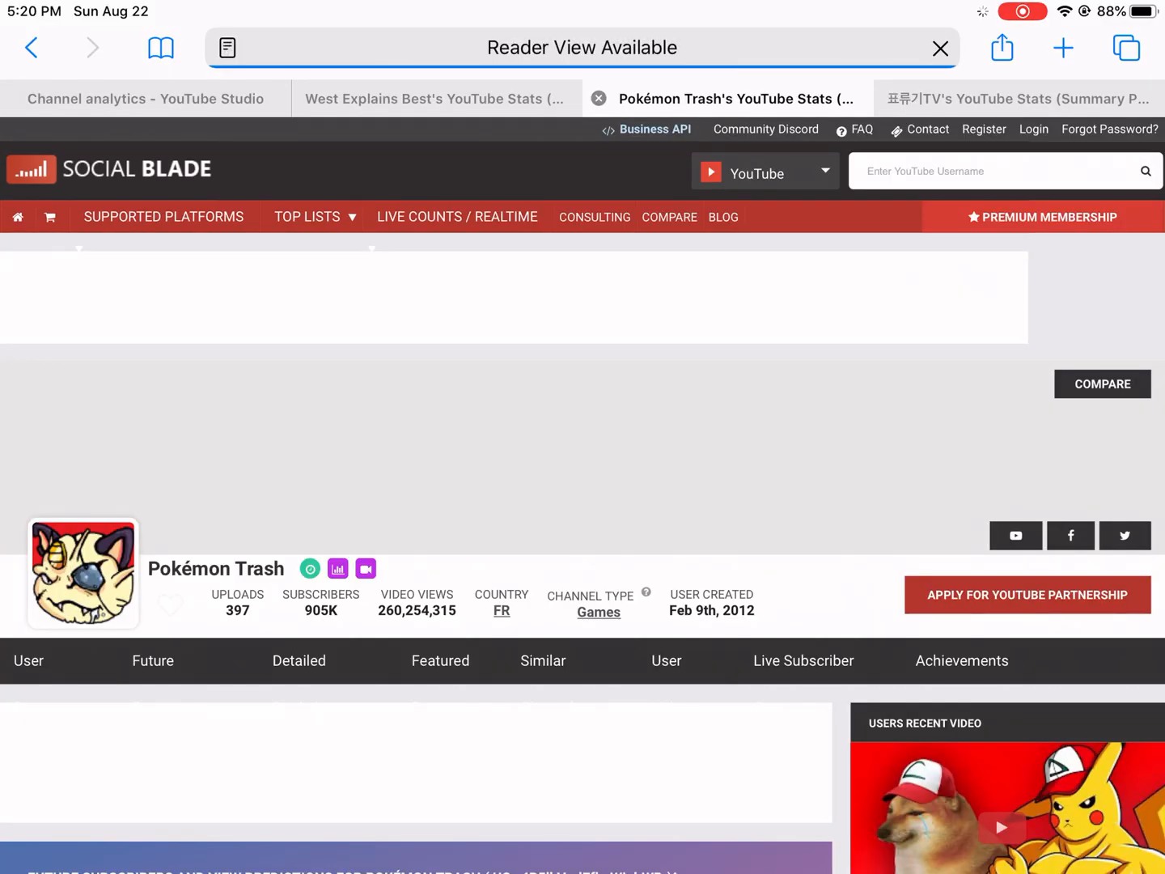
- Scroll Pokémon Trash's Future Projections table and projected subscriber growth chart
scroll(down, 3)
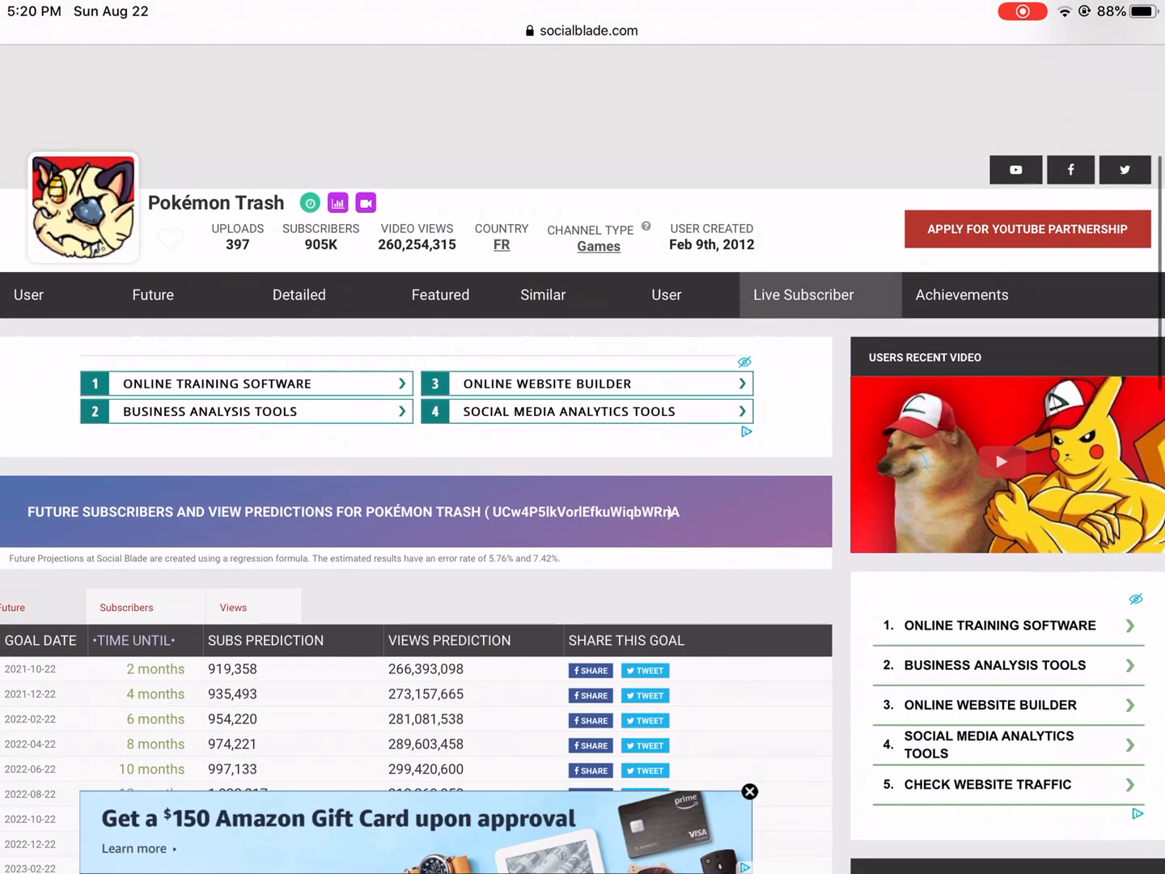
scroll(down, 3)
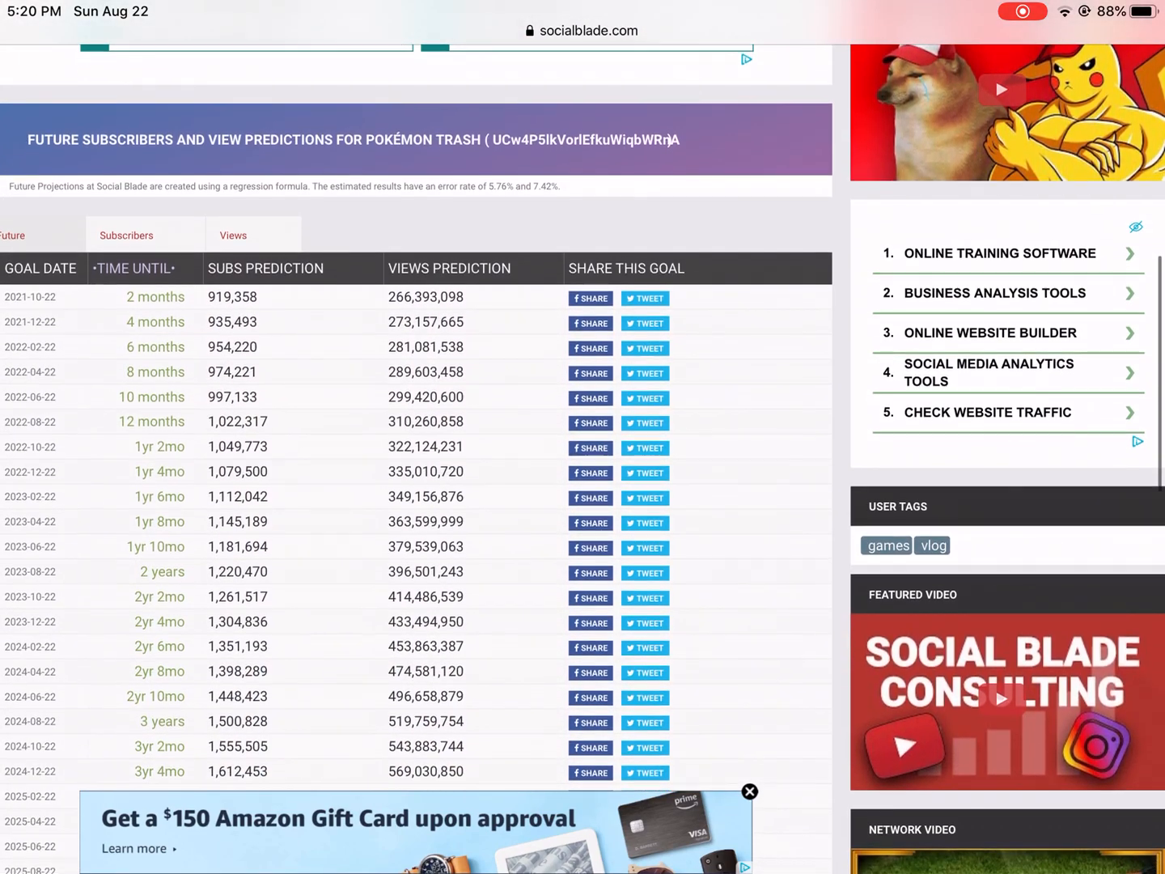
scroll(down, 3)
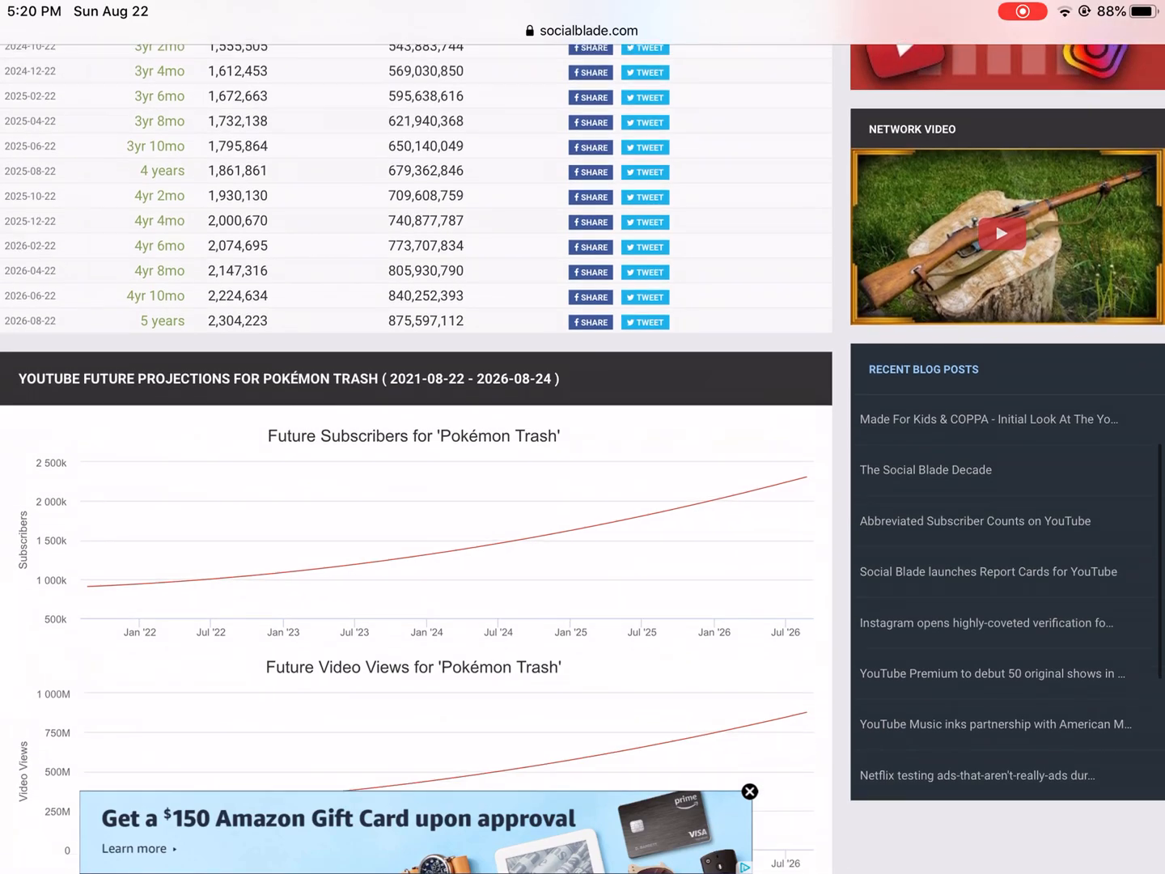
scroll(down, 3)
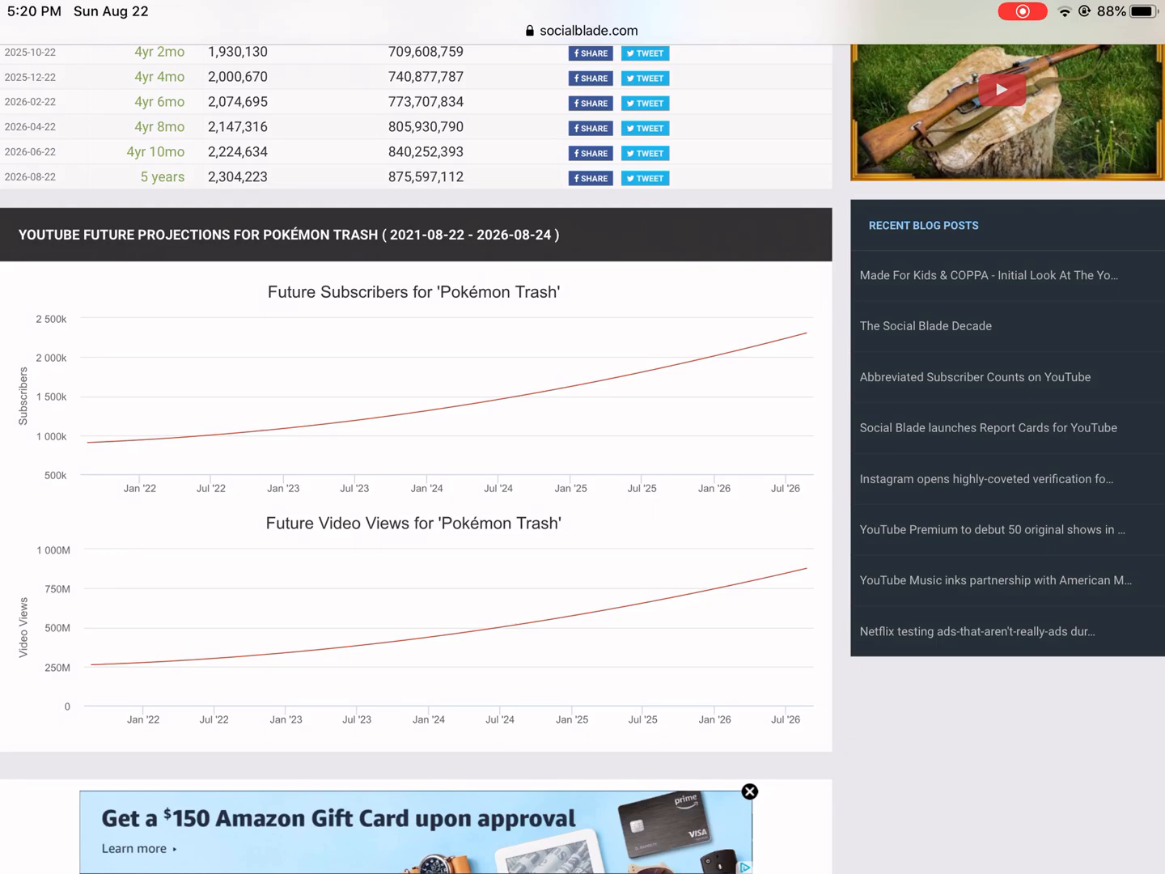
scroll(down, 3)
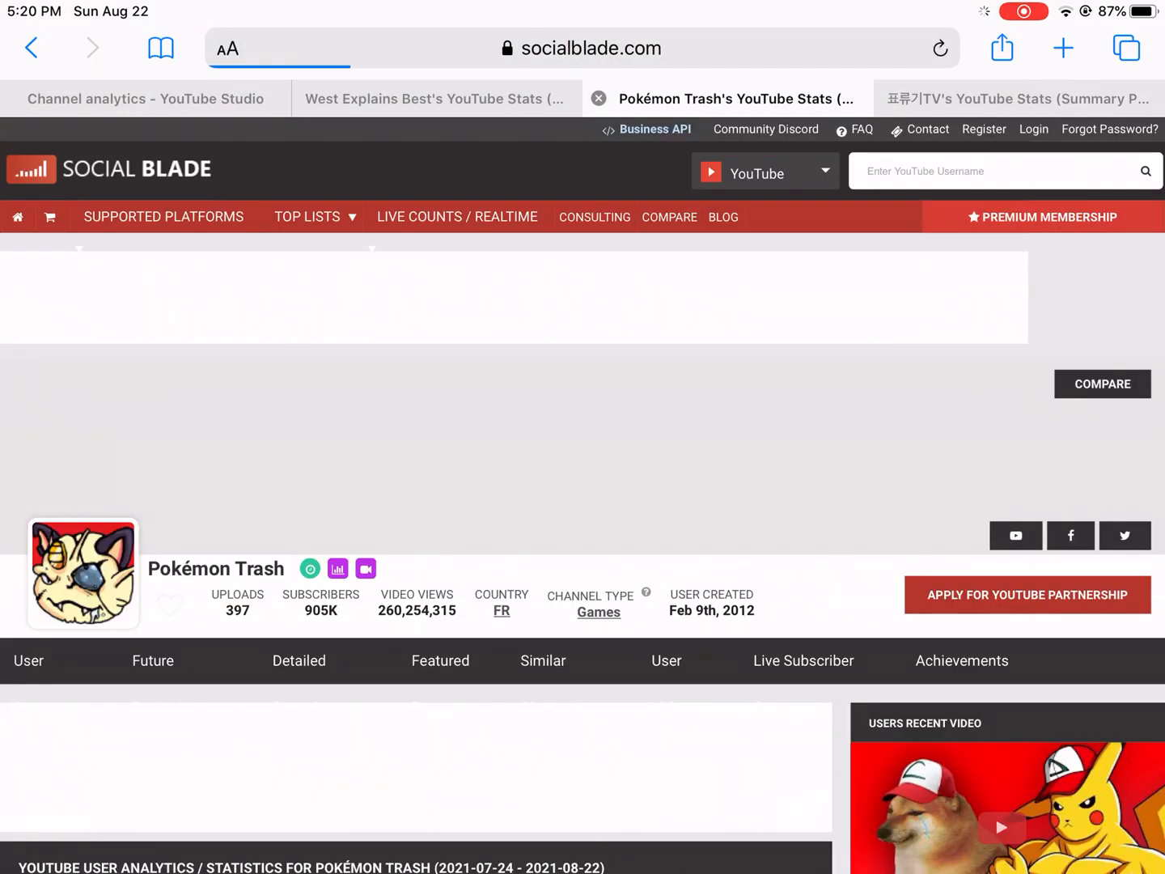
- Browse Pokémon Trash's weekly subscriber and view gains and daily statistics table
scroll(down, 3)
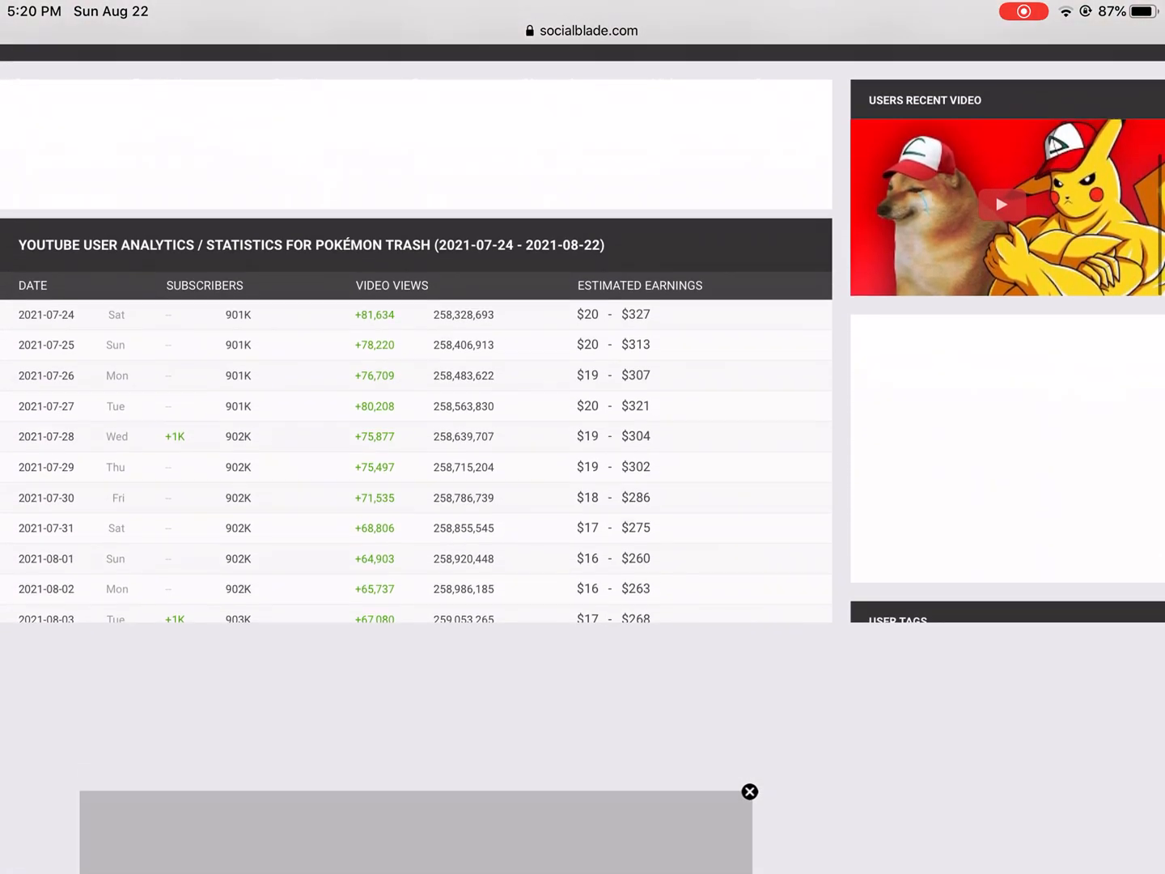
scroll(down, 3)
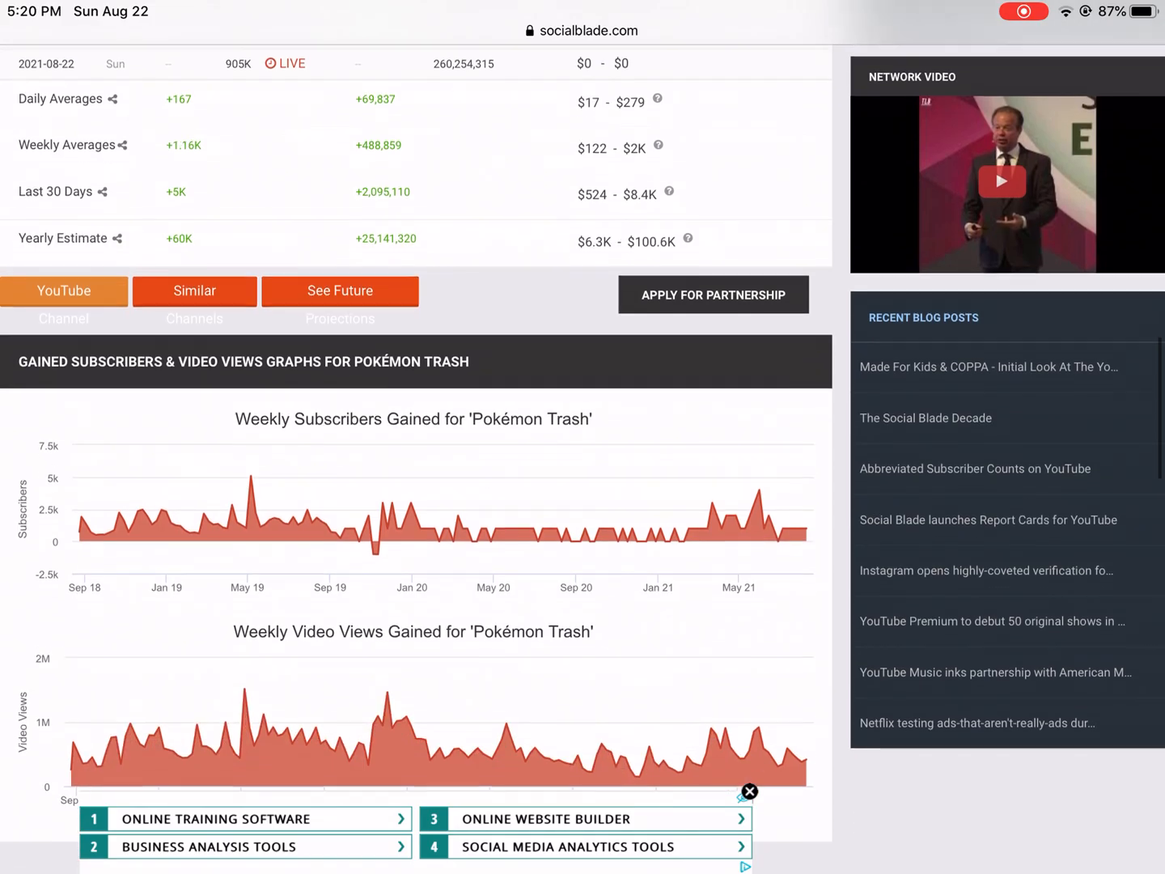
scroll(down, 3)
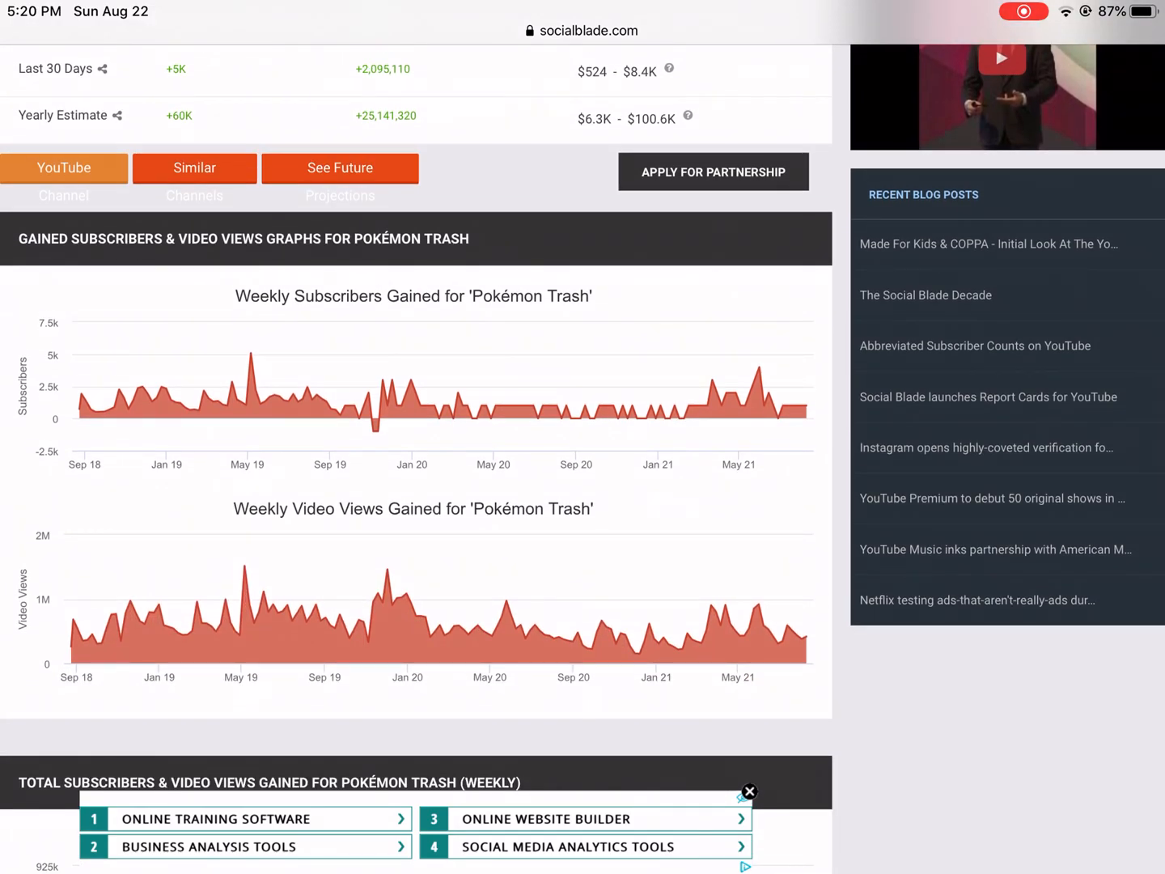
scroll(down, 3)
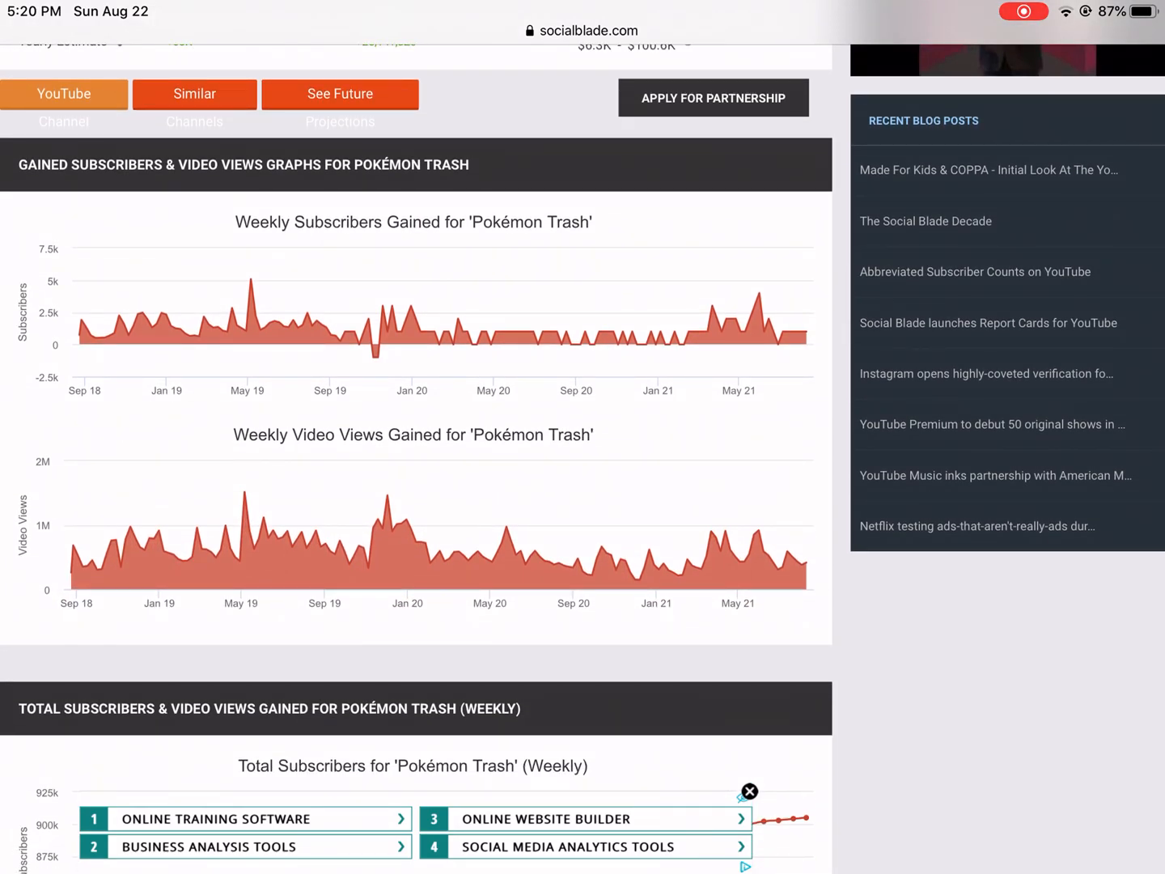
scroll(down, 3)
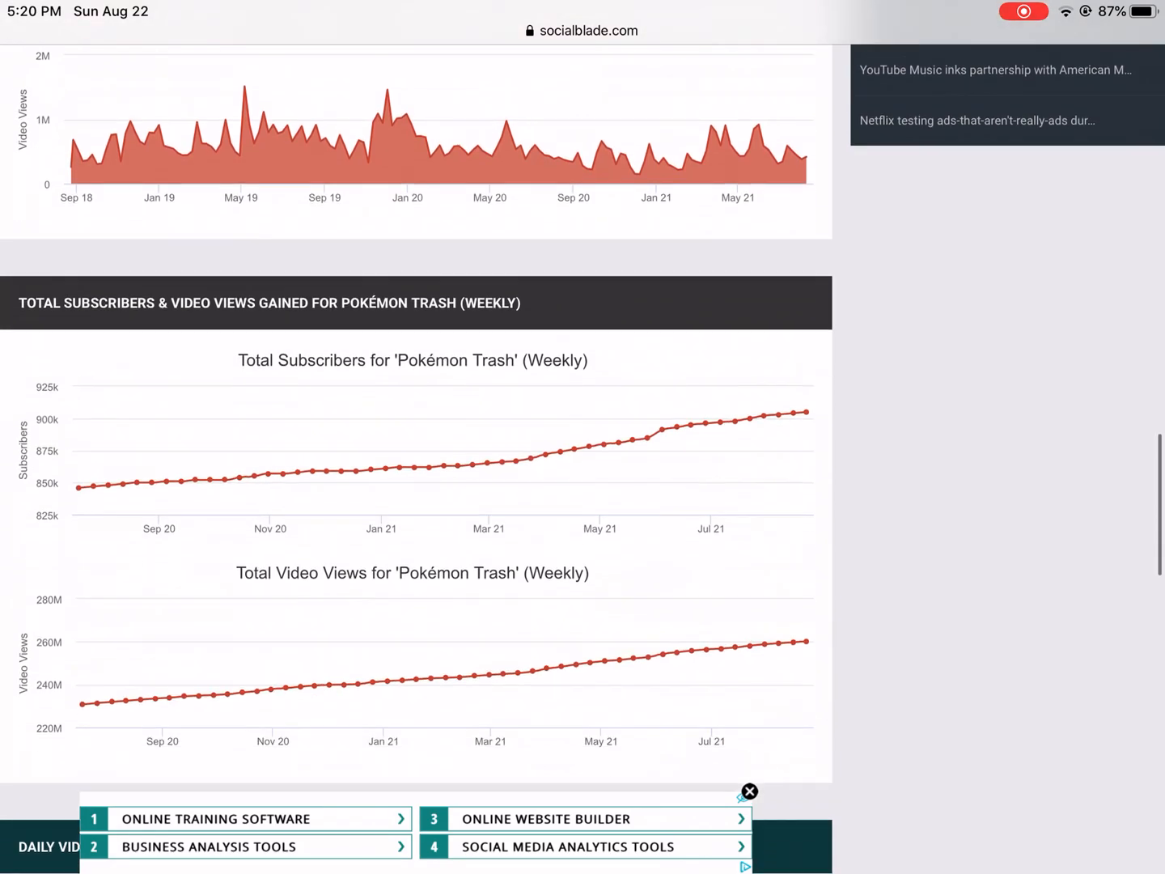
scroll(down, 3)
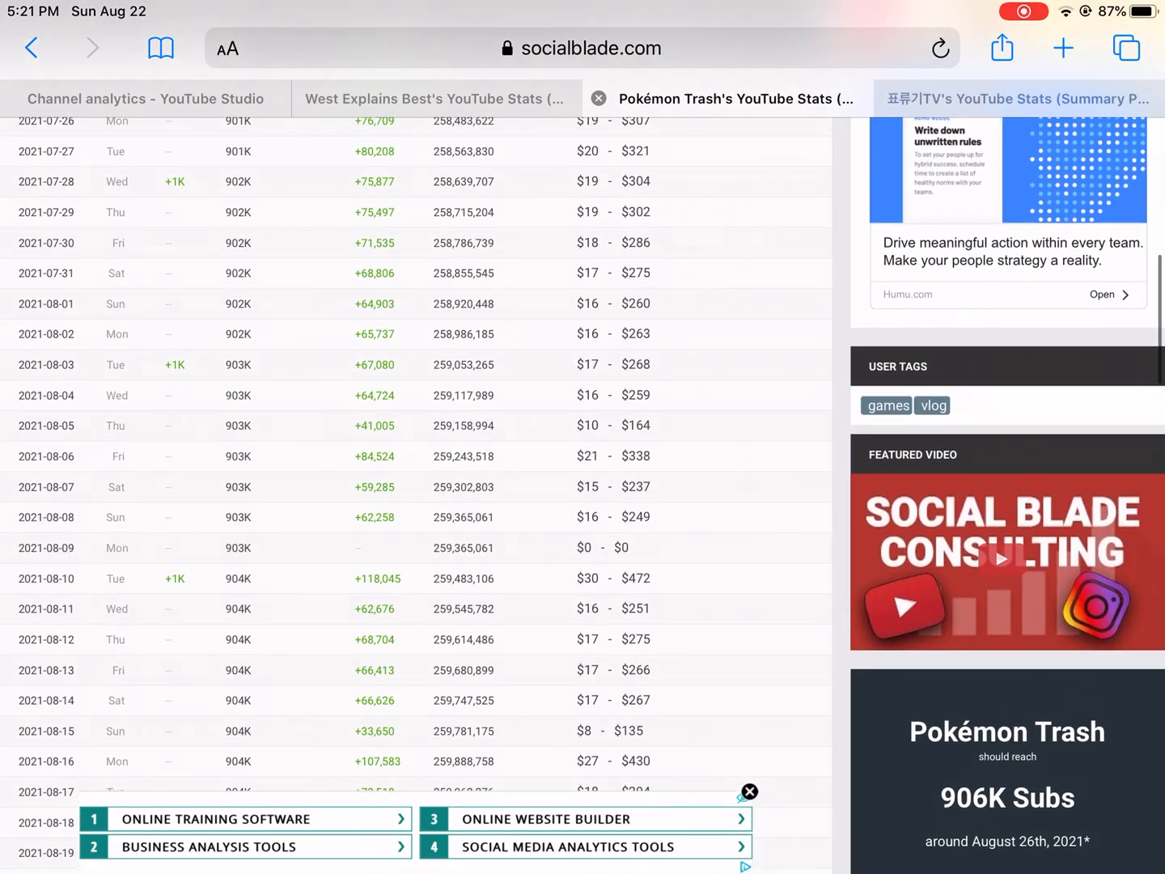
- Close the Pokémon Trash tab and scroll 표류기TV's future predictions and daily statistics
click(1016, 97)
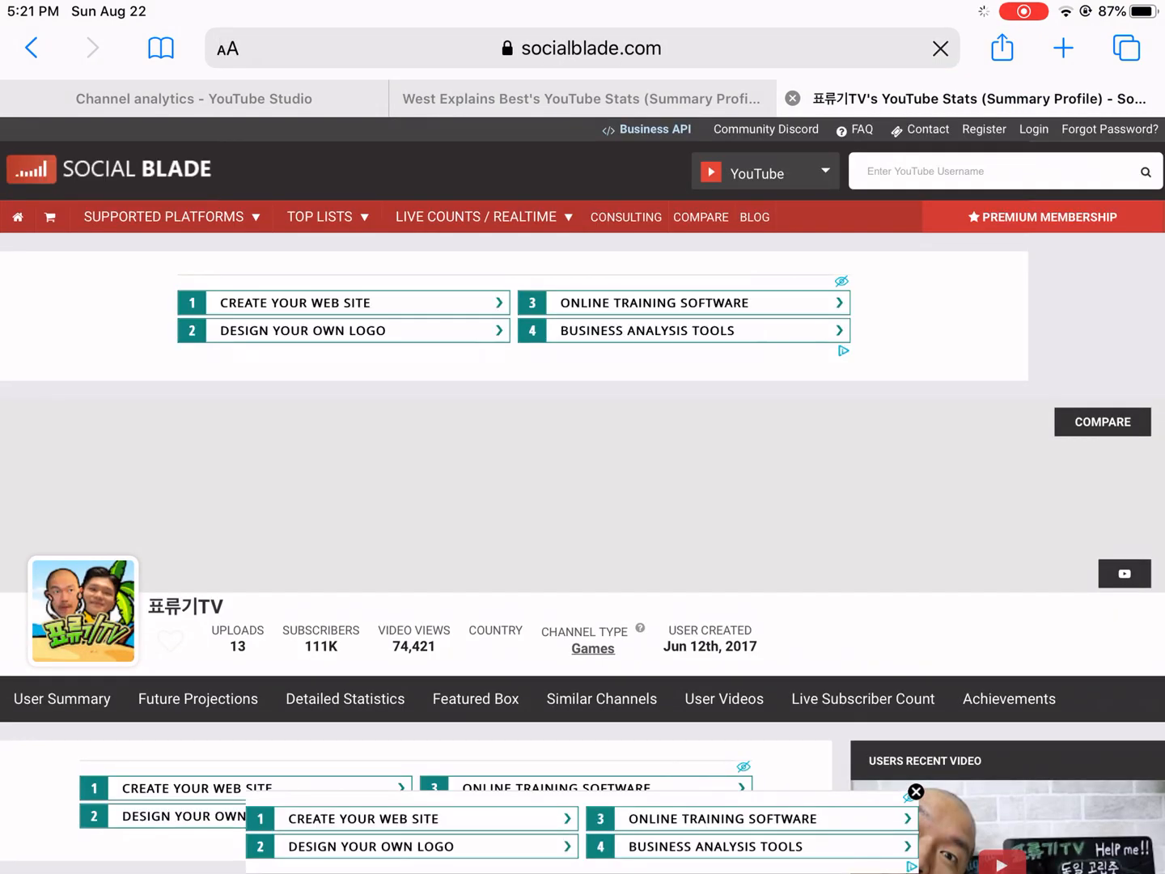
scroll(down, 3)
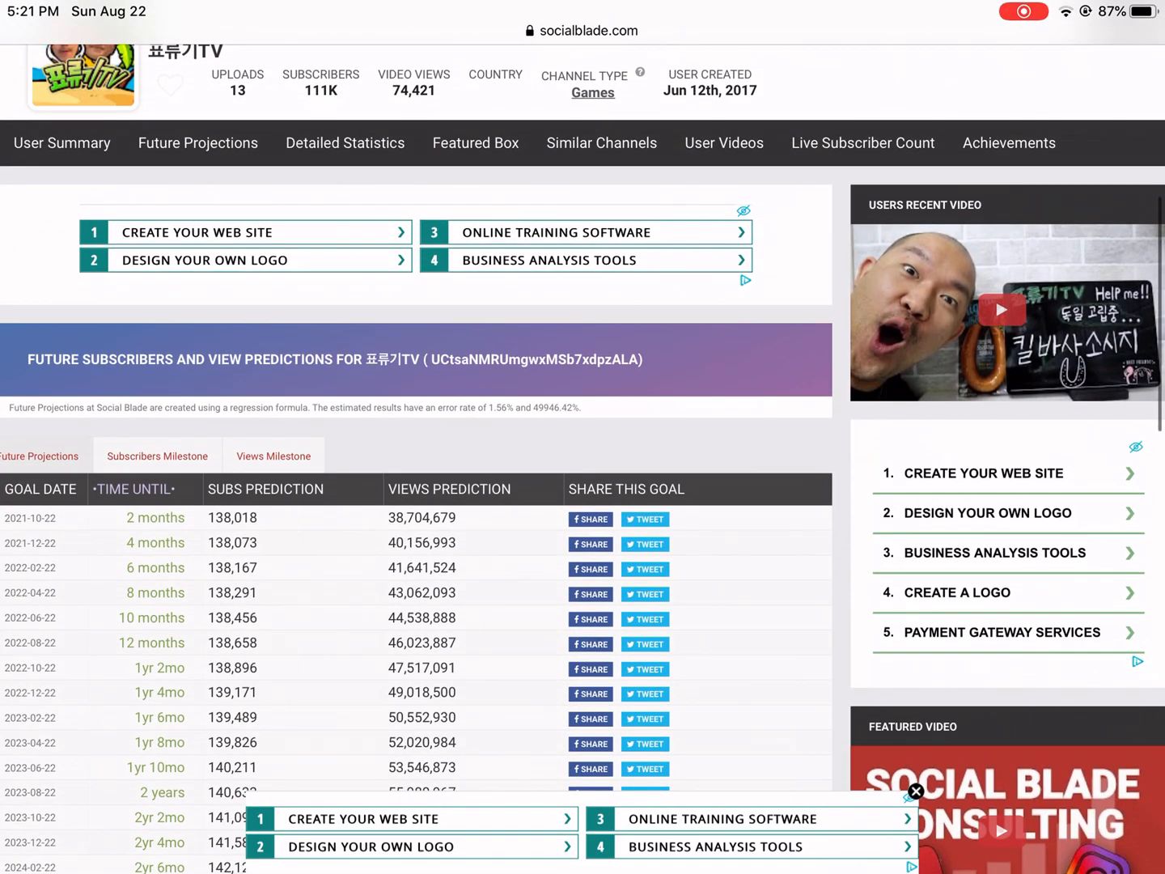
scroll(down, 3)
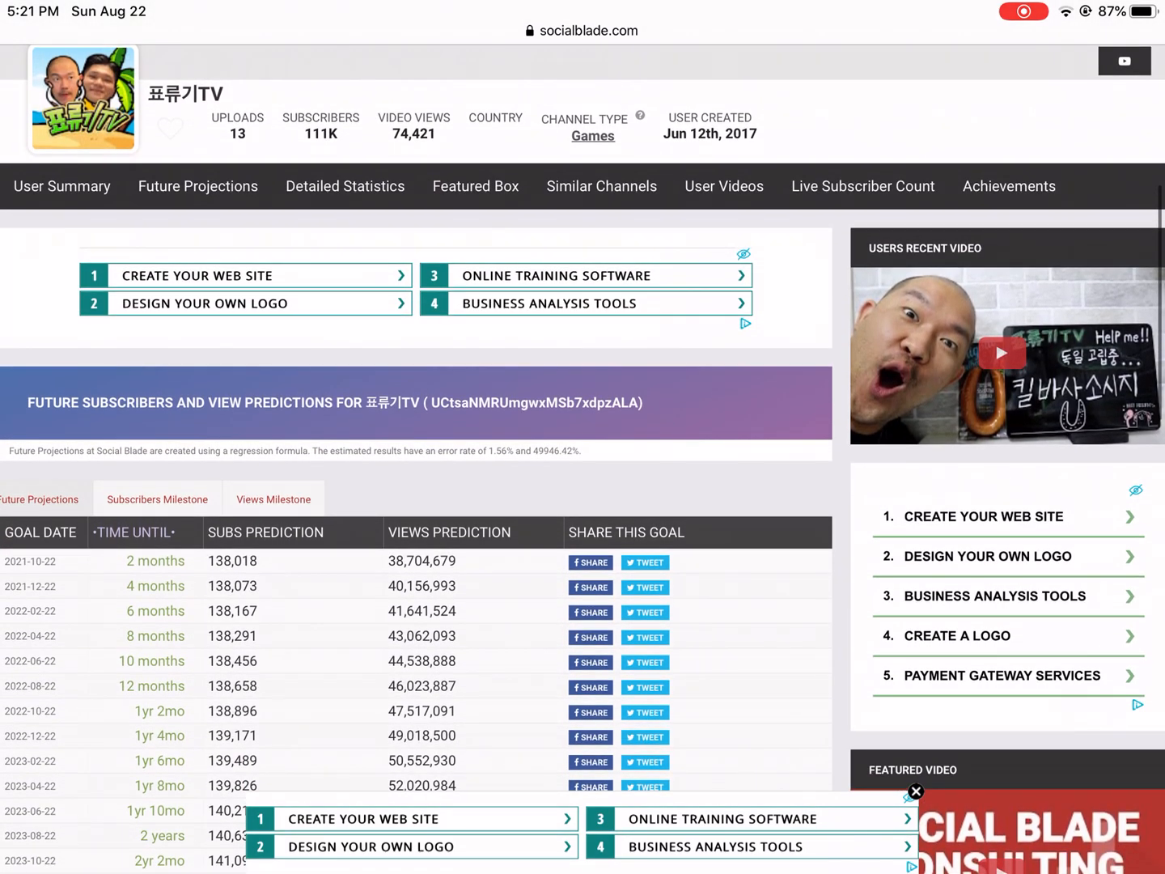
scroll(down, 3)
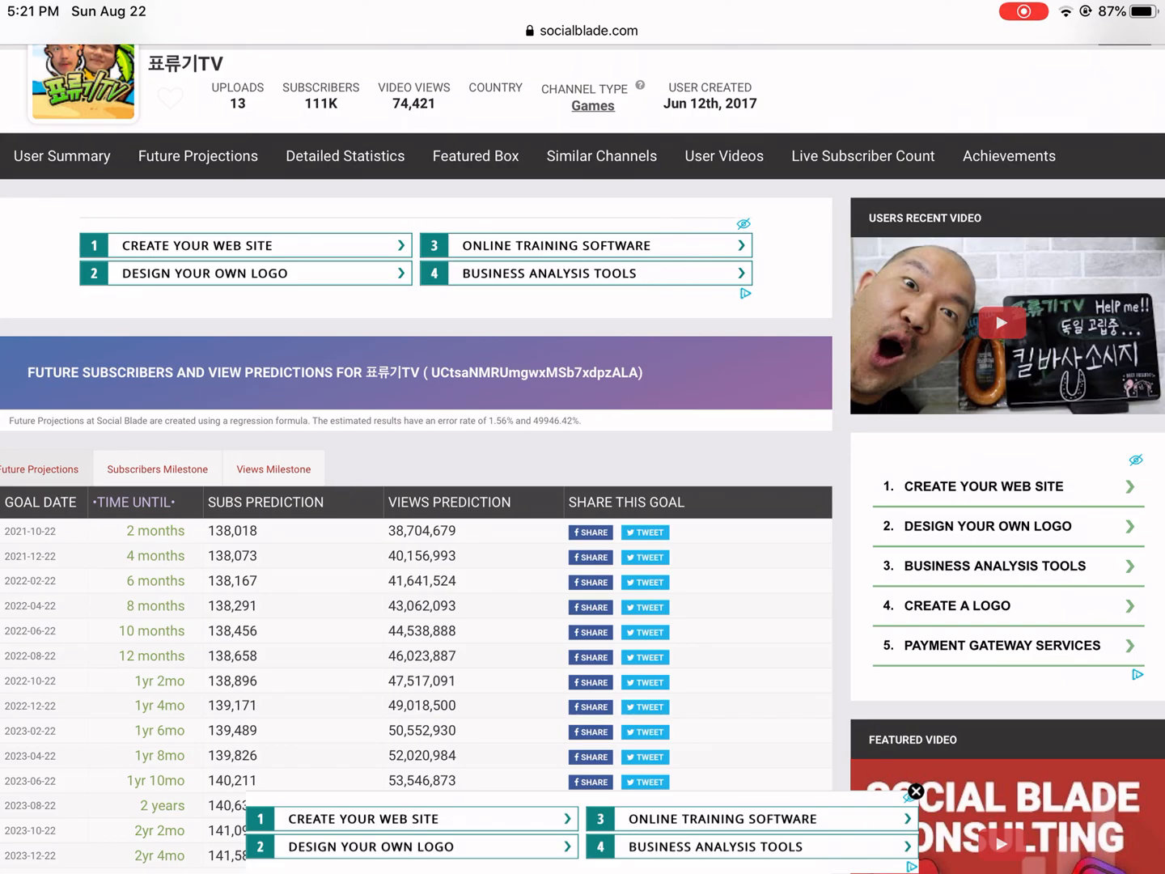
scroll(down, 3)
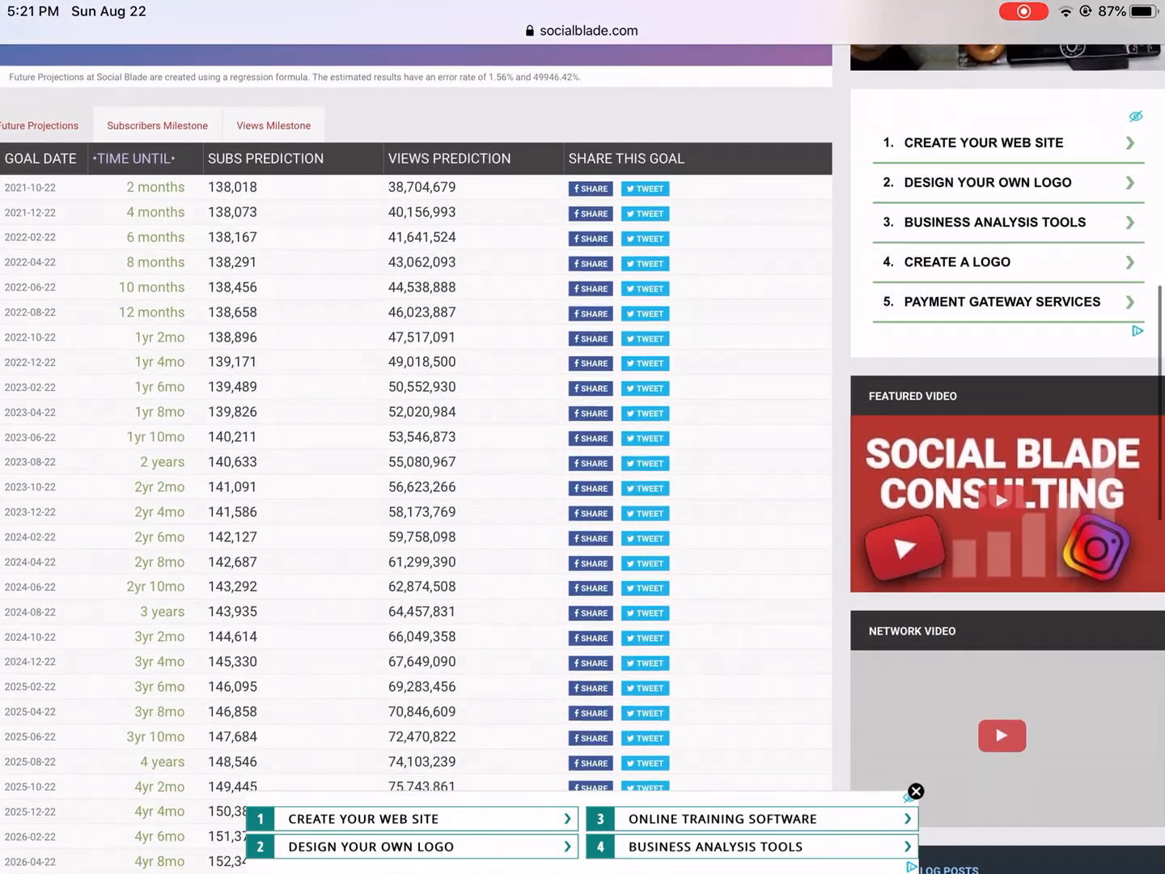
scroll(down, 3)
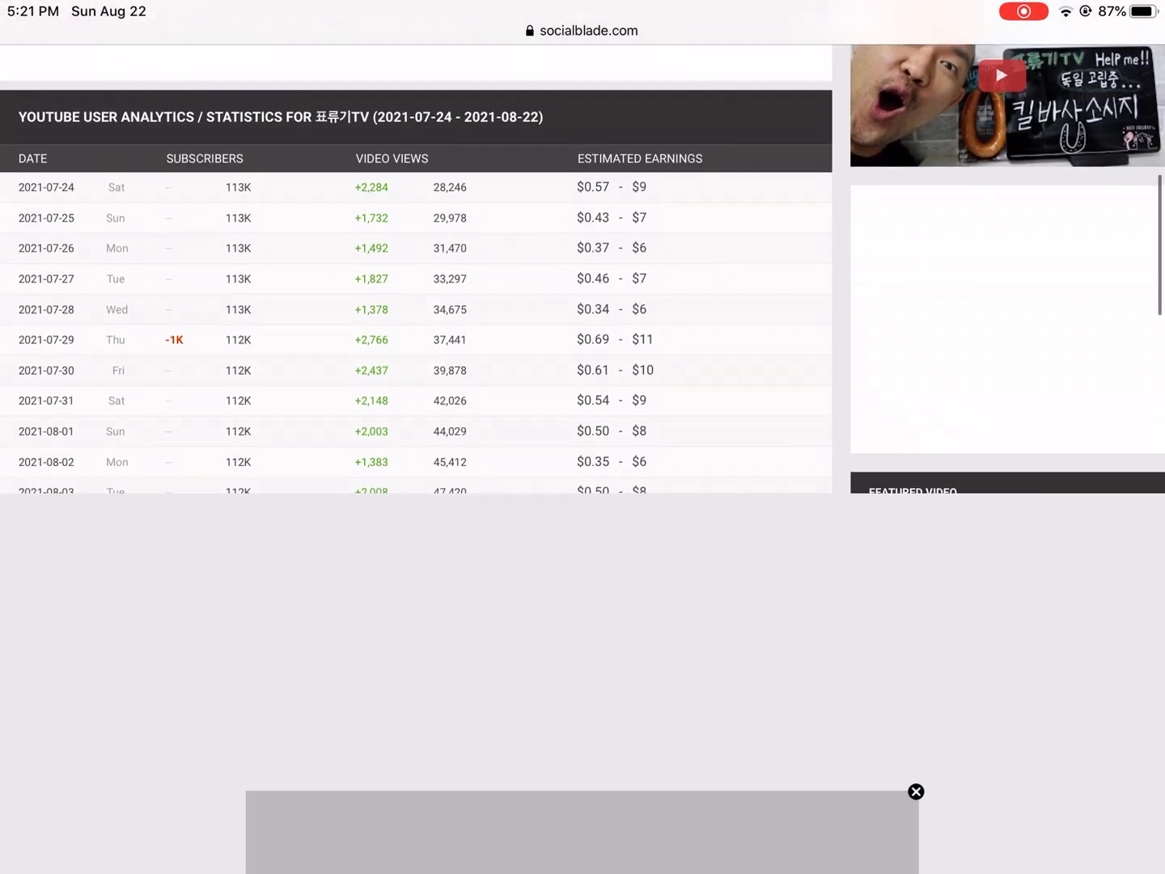
scroll(down, 3)
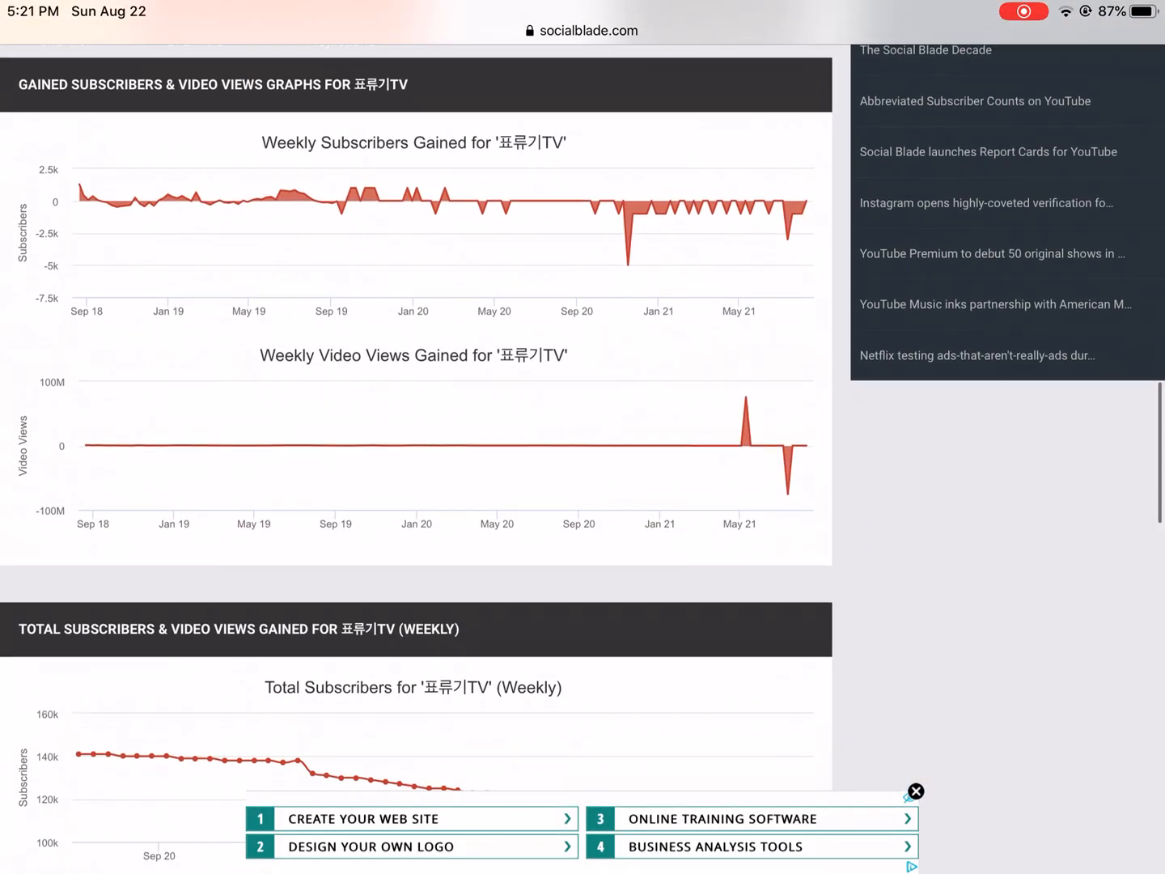
scroll(down, 3)
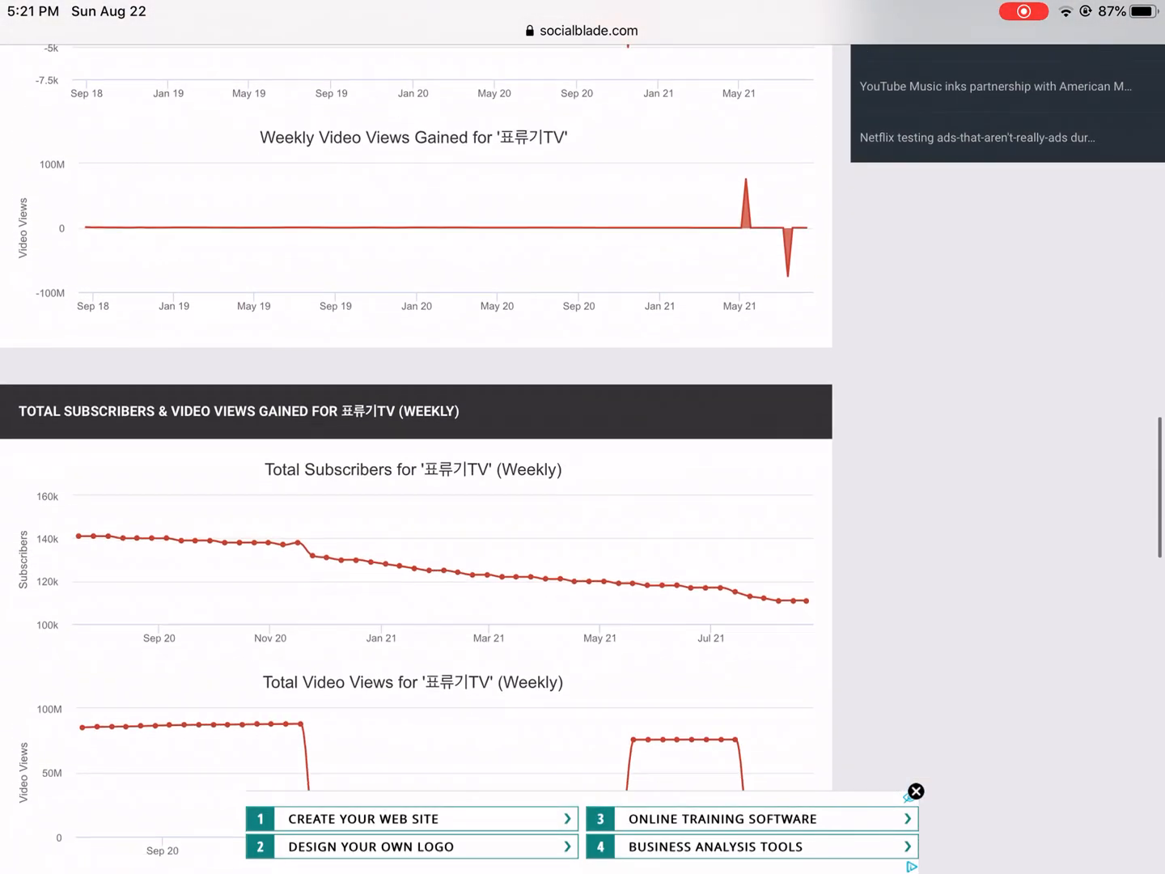
scroll(down, 3)
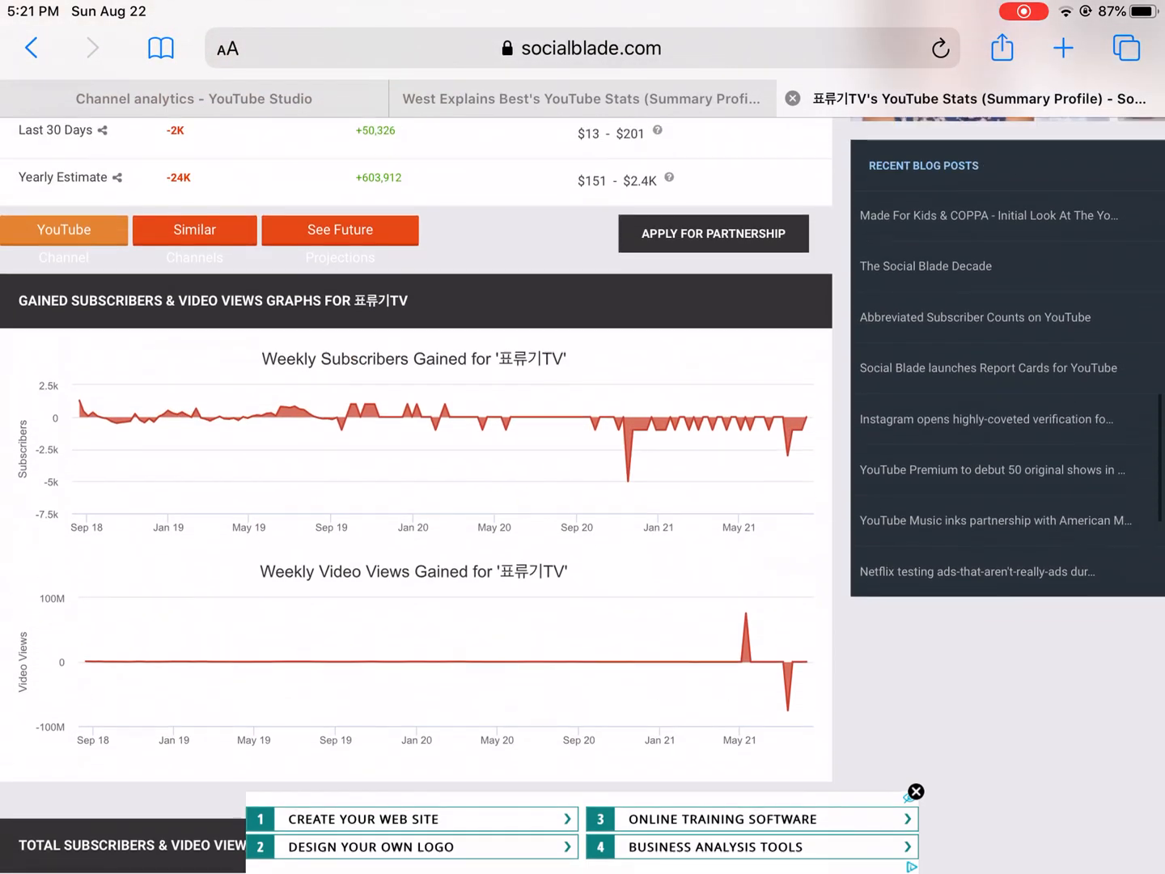
scroll(up, 3)
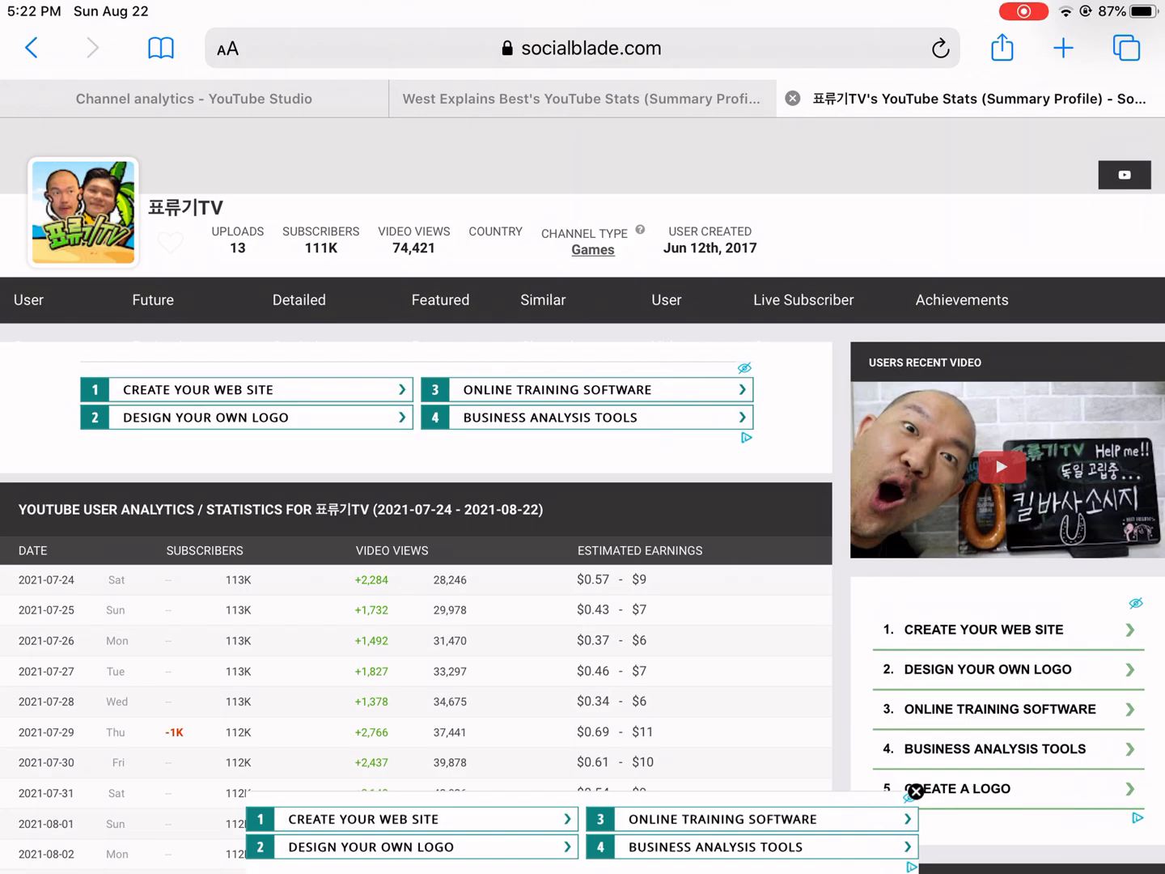
scroll(down, 3)
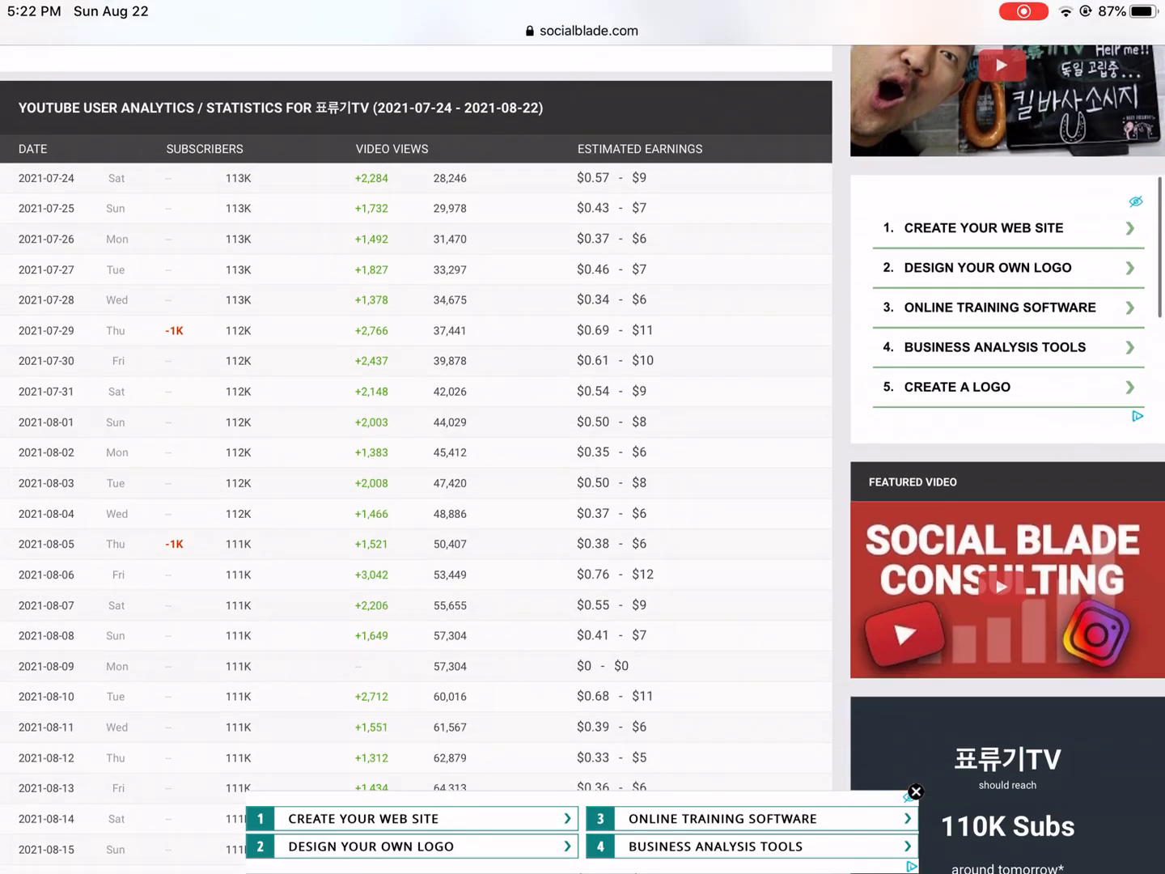
scroll(down, 3)
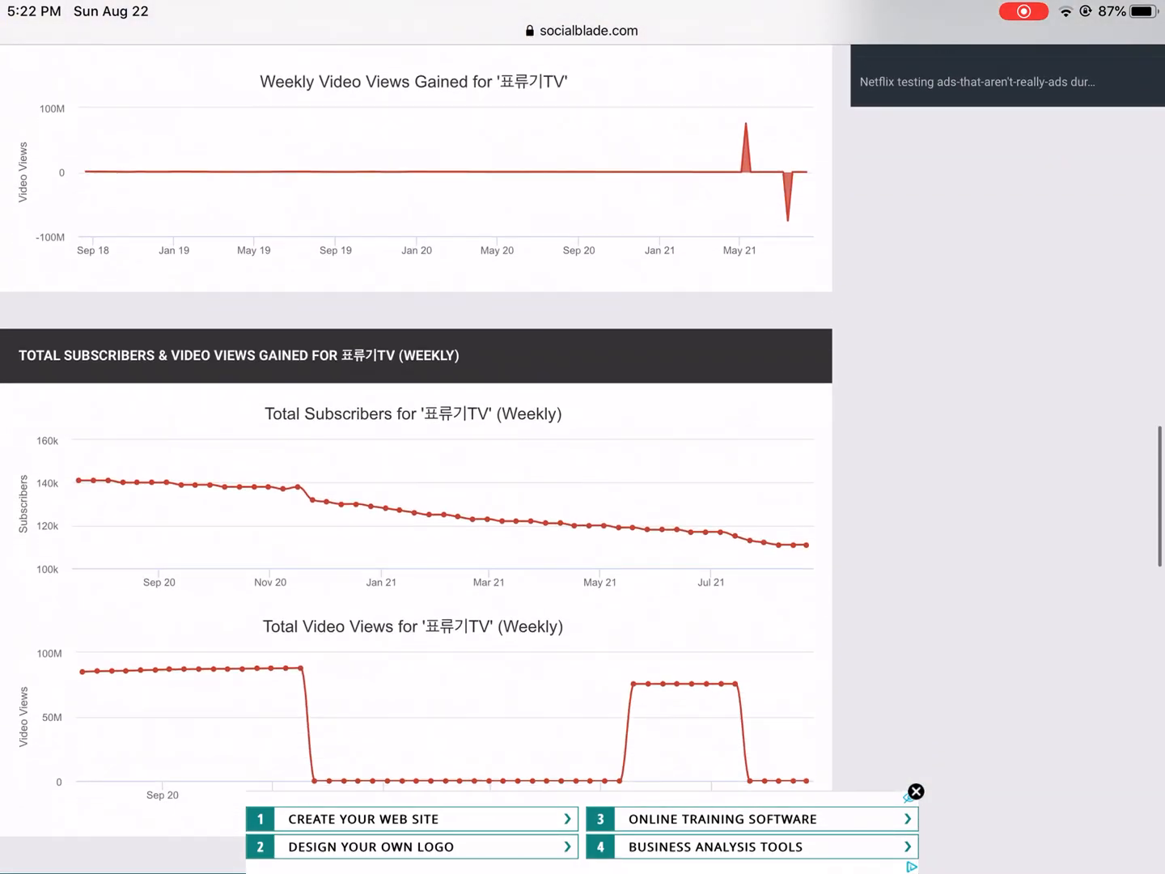
scroll(down, 3)
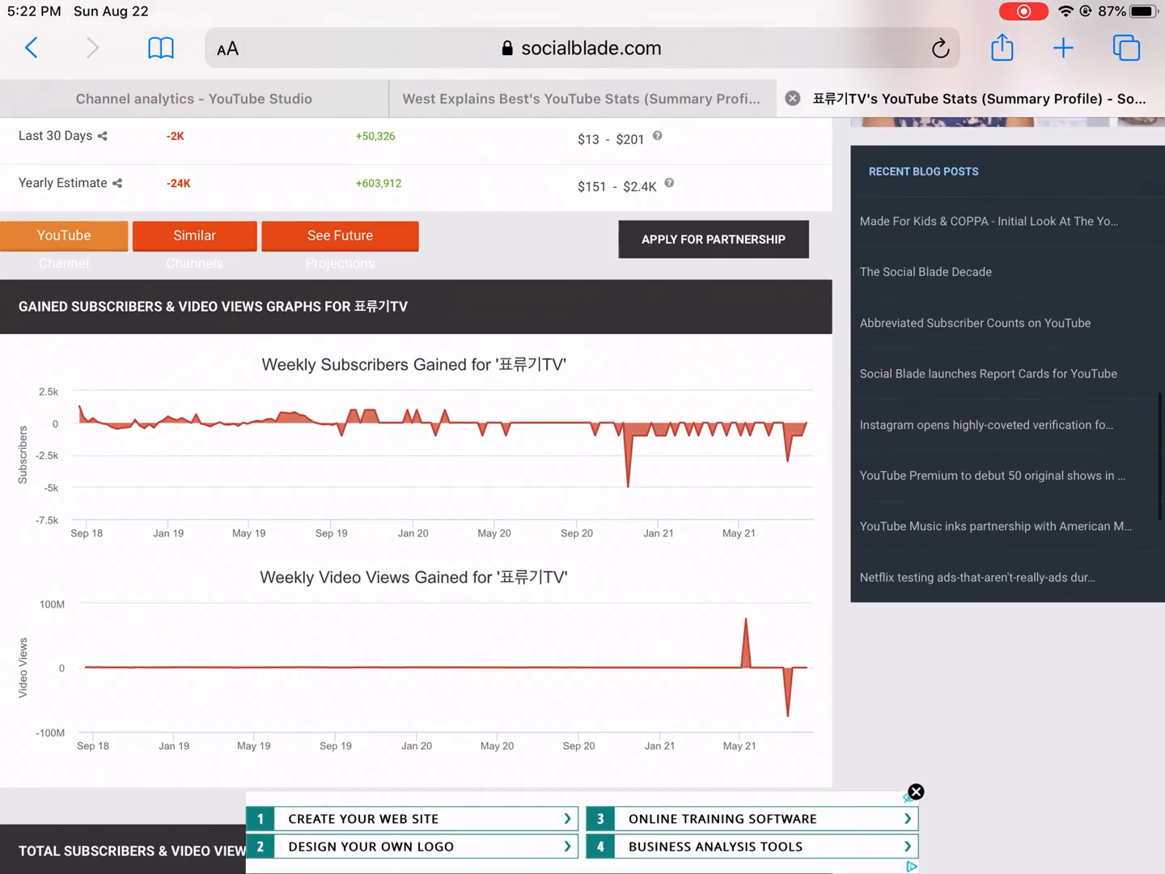
scroll(down, 3)
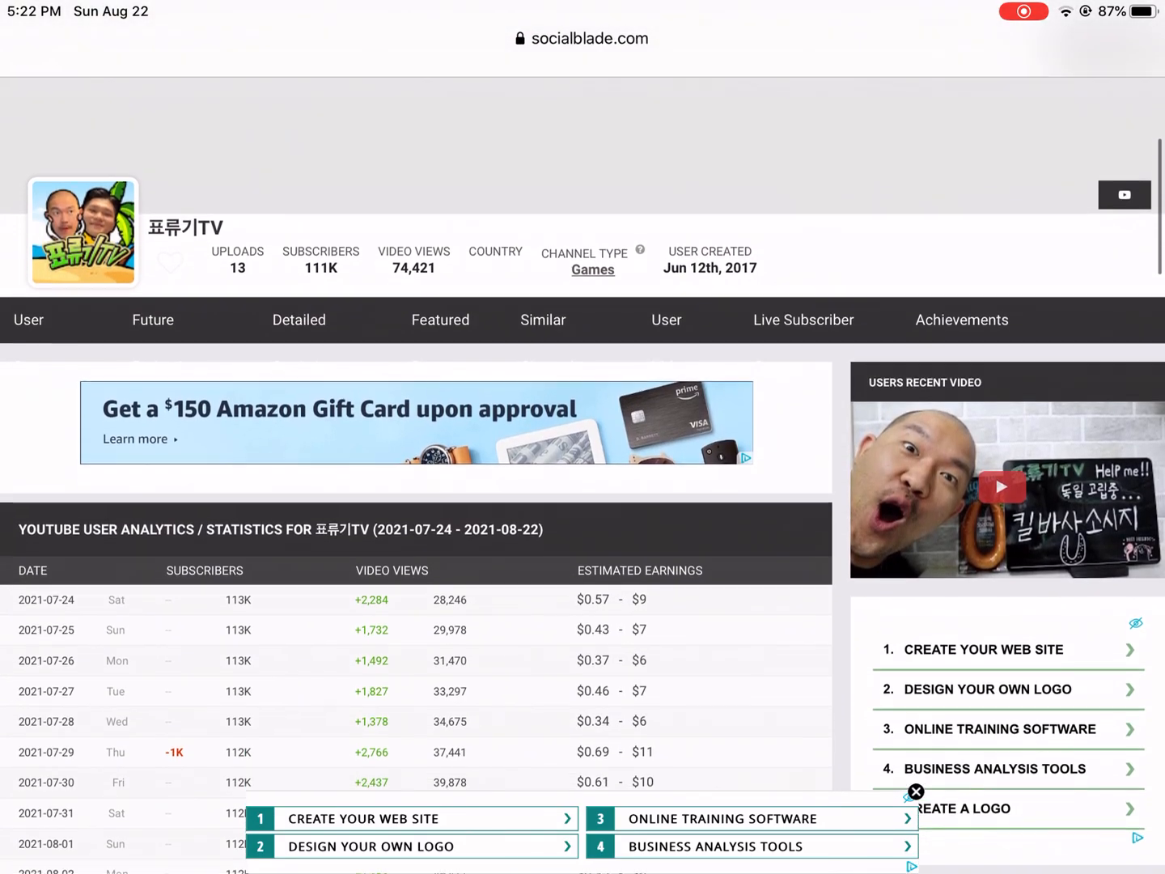
scroll(down, 3)
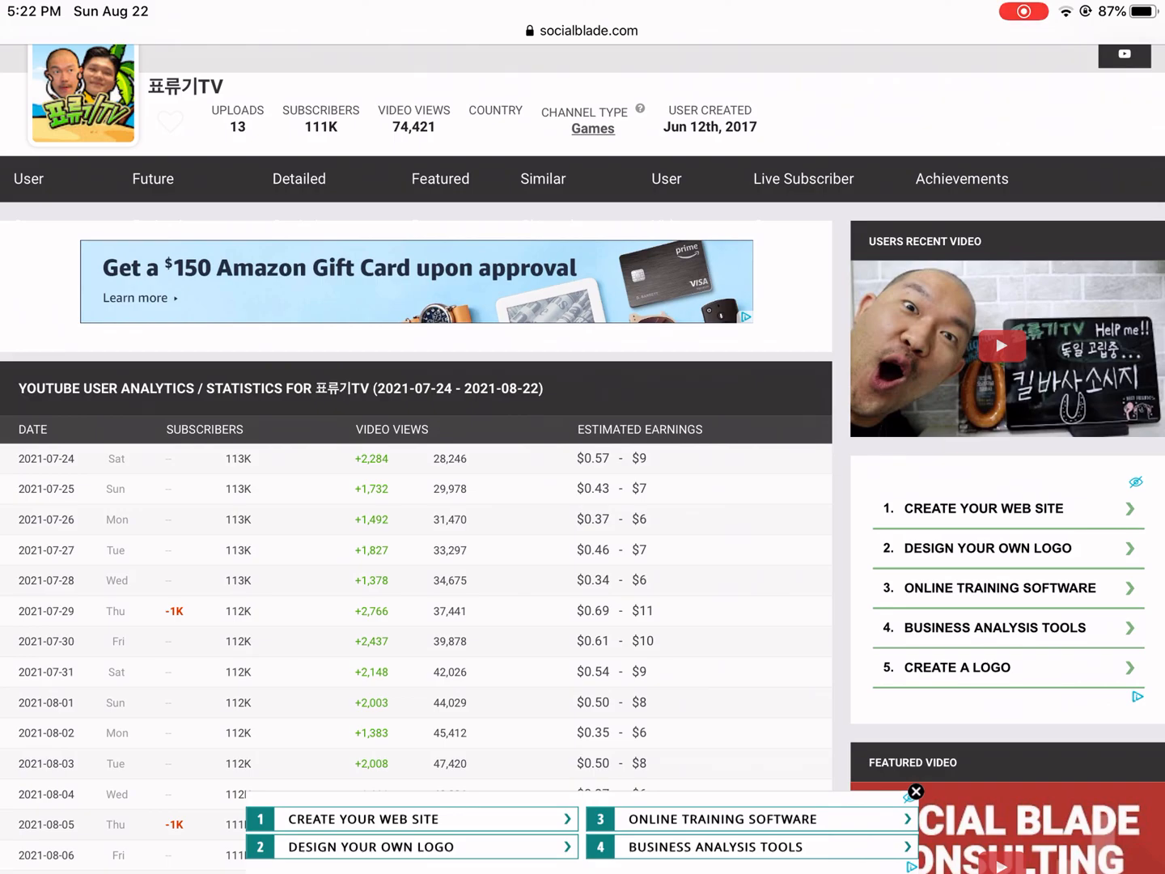
scroll(down, 3)
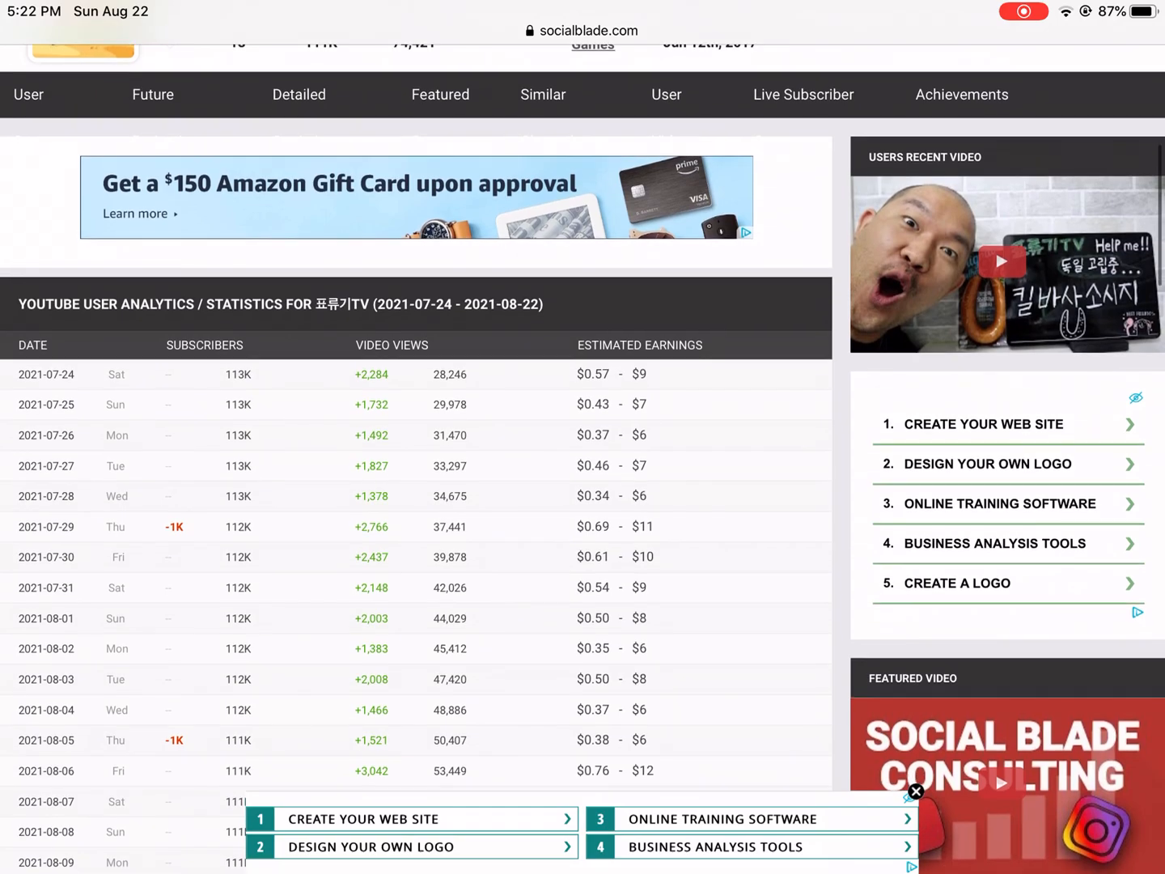
scroll(down, 3)
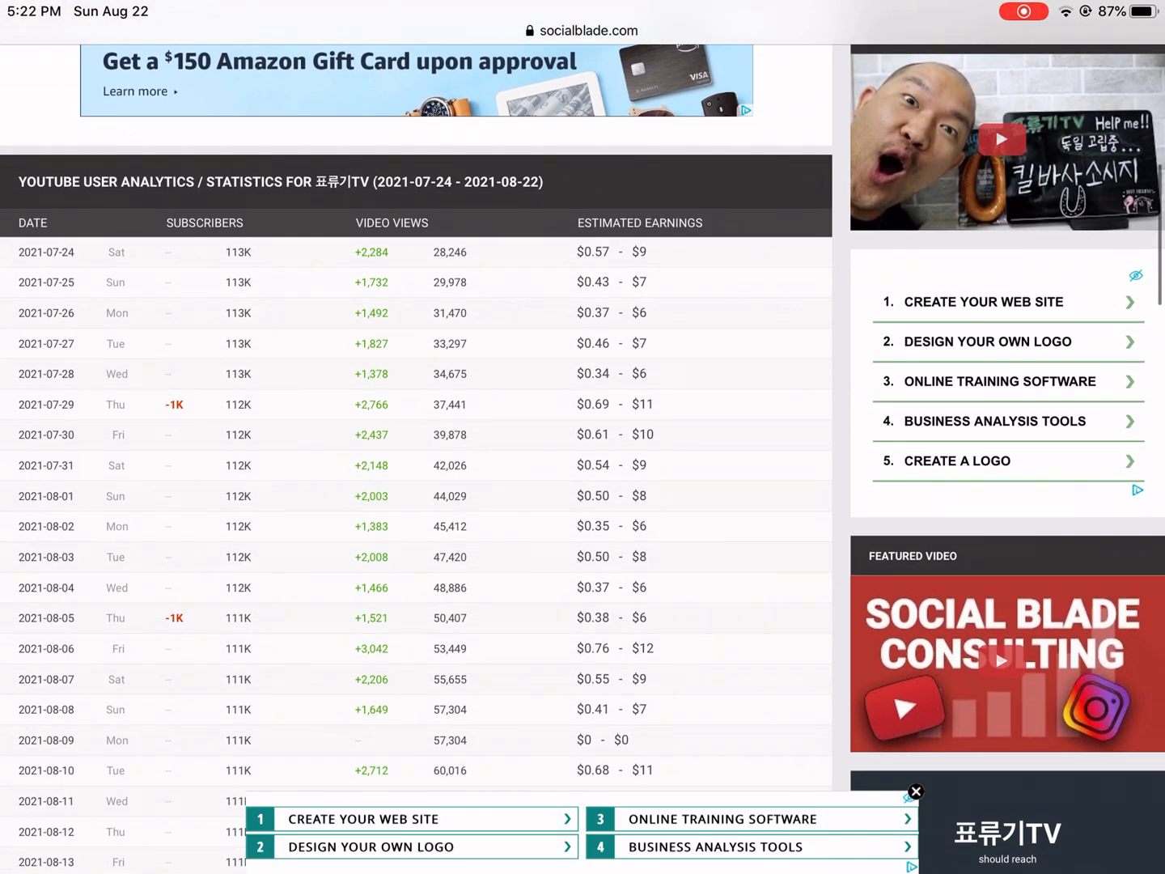
scroll(down, 3)
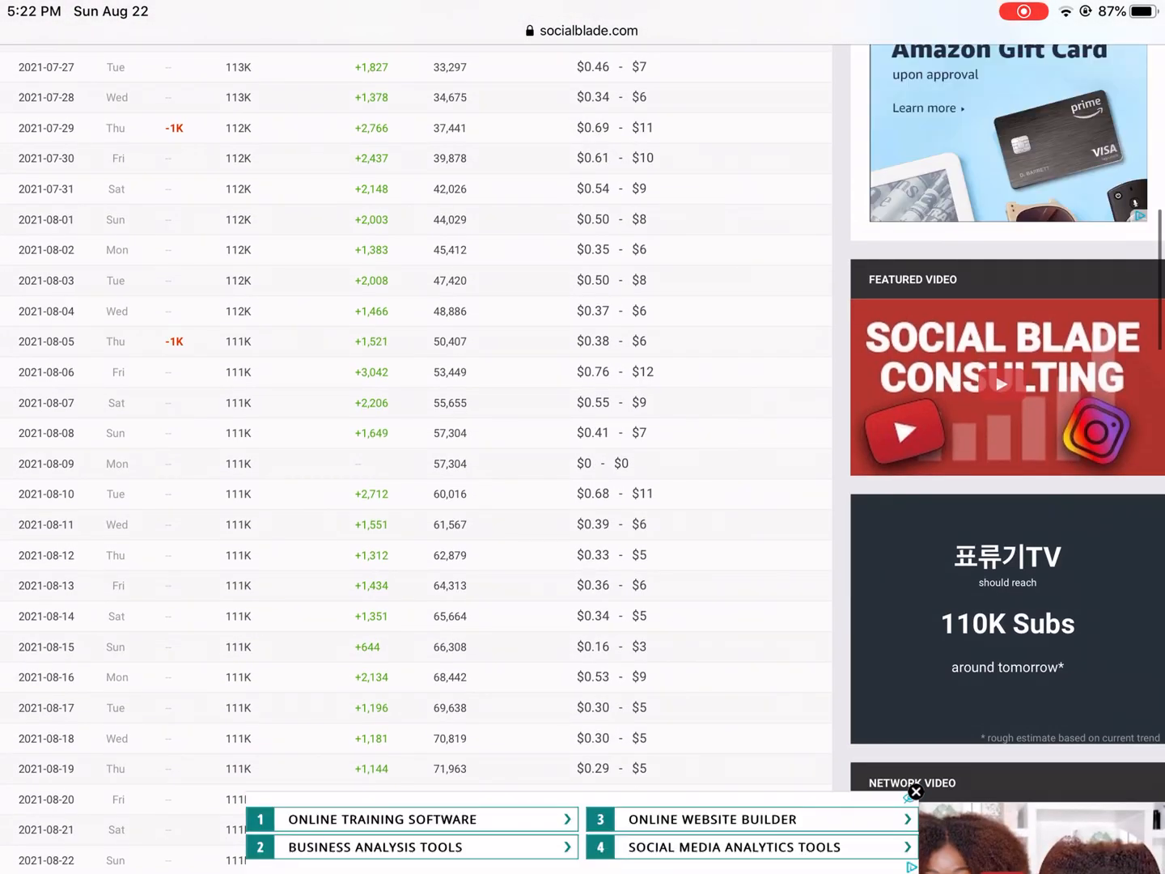
scroll(down, 3)
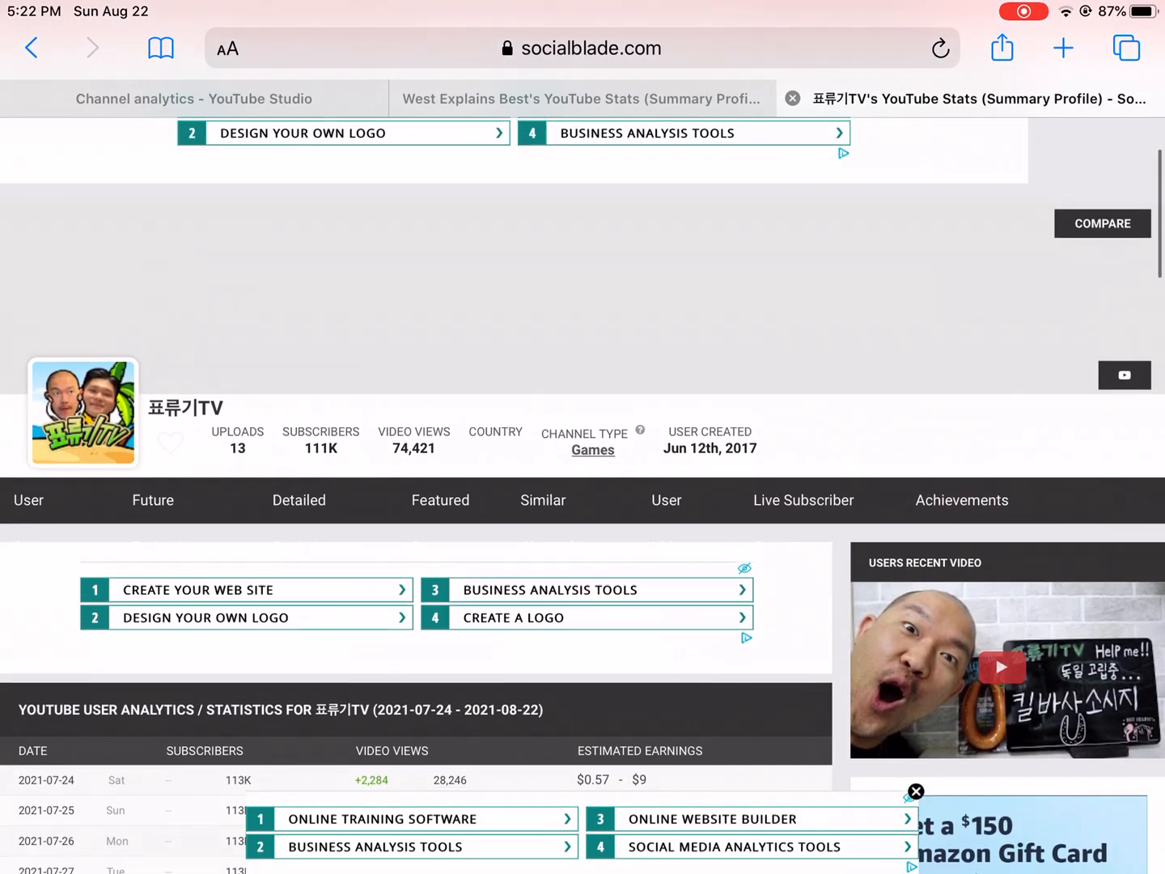
scroll(down, 3)
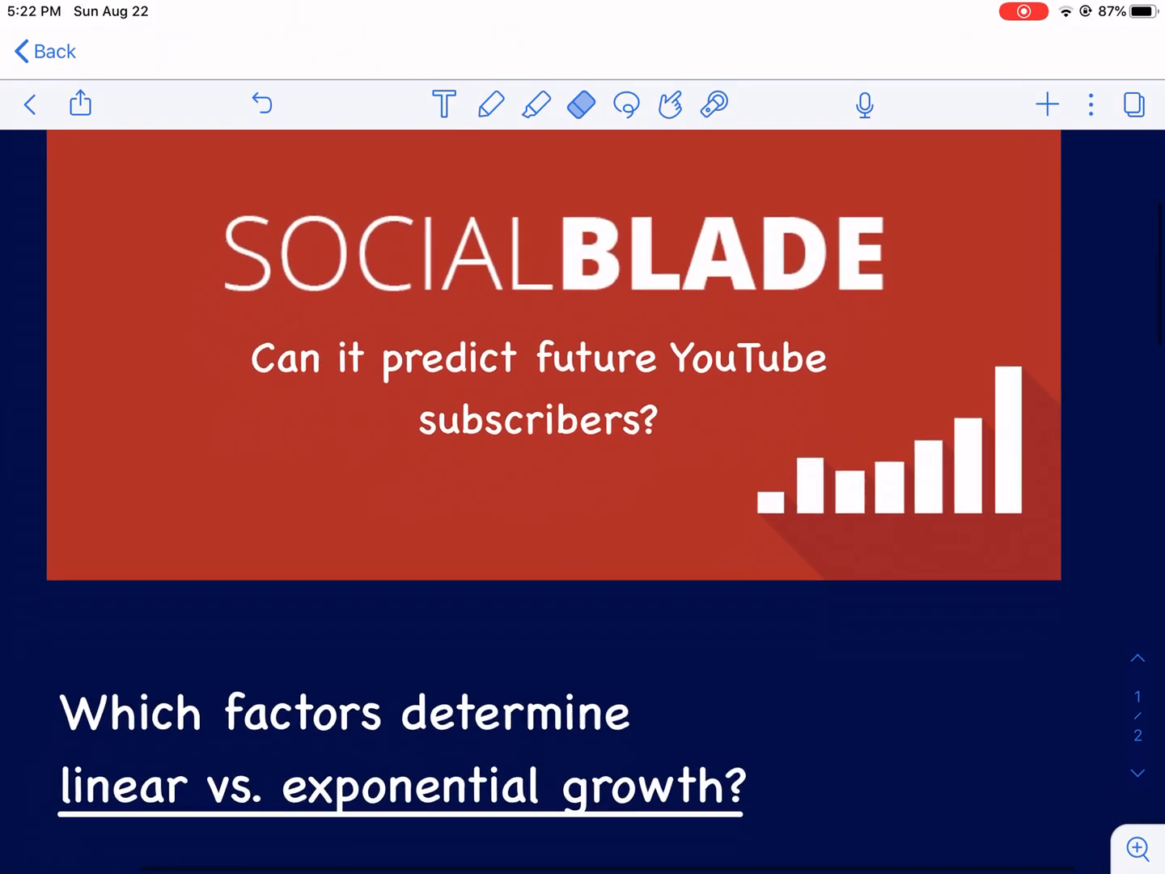
- Scroll to the linear vs. exponential growth question and select the yellow pen
scroll(down, 3)
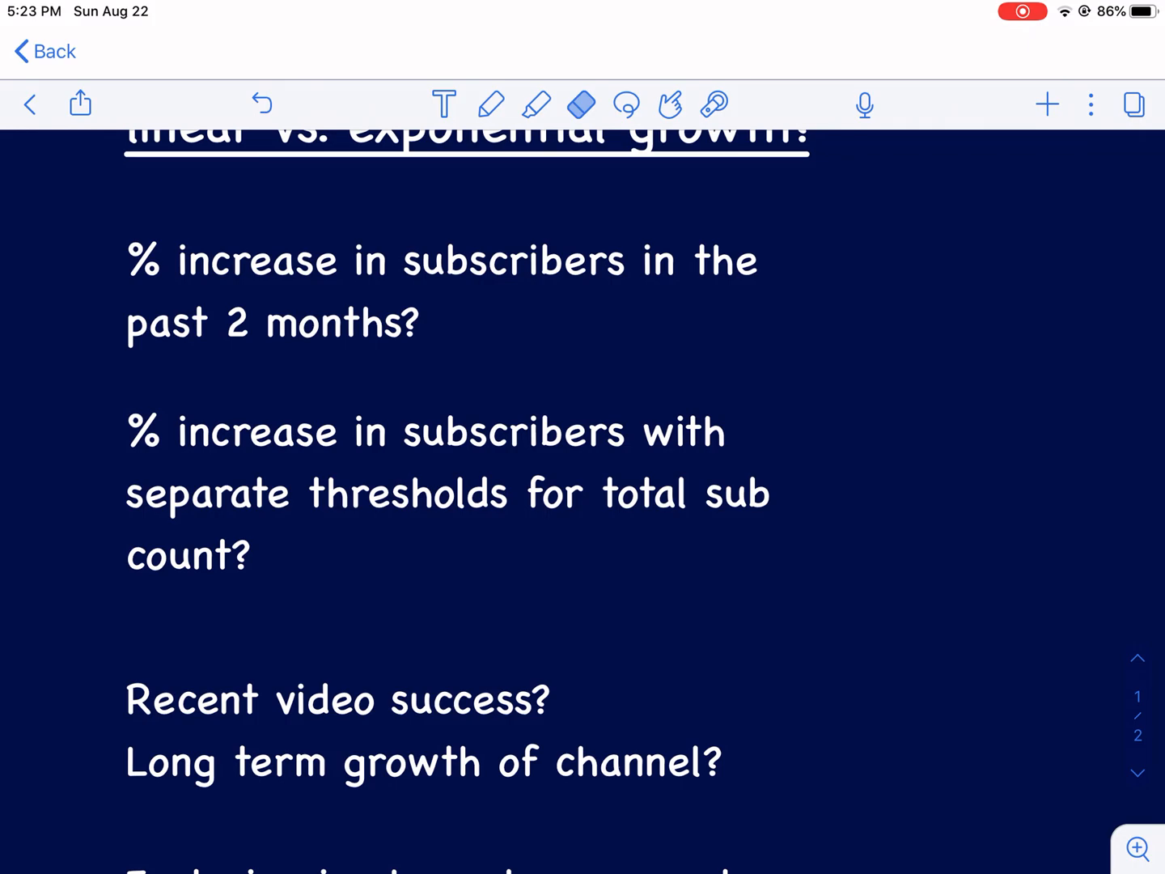
click(491, 104)
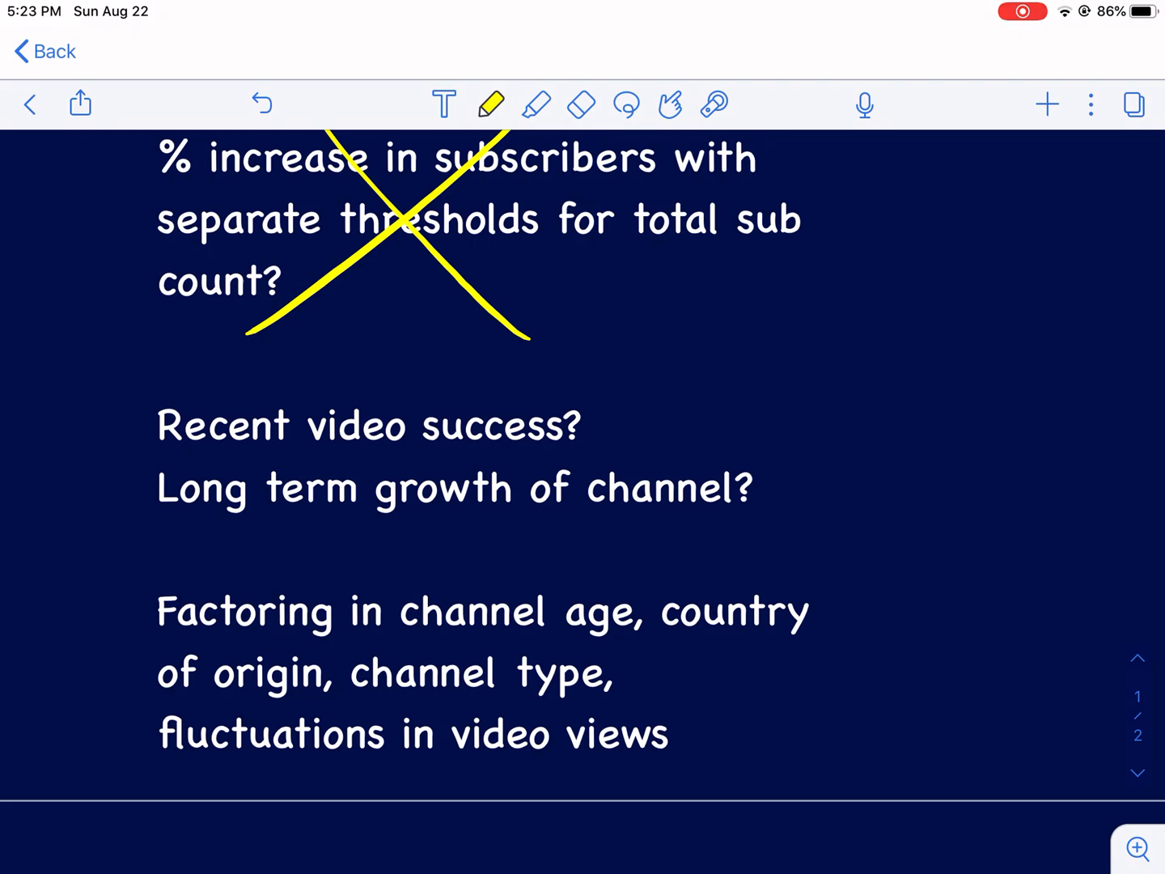
- Strike out 'country of origin' and circle channel age and recent video success in yellow
drag(655, 591, 801, 639)
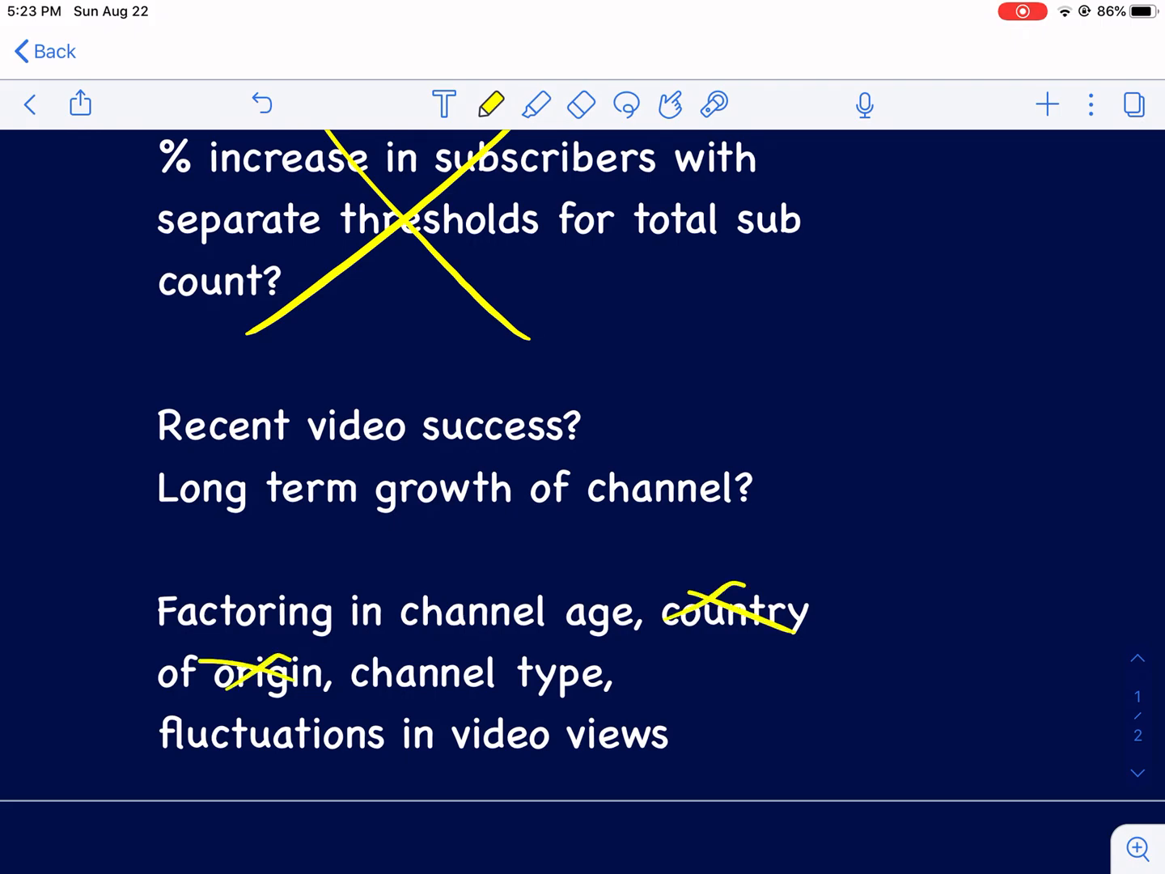
drag(396, 697, 598, 692)
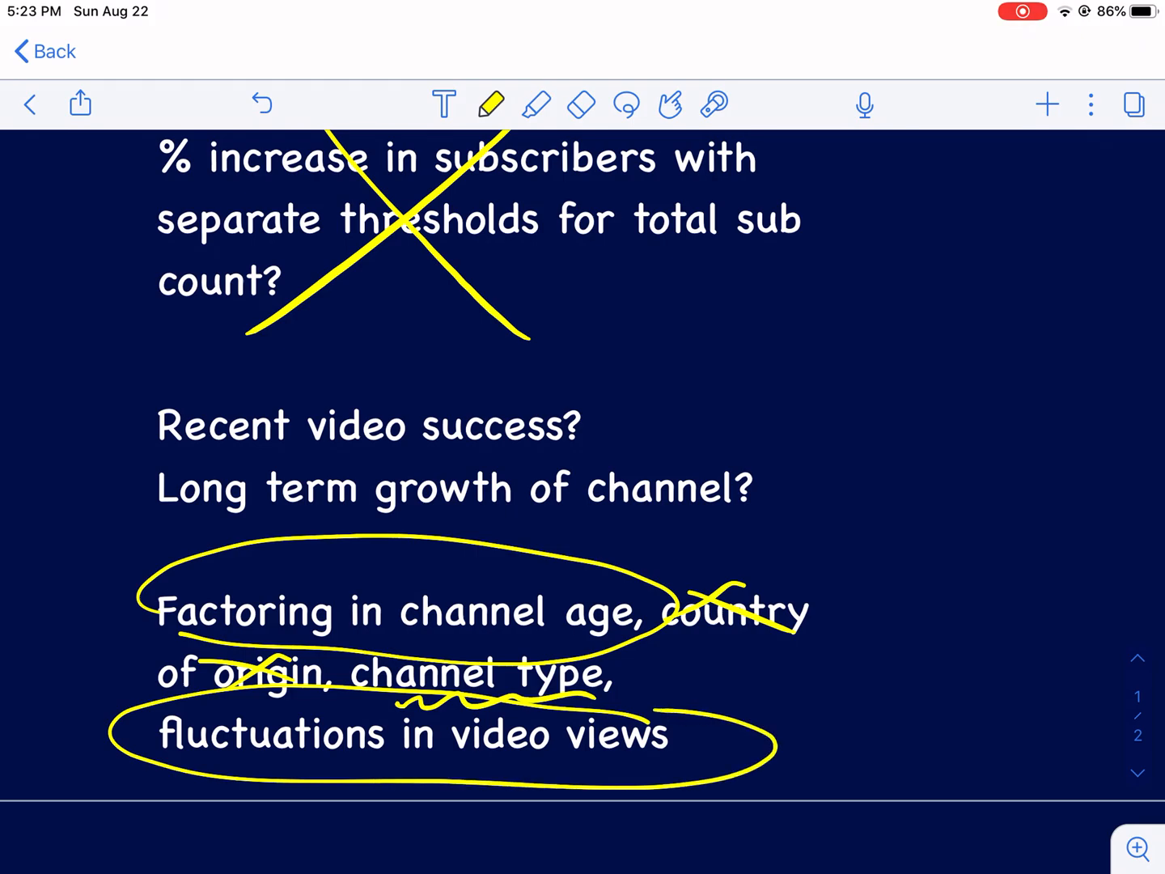
drag(121, 429, 159, 408)
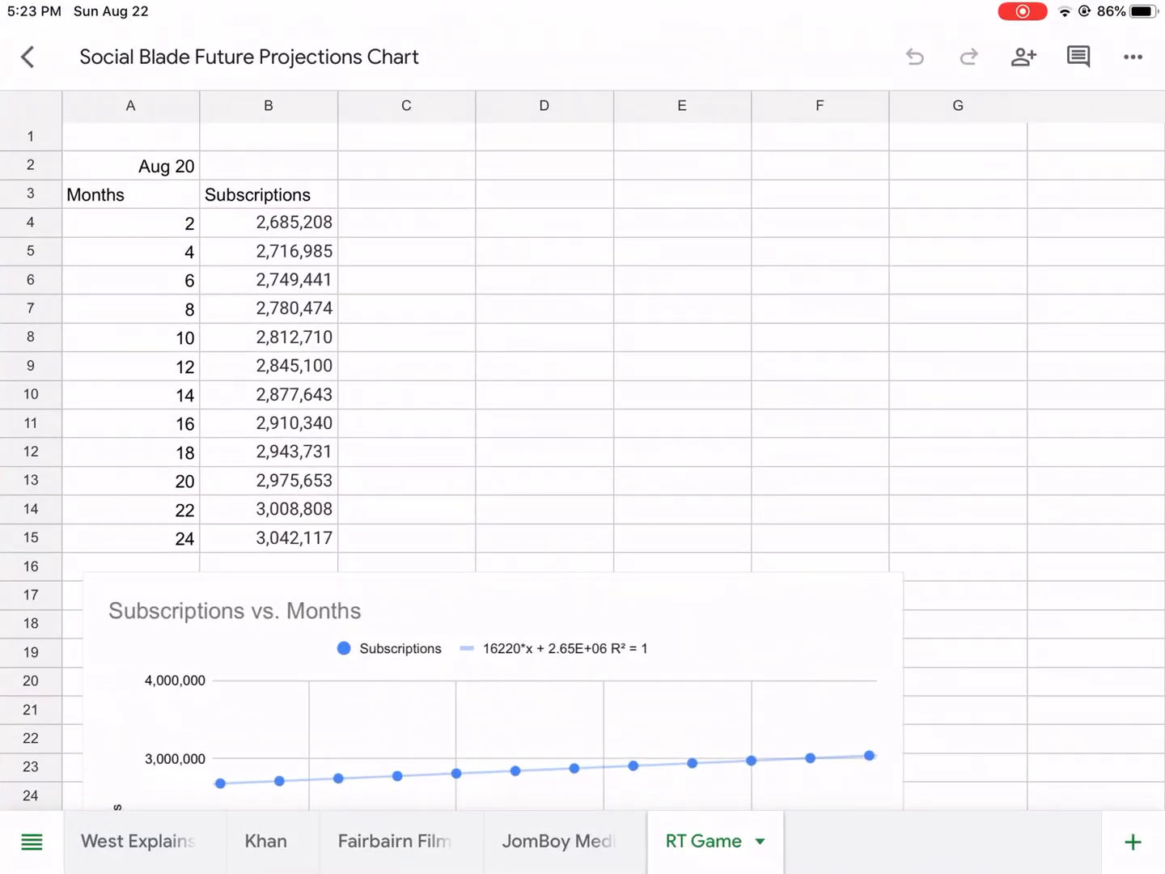
- Move to the West Explains Best projections sheet and browse down its data
click(136, 841)
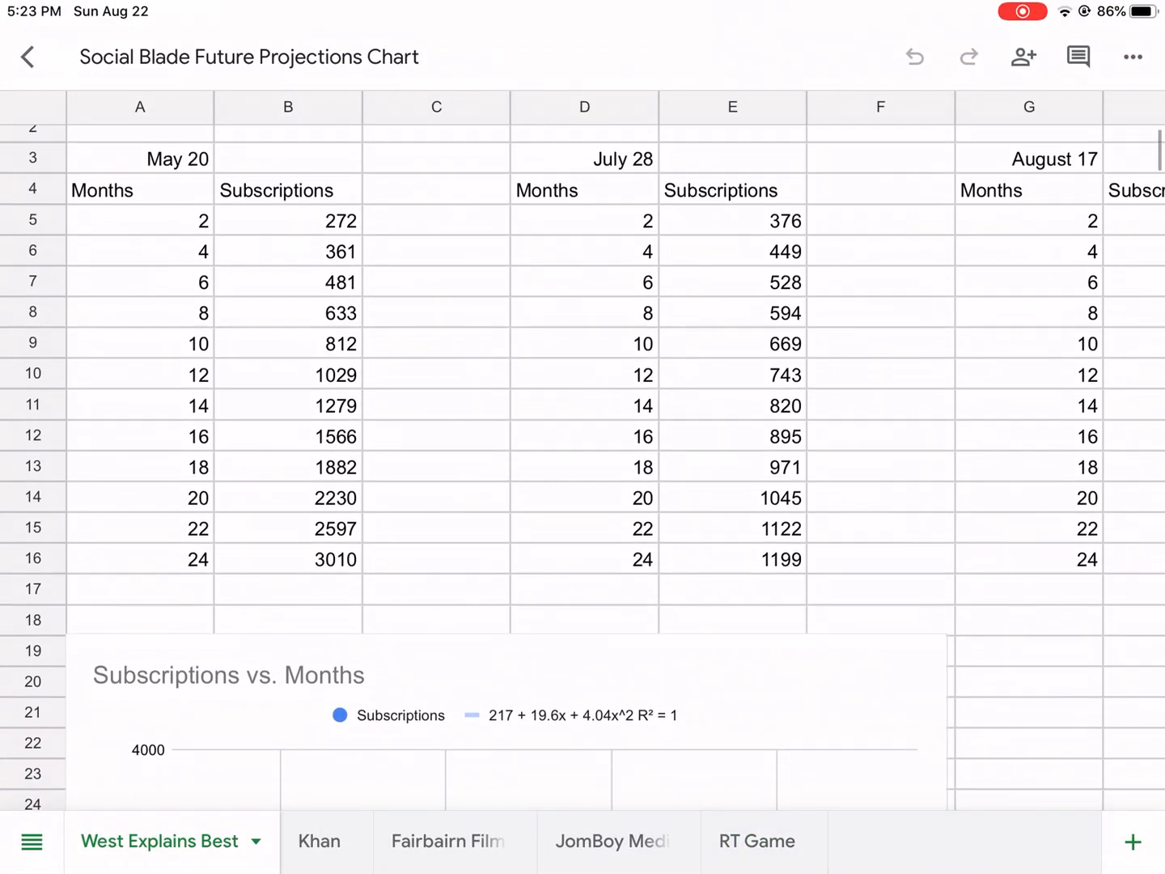
scroll(down, 3)
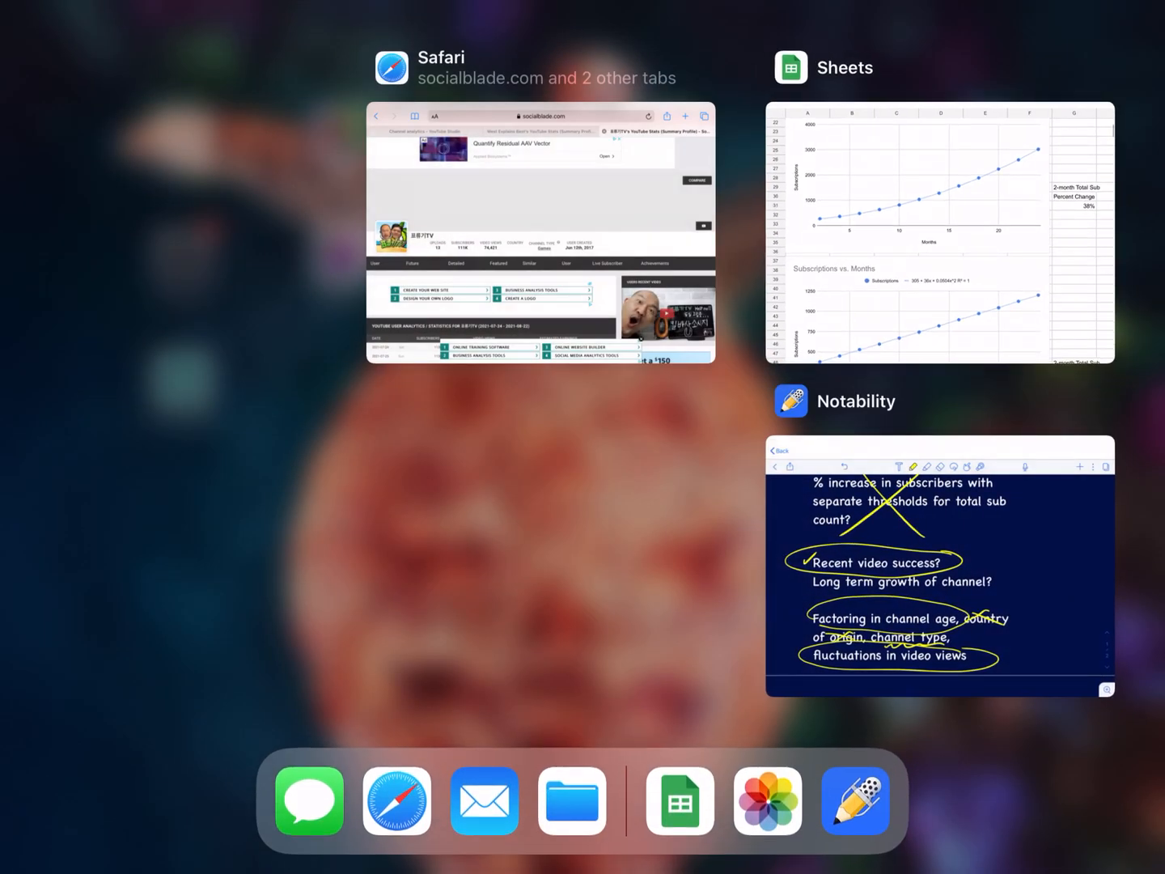
- Show West Explains Best's live count of 318 subscribers and its lifetime growth chart
click(541, 229)
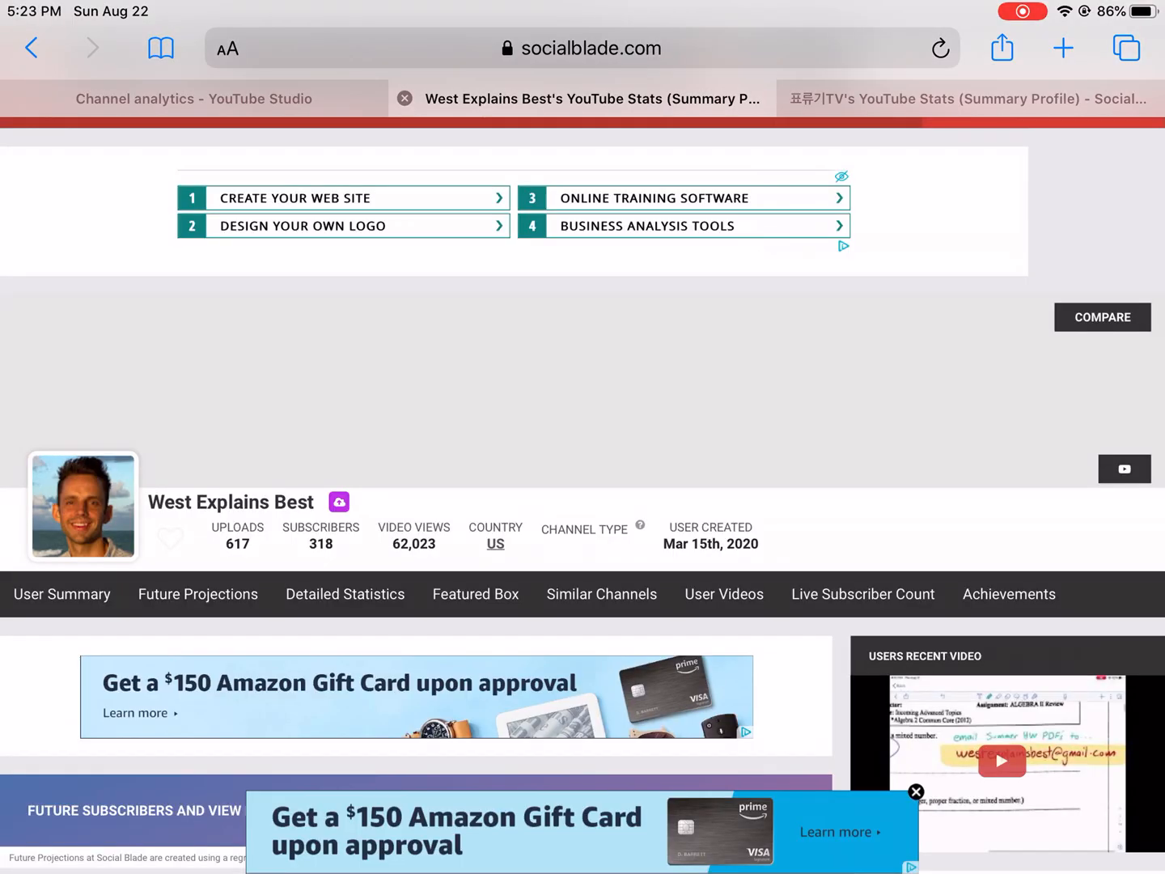
scroll(down, 3)
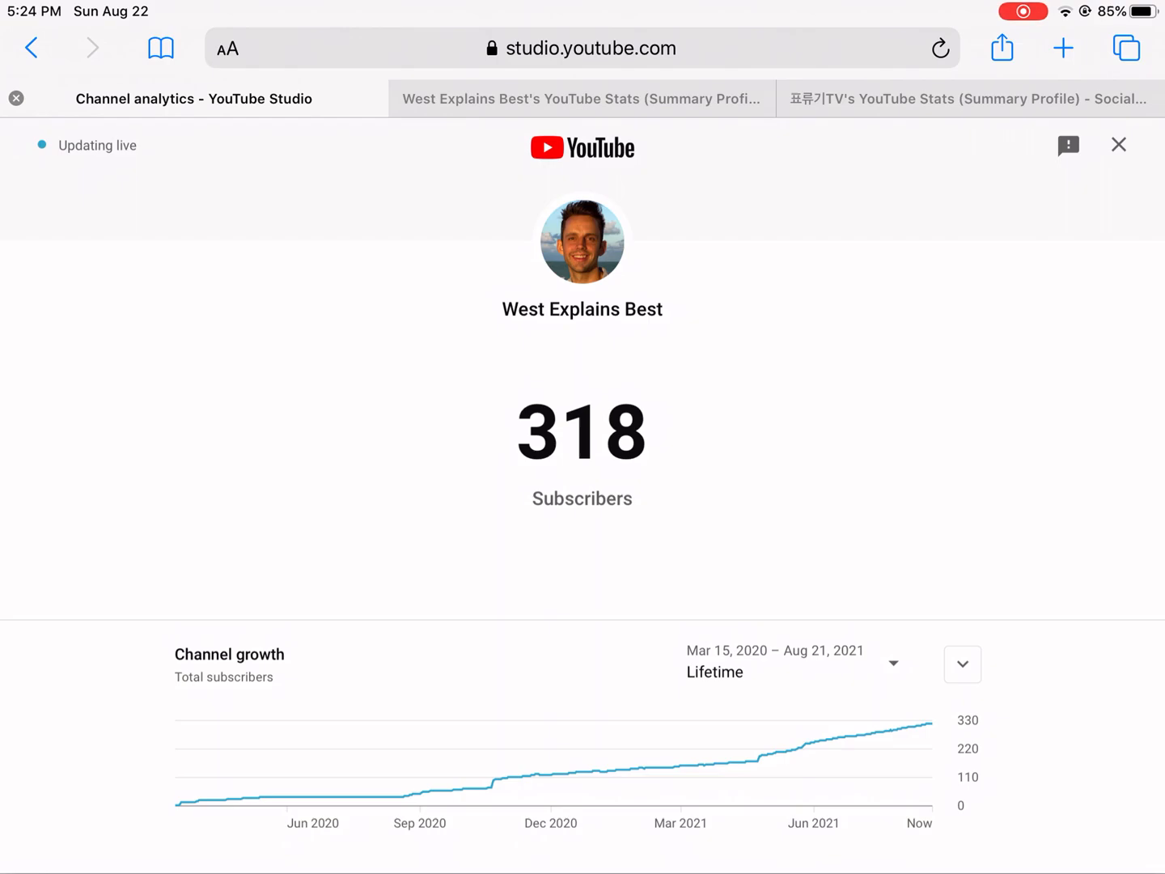
- Browse West Explains Best's Social Blade future predictions table down to its C+ grade
click(579, 99)
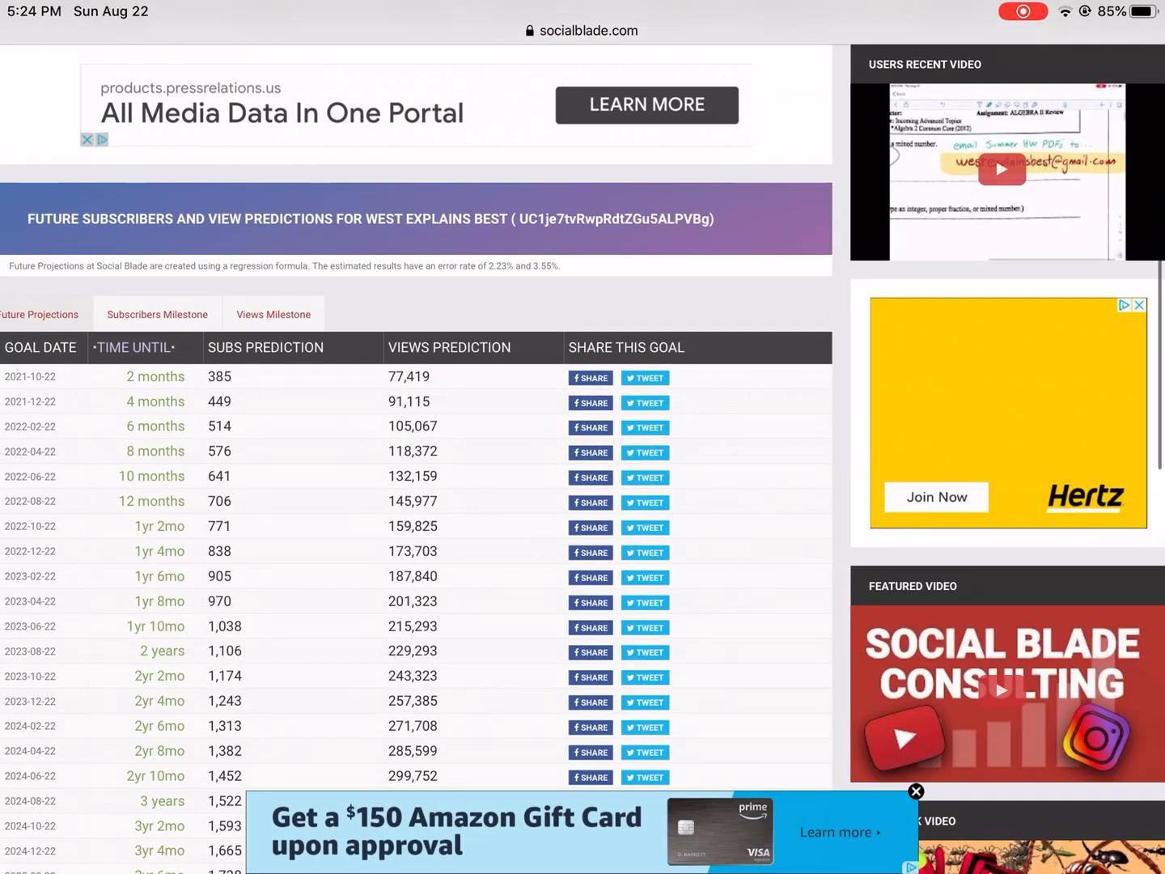
scroll(down, 3)
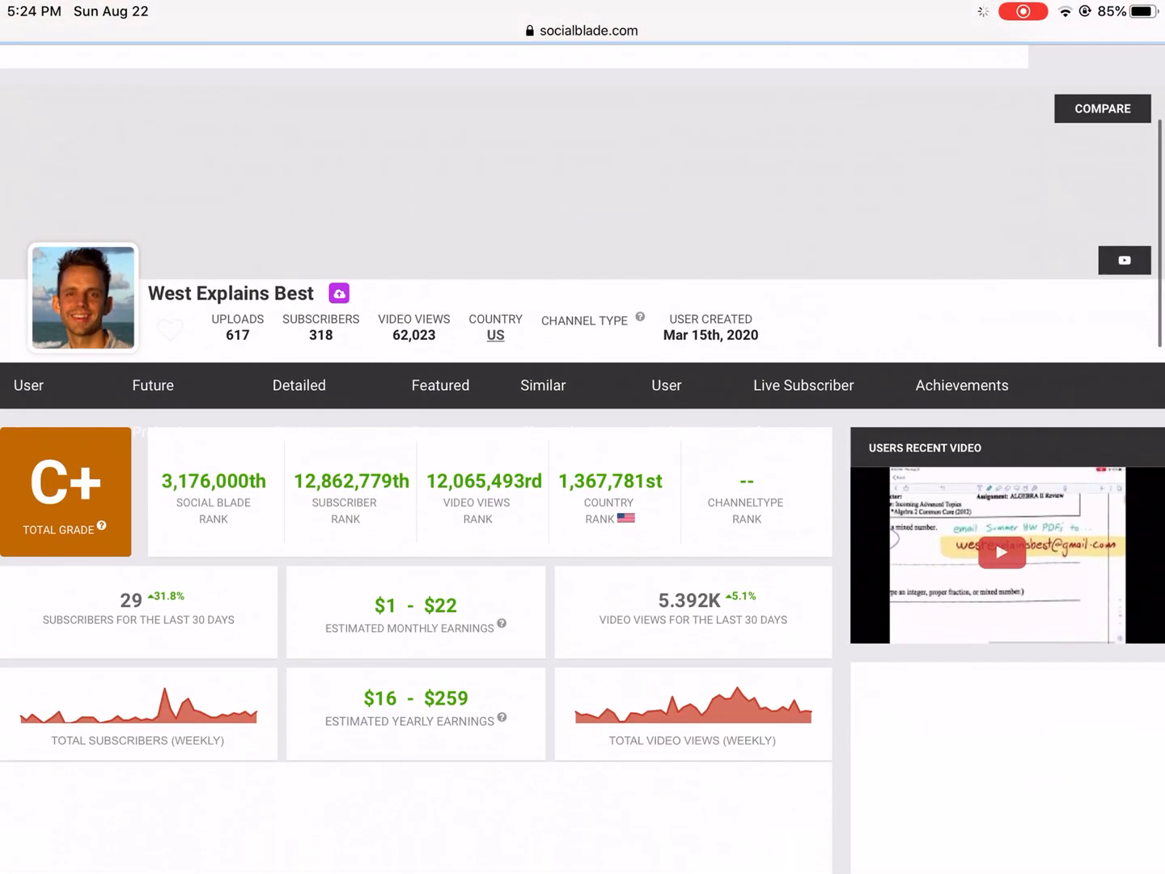
scroll(down, 3)
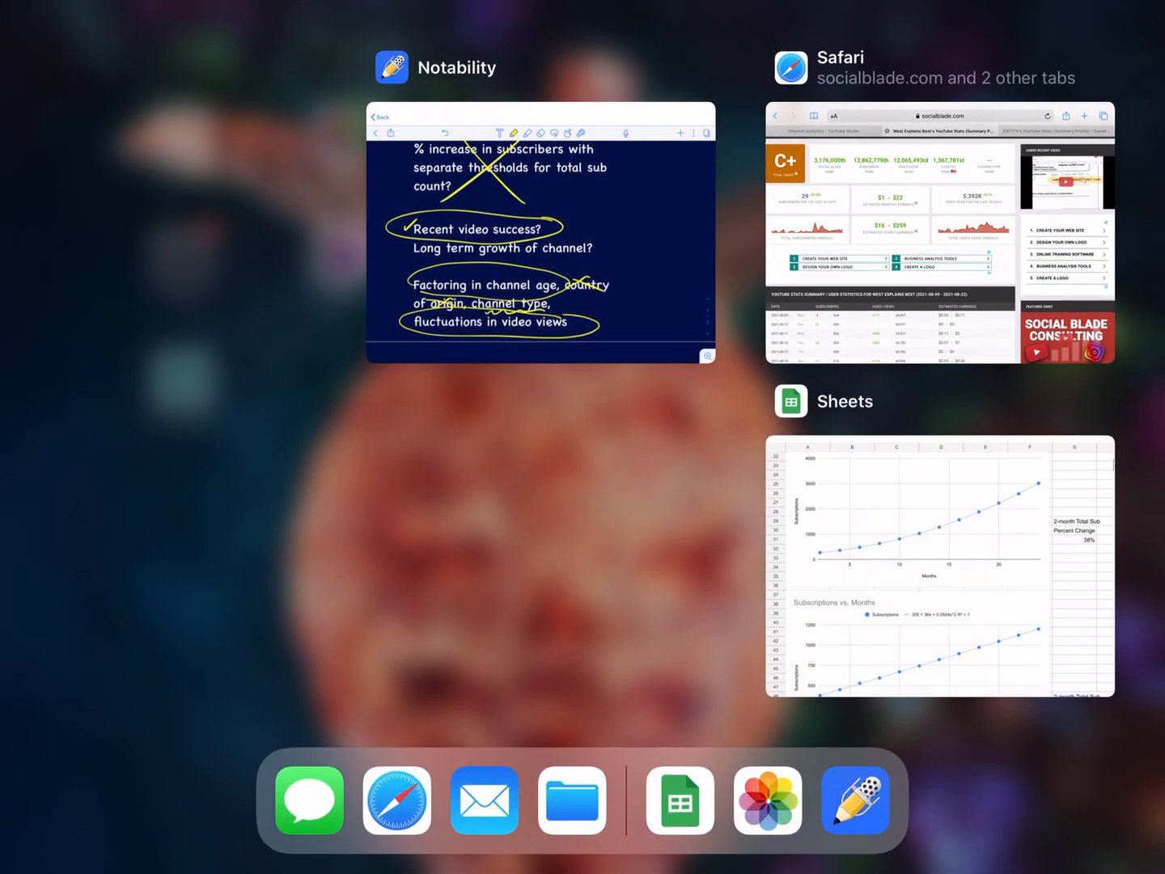
- Write 'Age' beside the long-term growth question with an upward growth curve and connecting arrow
click(540, 235)
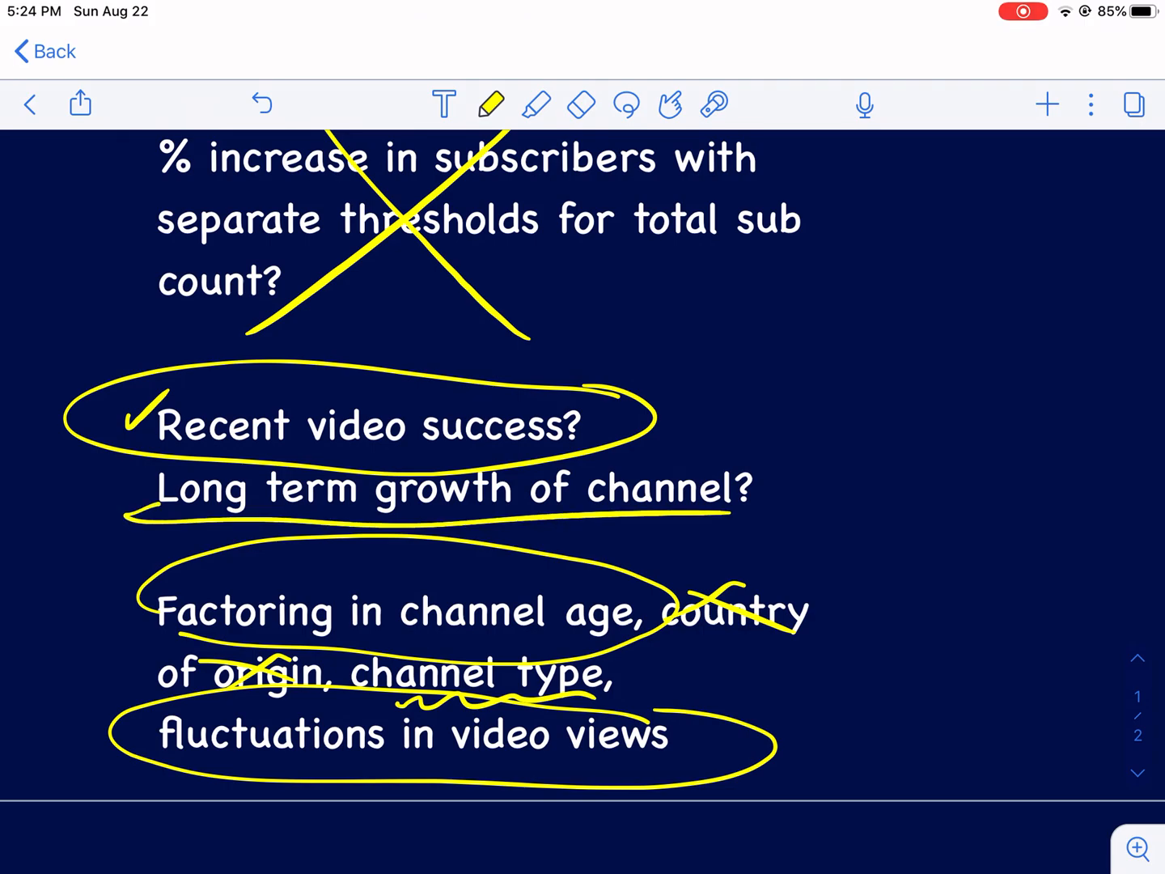
drag(841, 509, 870, 461)
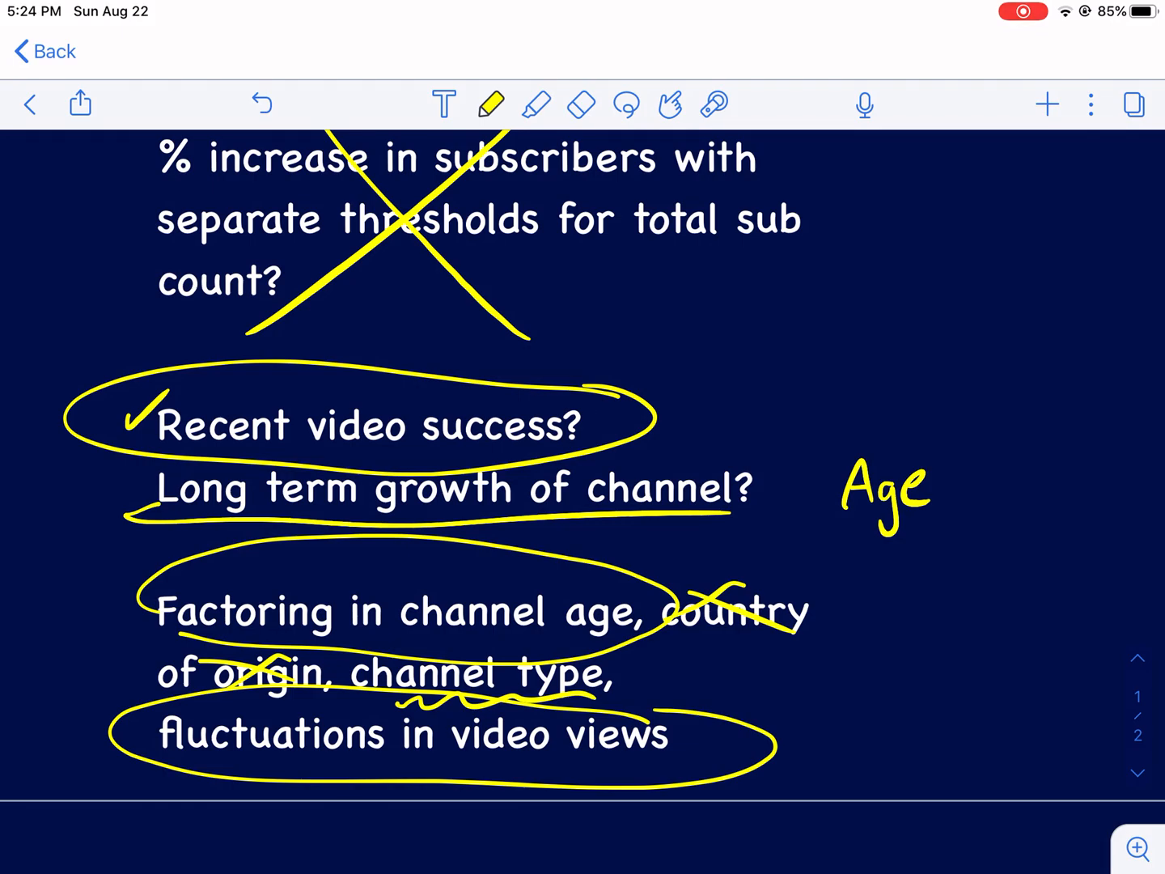
drag(731, 348, 1003, 251)
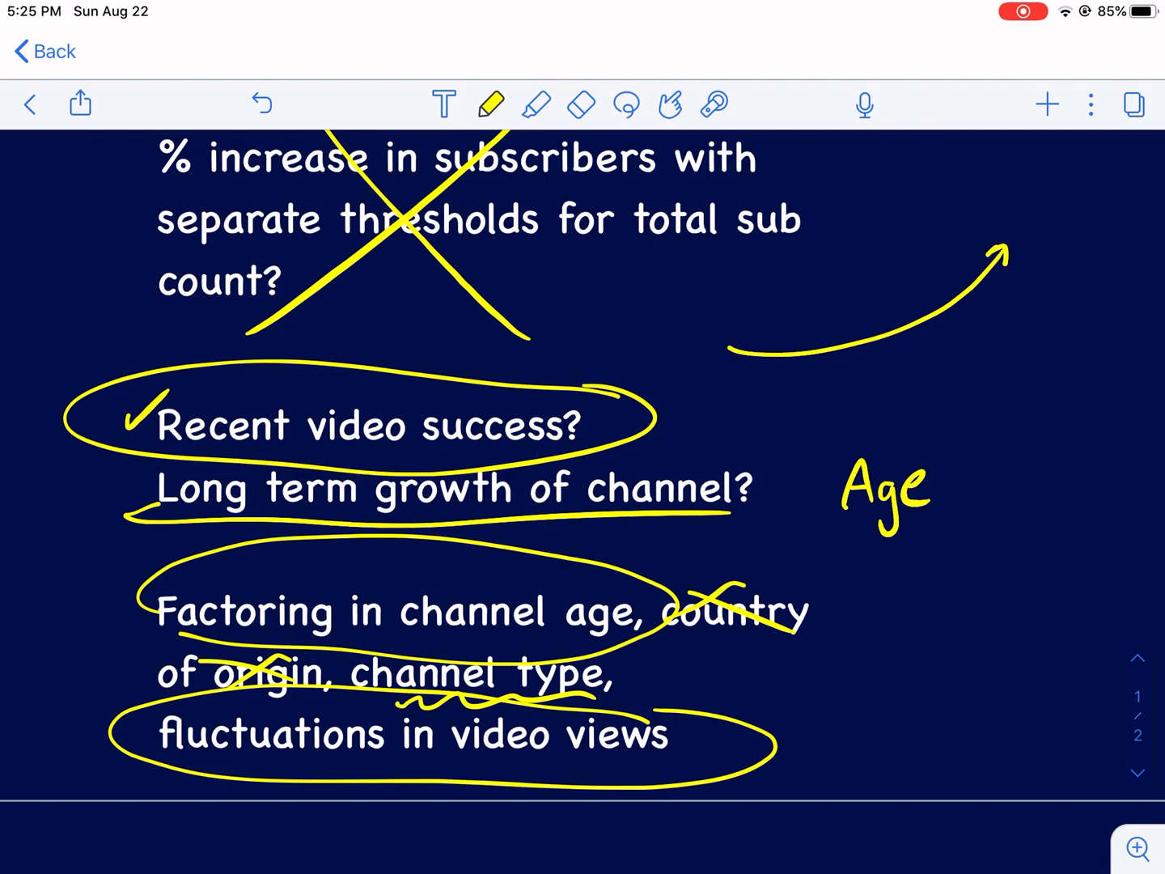
drag(870, 424, 1076, 307)
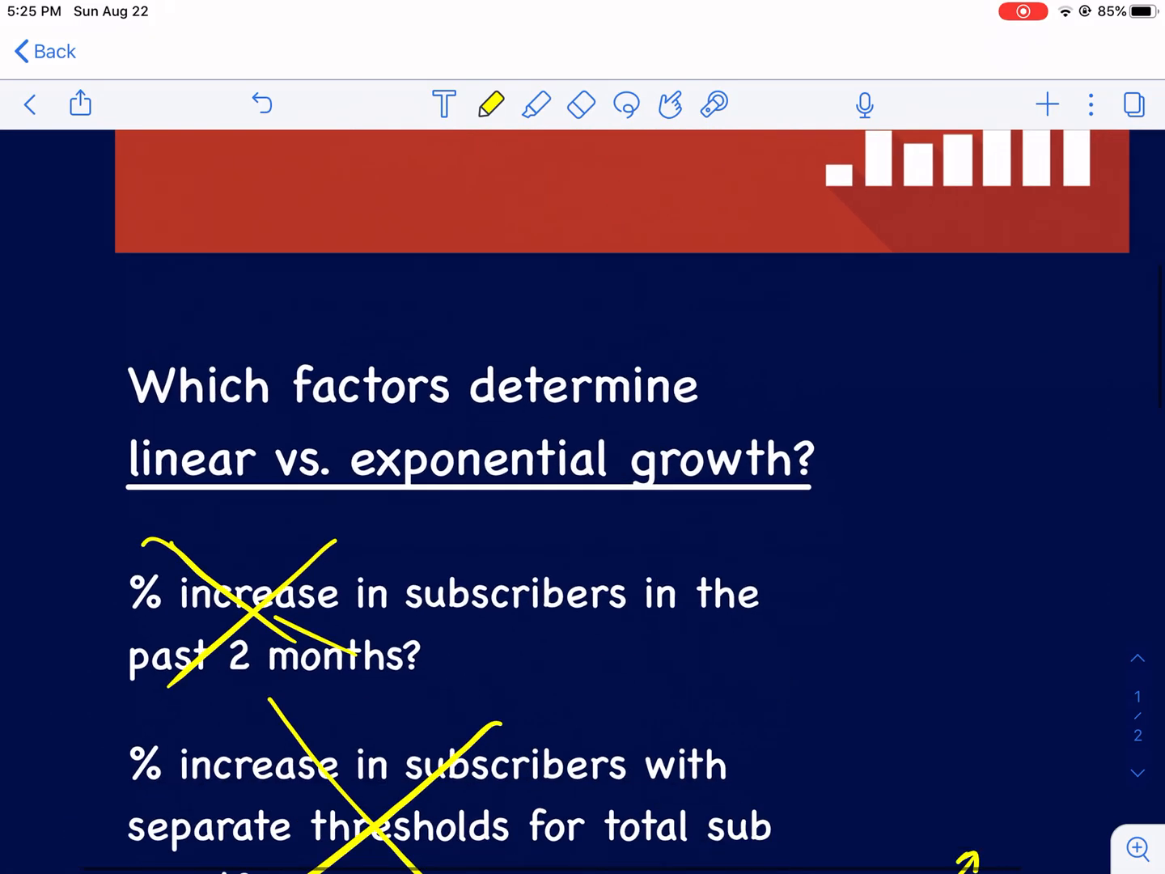
- Move down the note past the crossed-out two-month increase question
scroll(down, 3)
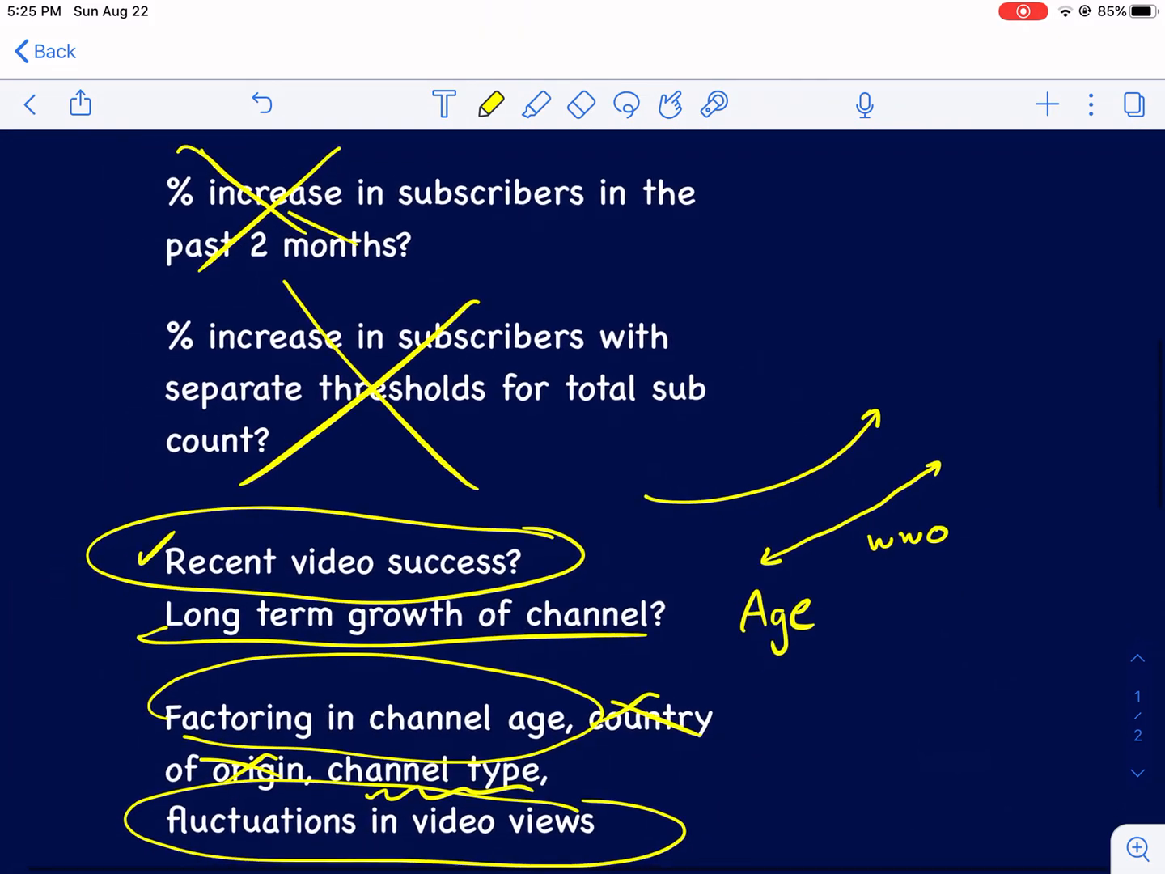
scroll(down, 3)
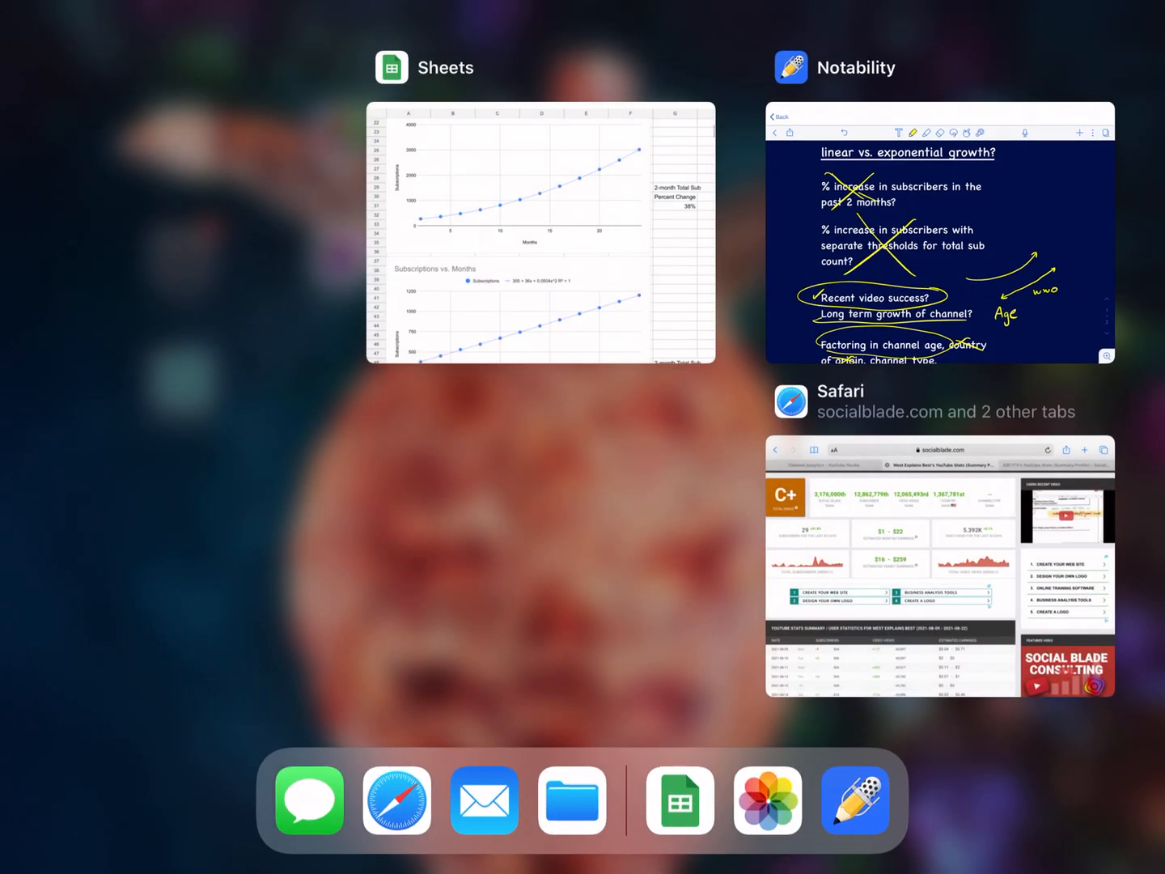
- Revisit West Explains Best's trendline charts and 38% two-month change, then its Social Blade stats
click(541, 233)
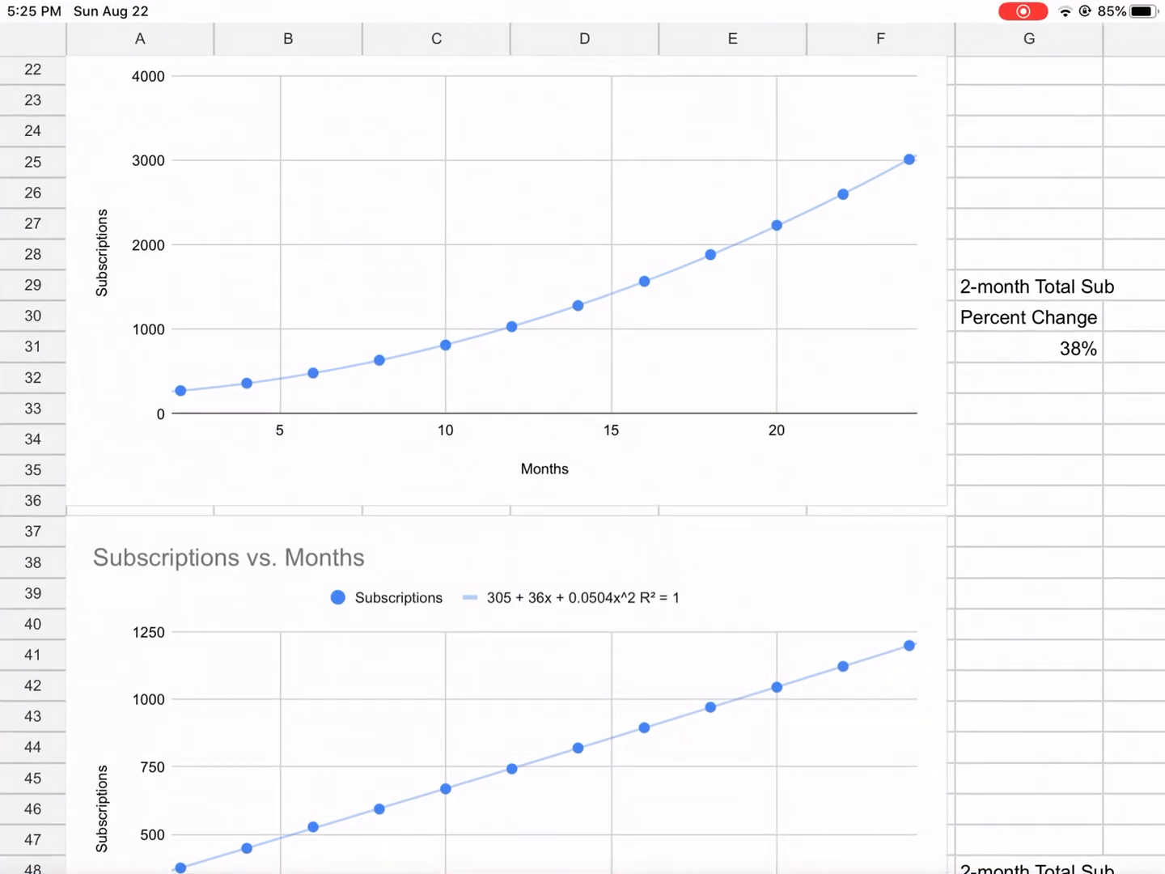
scroll(up, 3)
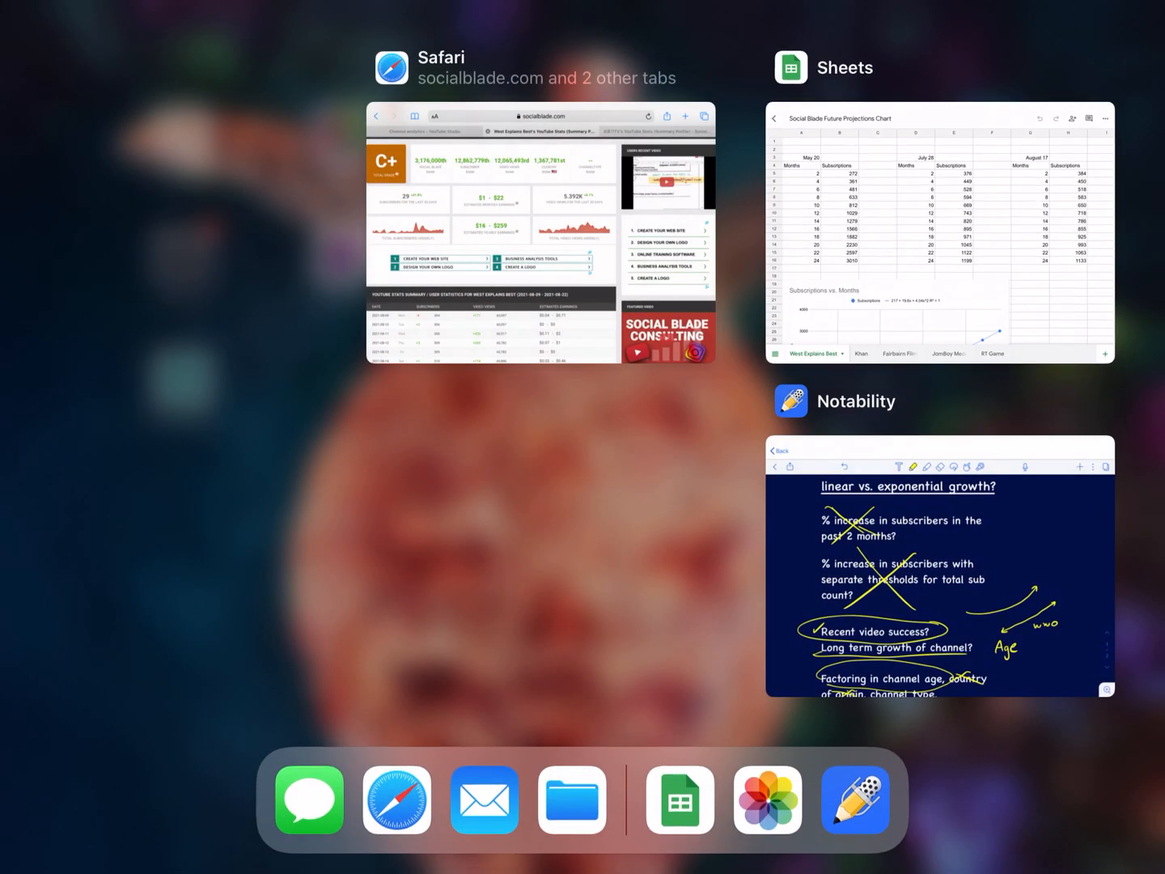
click(540, 234)
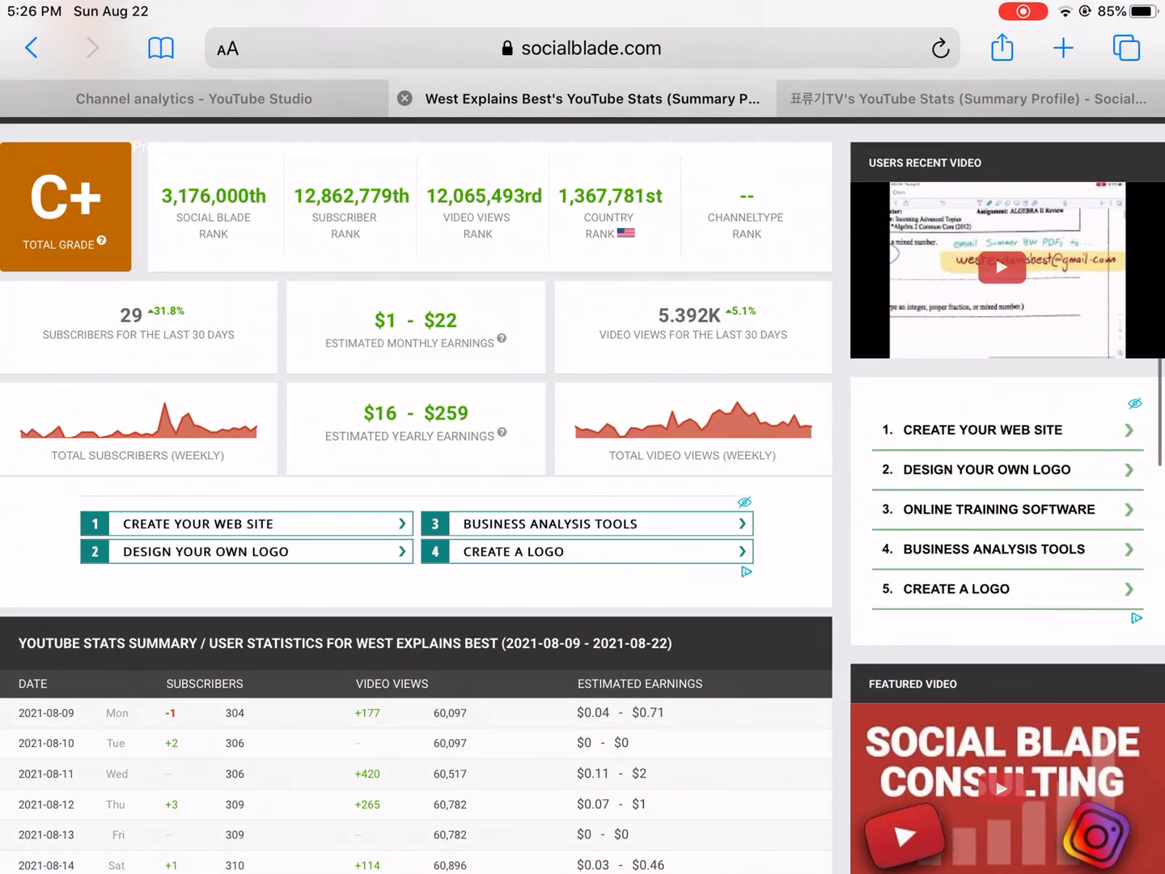